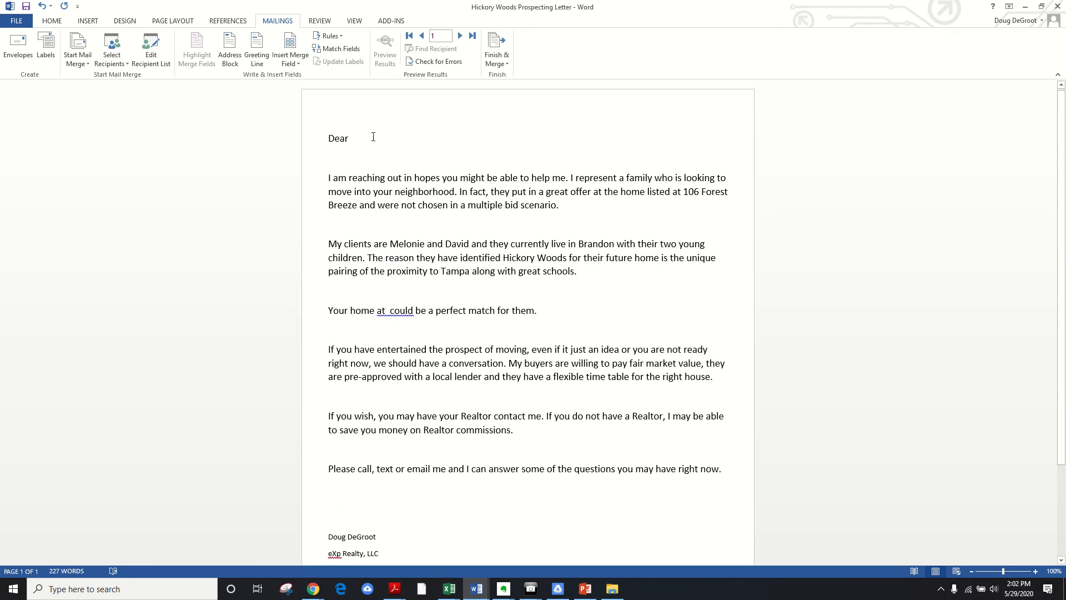
pyautogui.moveTo(624, 296)
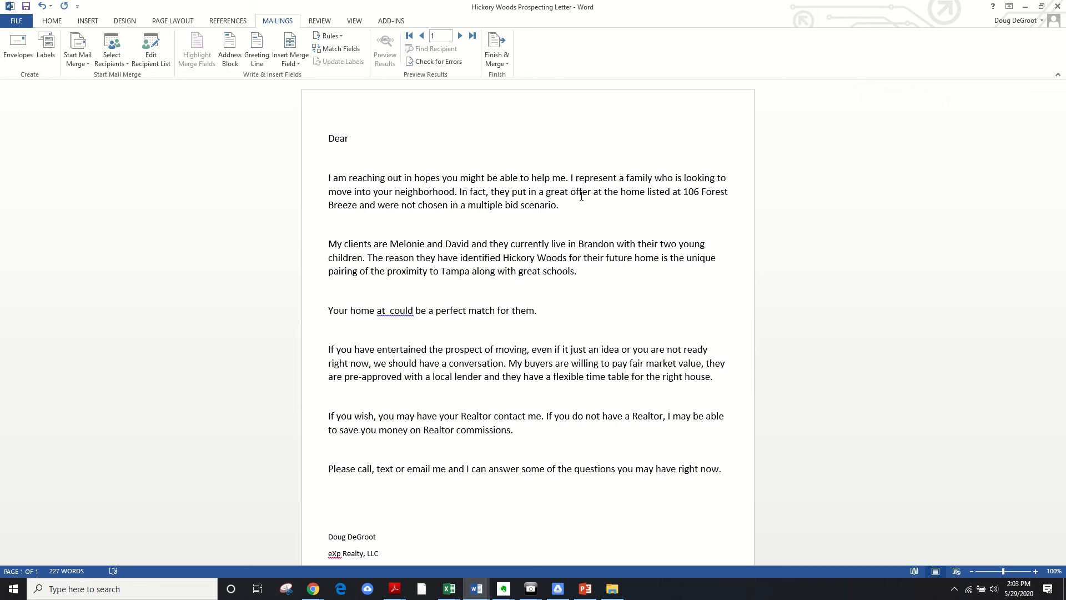
# Step: Read down through the prospecting letter and put the cursor right after 'Dear'
pyautogui.click(568, 178)
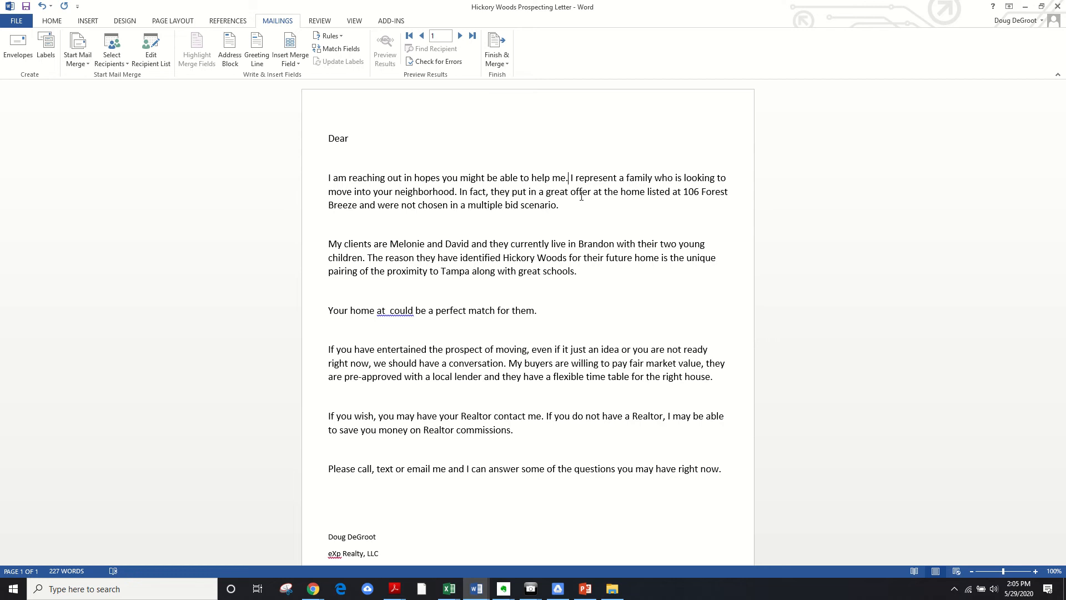
pyautogui.moveTo(591, 164)
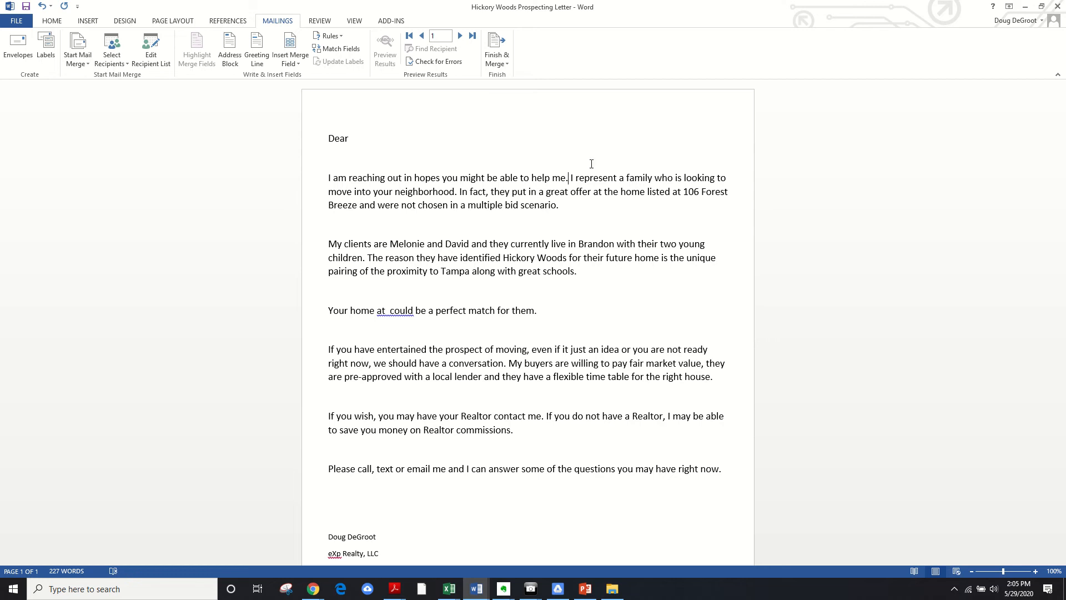
pyautogui.scroll(-3)
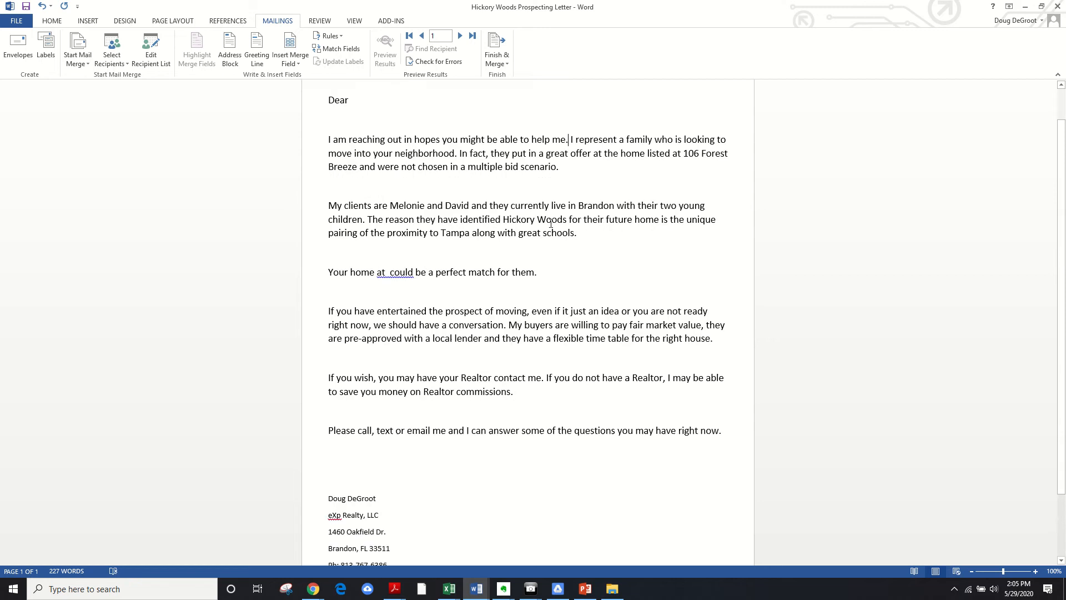
pyautogui.scroll(-3)
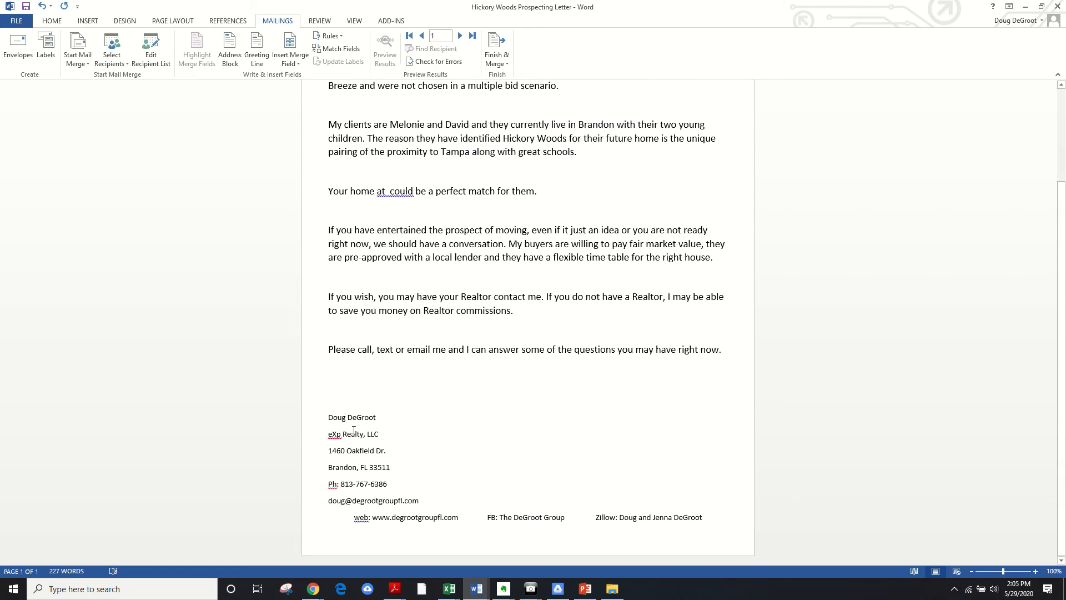
pyautogui.moveTo(354, 460)
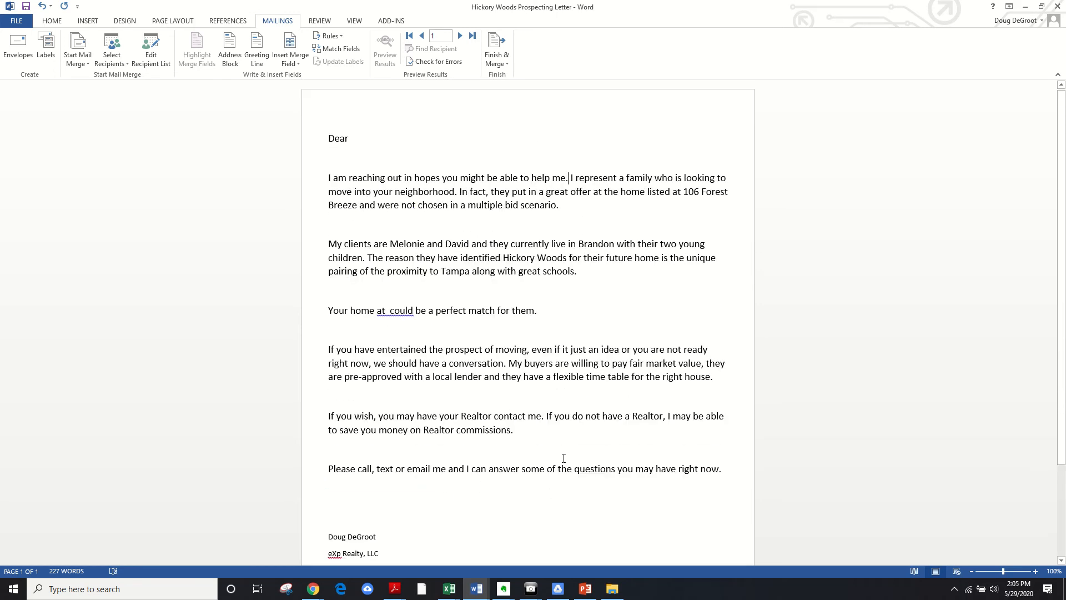
pyautogui.scroll(-3)
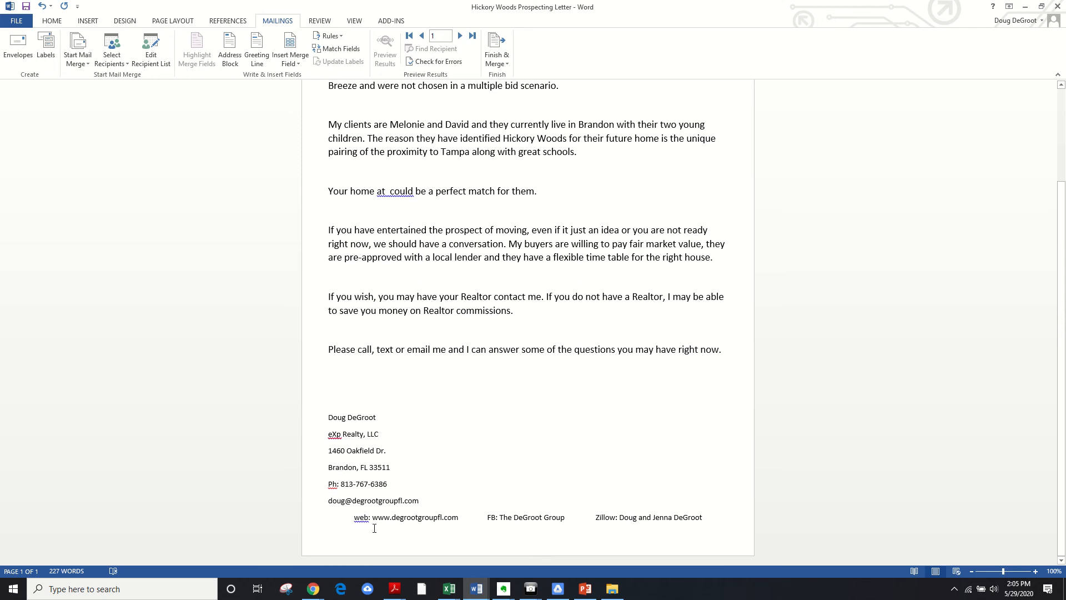
pyautogui.moveTo(598, 522)
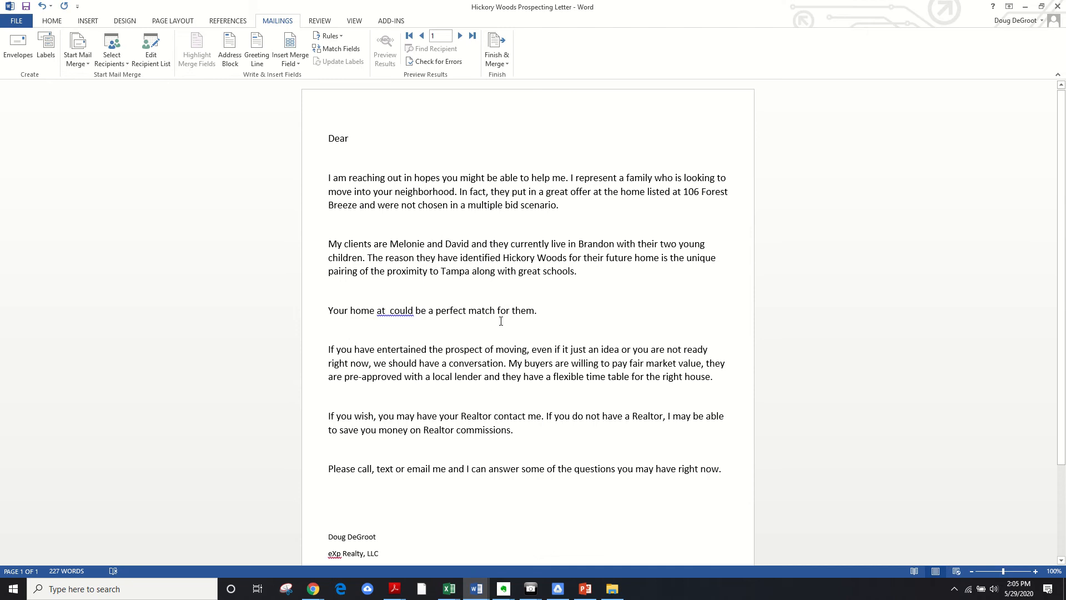
pyautogui.moveTo(426, 231)
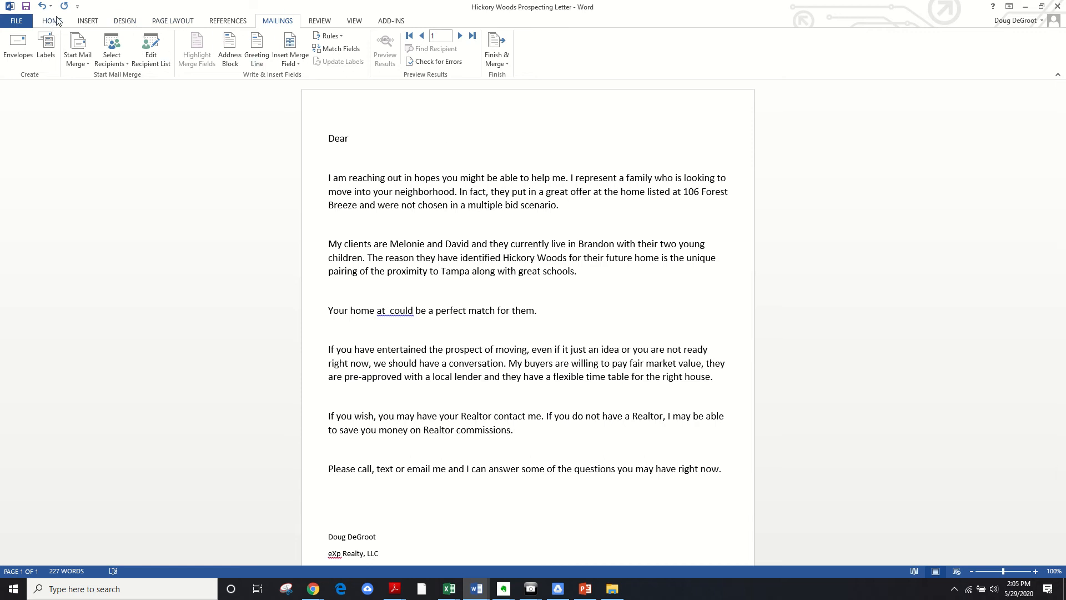
pyautogui.click(351, 138)
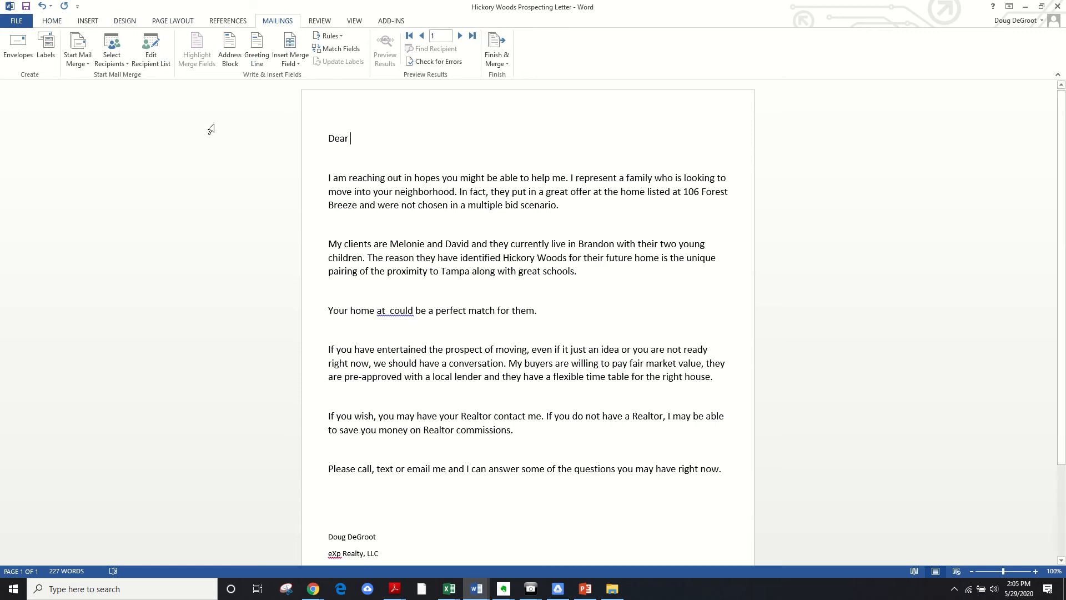
pyautogui.moveTo(78, 49)
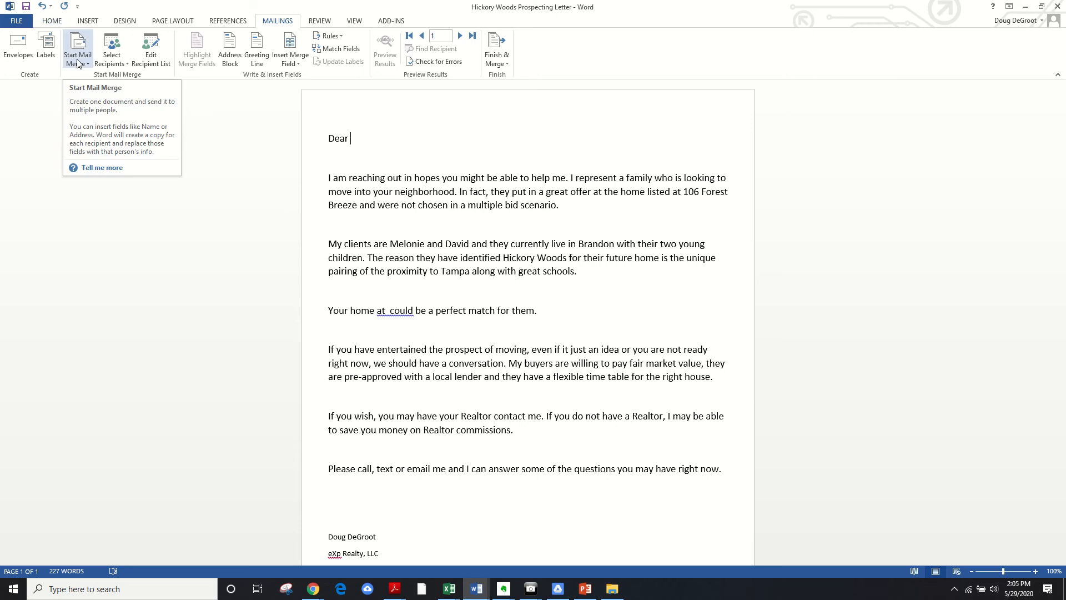
# Step: Select the existing CSV for Mail Merge Hickory Woods file as the letter's recipient list
pyautogui.click(78, 46)
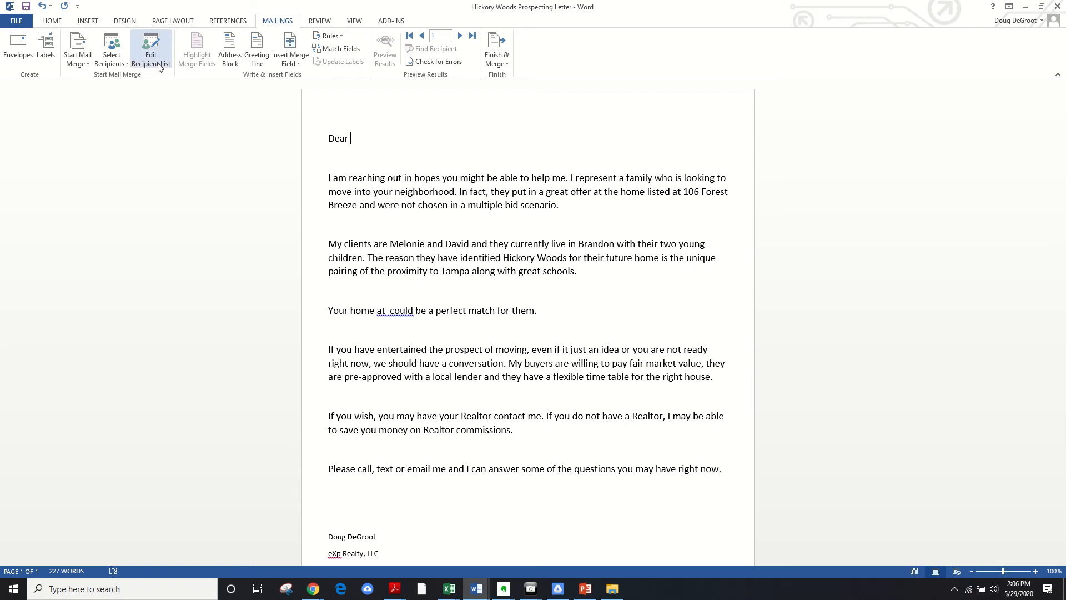
pyautogui.click(111, 48)
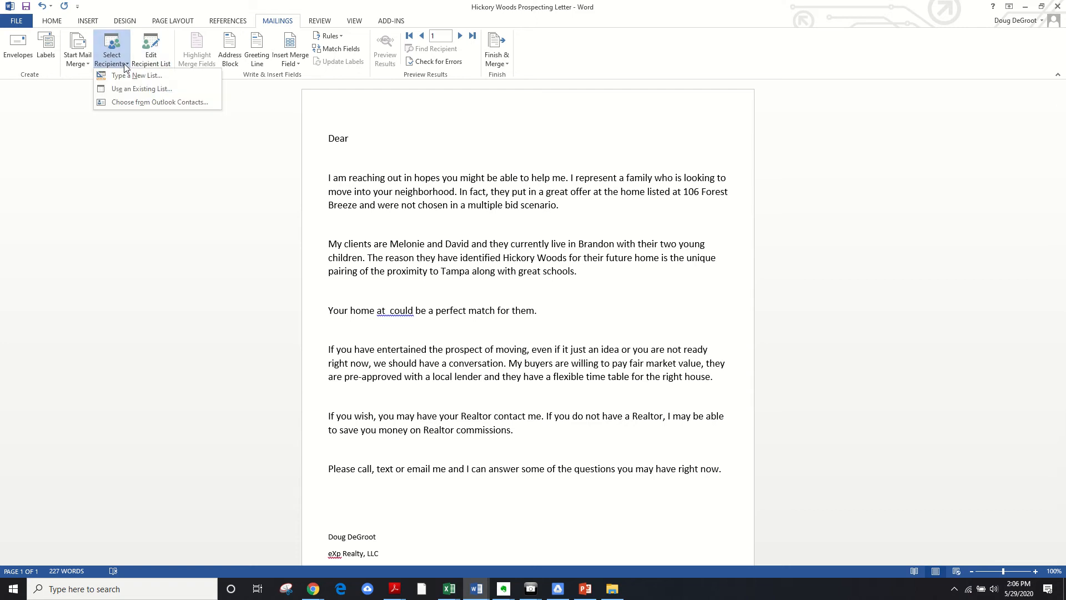
pyautogui.click(352, 138)
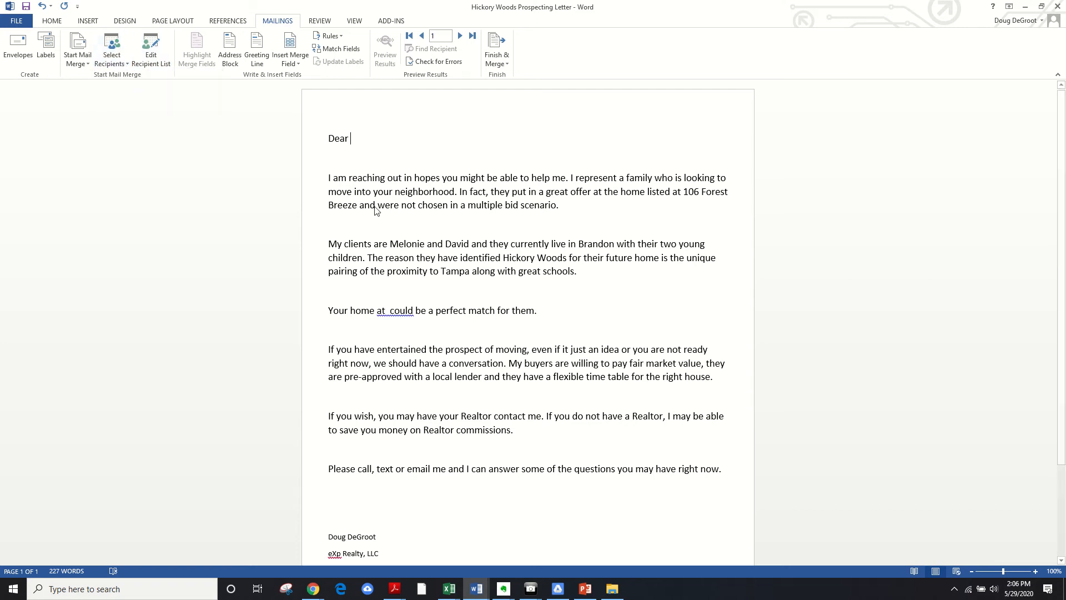
pyautogui.click(111, 45)
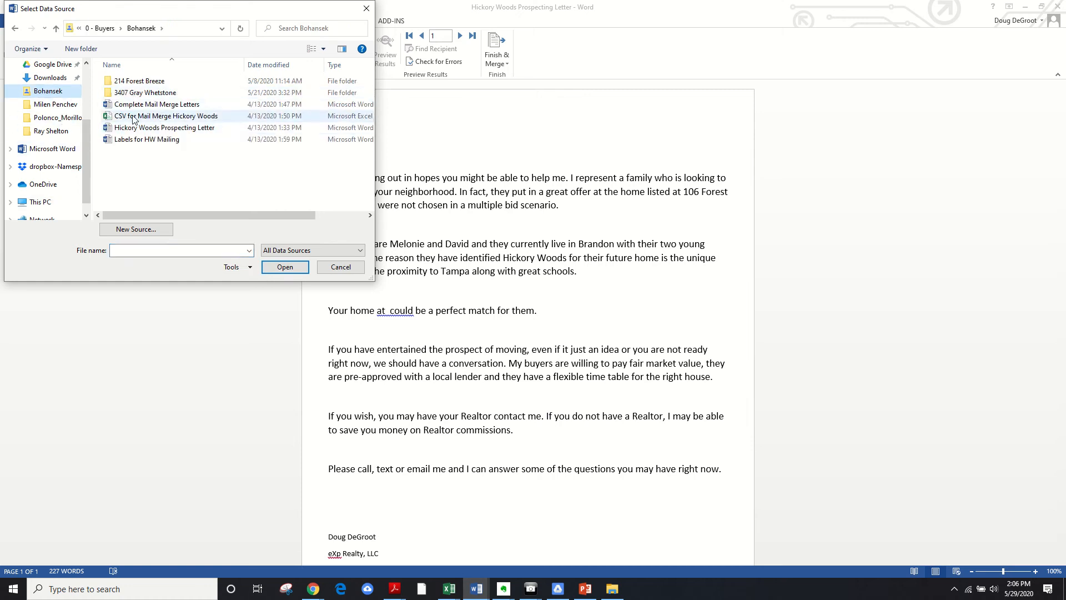
pyautogui.click(167, 115)
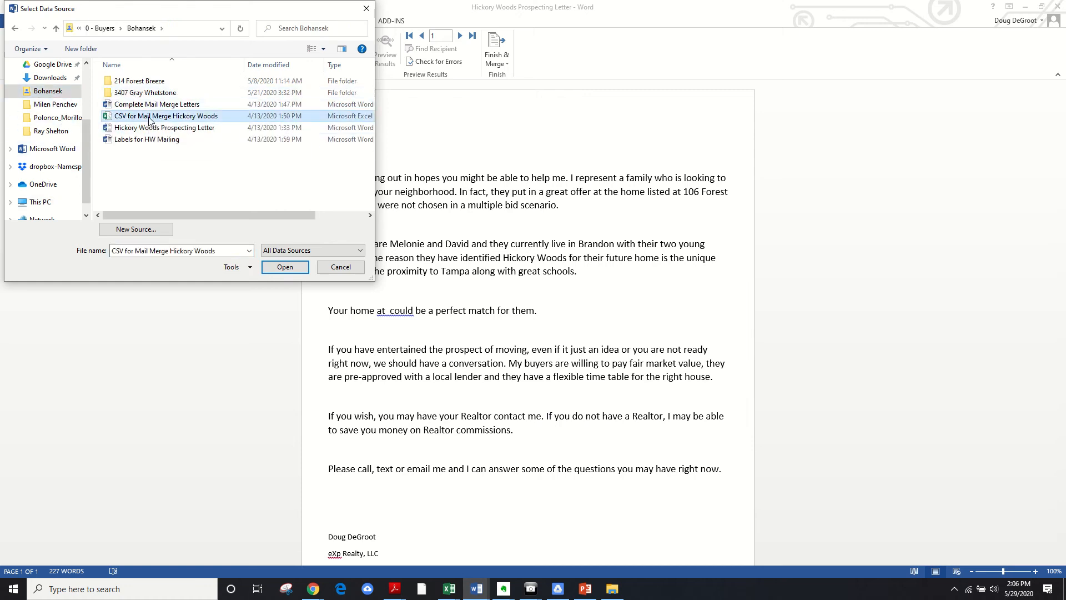
pyautogui.click(284, 267)
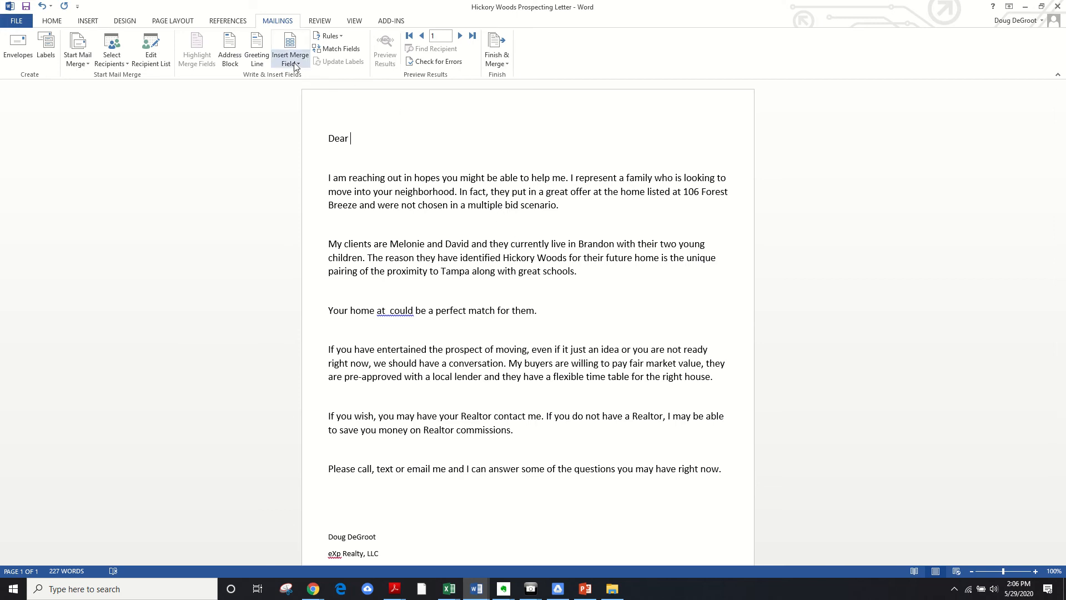
# Step: Insert the Owner_1 merge field so the greeting reads 'Dear «Owner_1»'
pyautogui.click(291, 55)
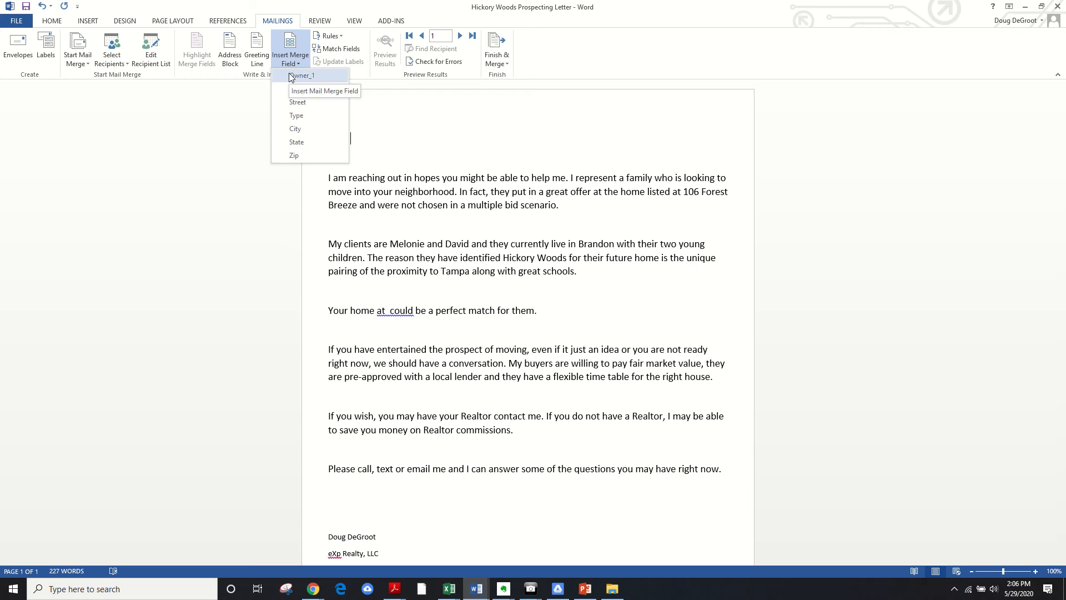
pyautogui.moveTo(311, 81)
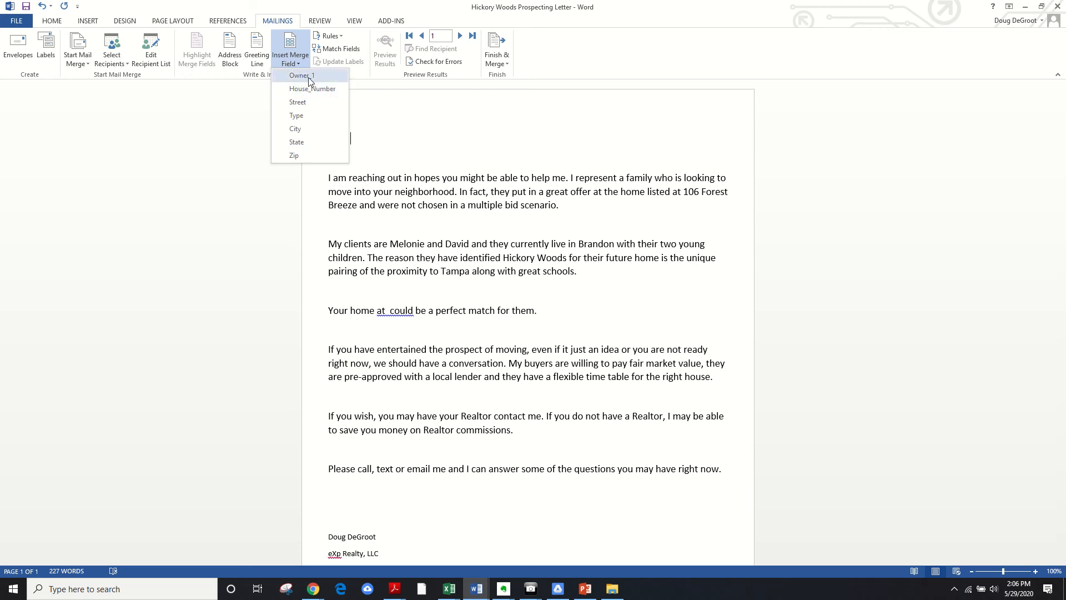
pyautogui.click(302, 76)
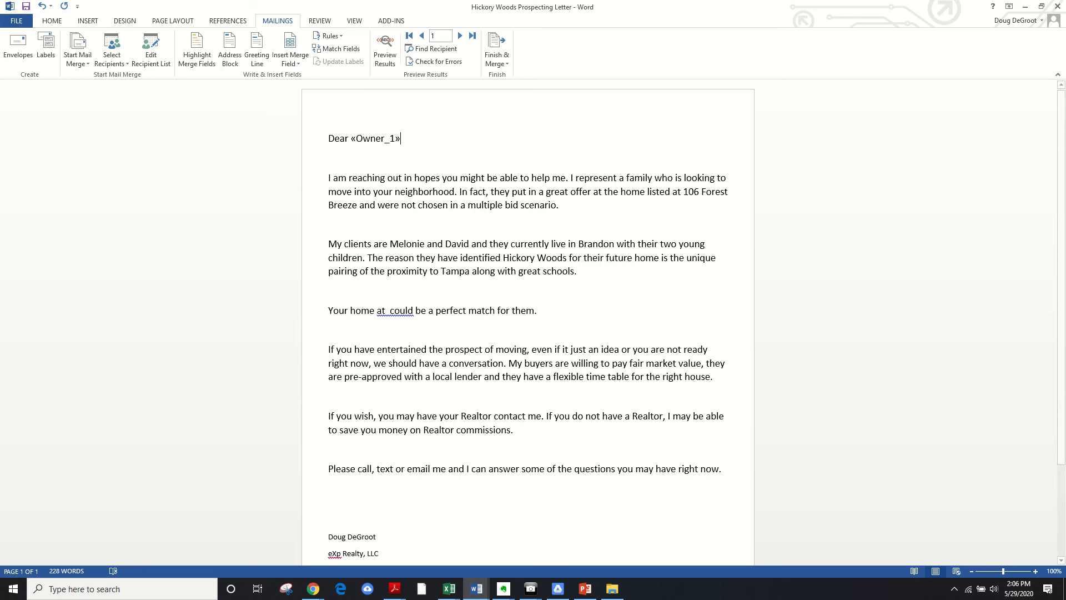
pyautogui.moveTo(340, 221)
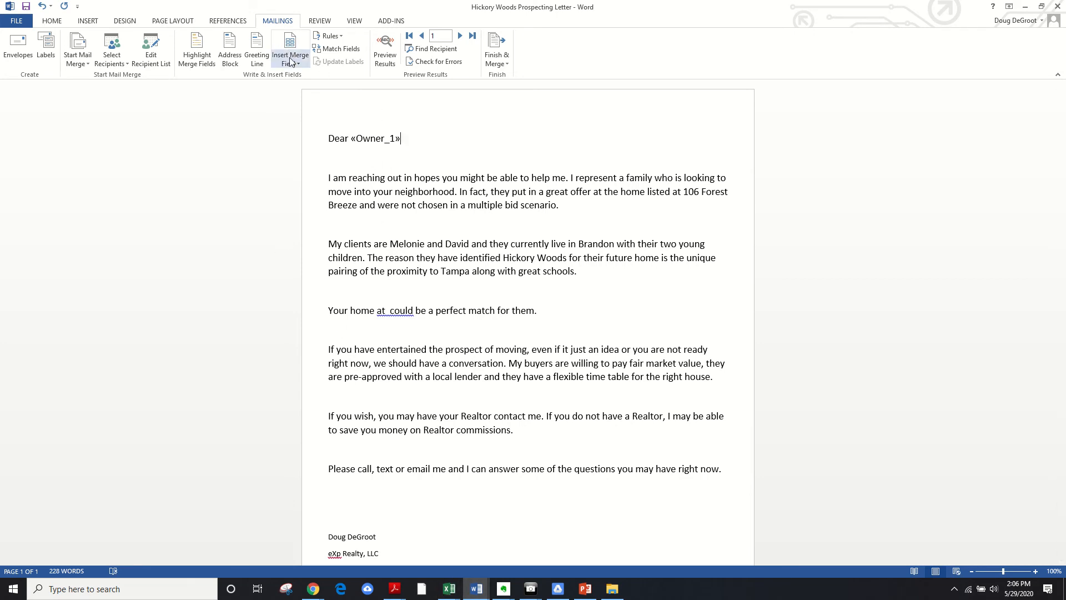
# Step: Make the sentence read 'Your home at «House_Number» «Street» «Type»' using merge fields
pyautogui.click(290, 50)
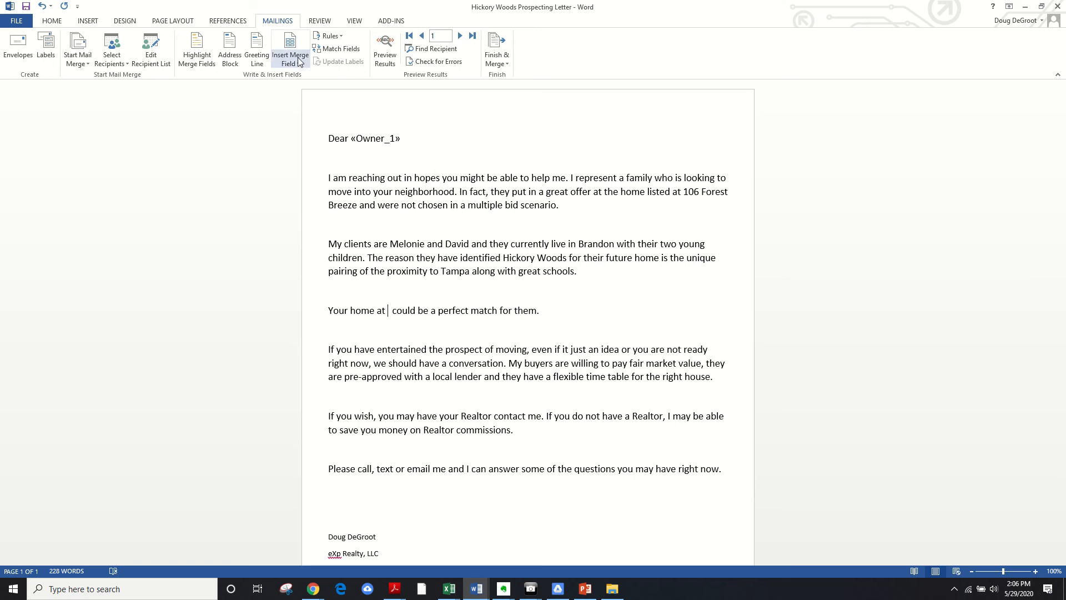
pyautogui.click(290, 56)
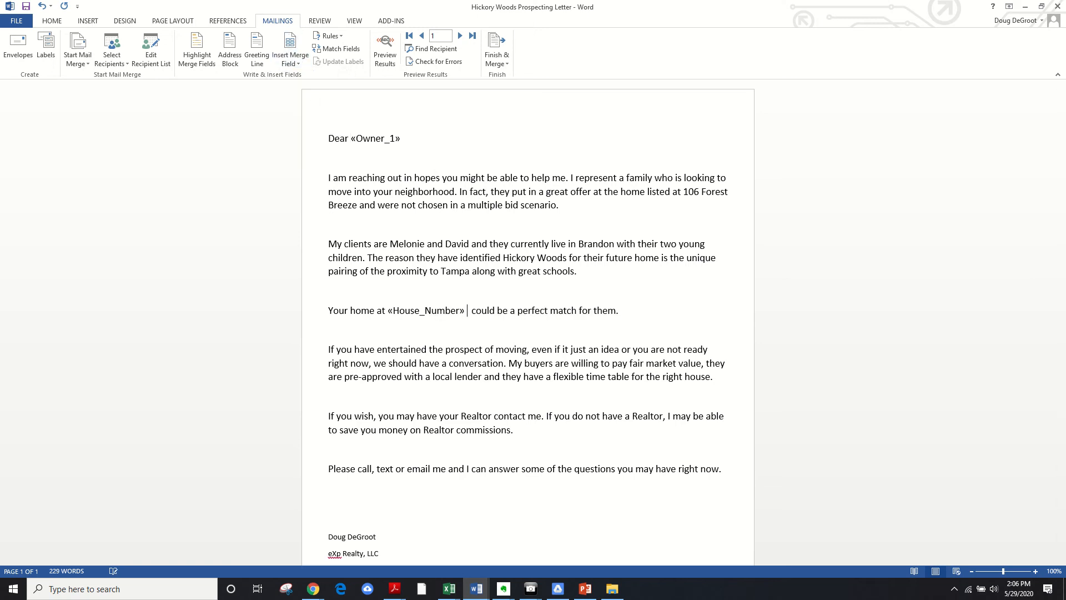
pyautogui.click(290, 49)
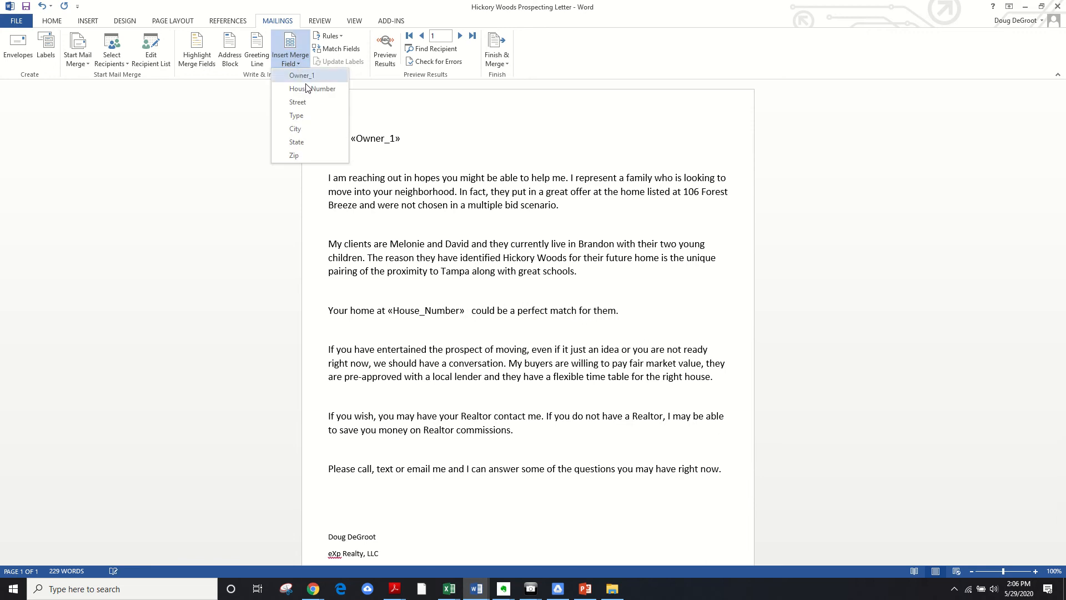
pyautogui.click(297, 102)
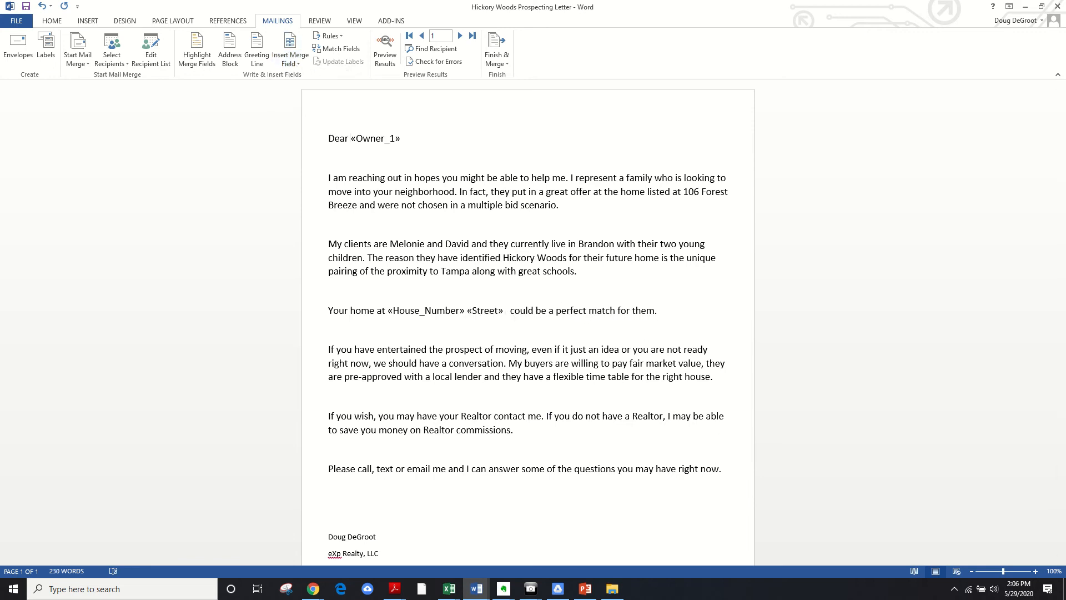
pyautogui.click(290, 47)
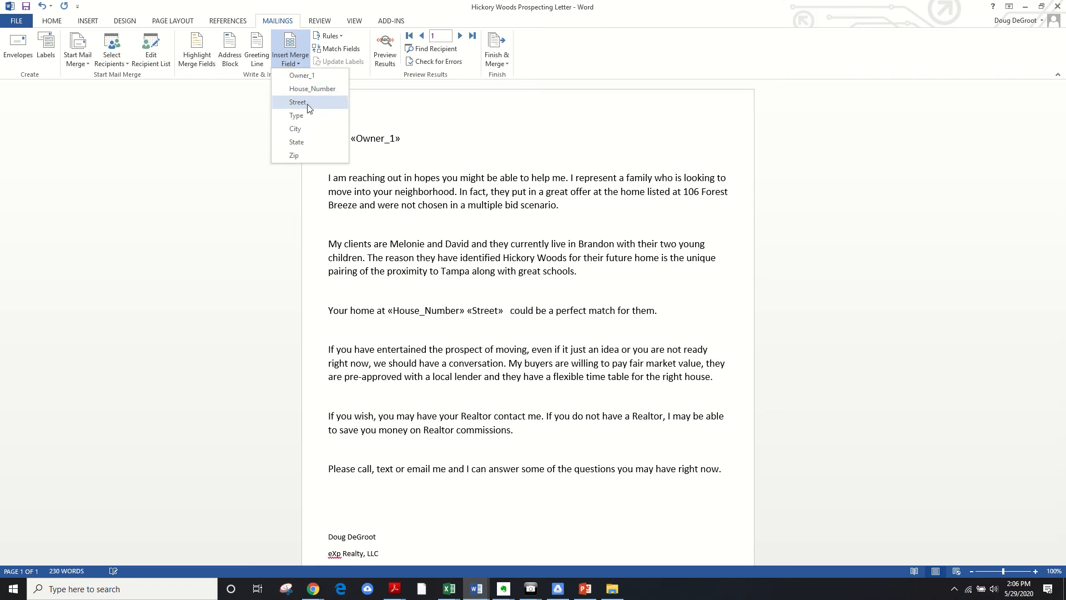
pyautogui.click(296, 115)
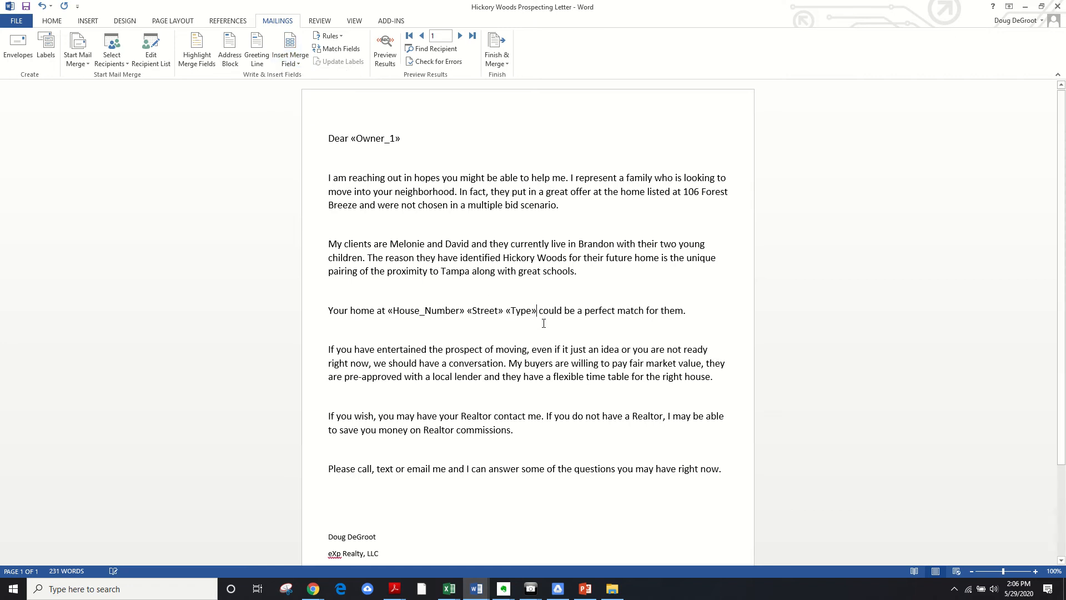
pyautogui.moveTo(687, 315)
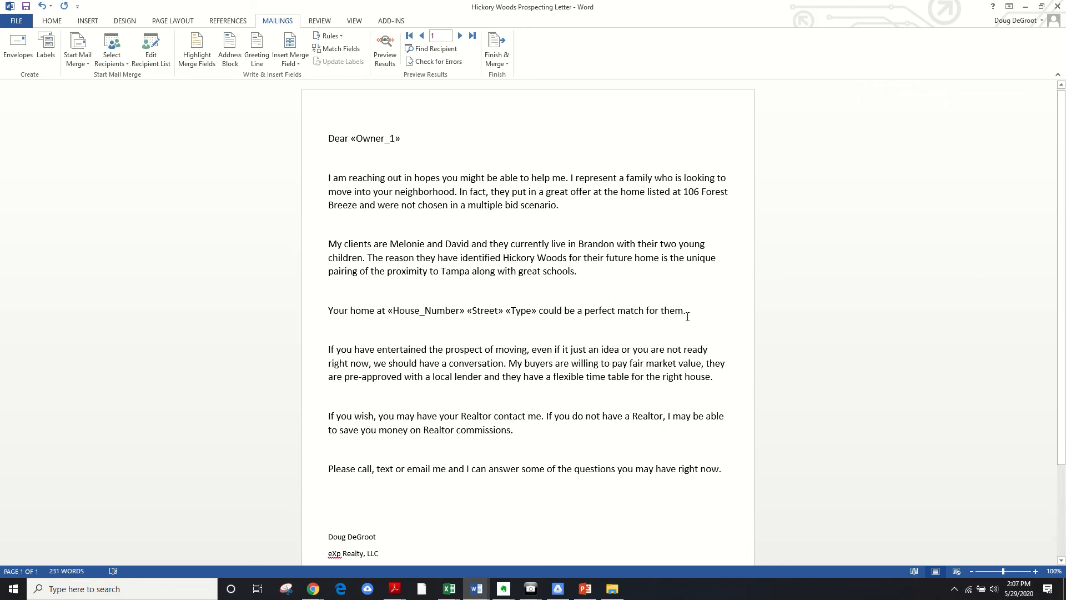
pyautogui.moveTo(378, 143)
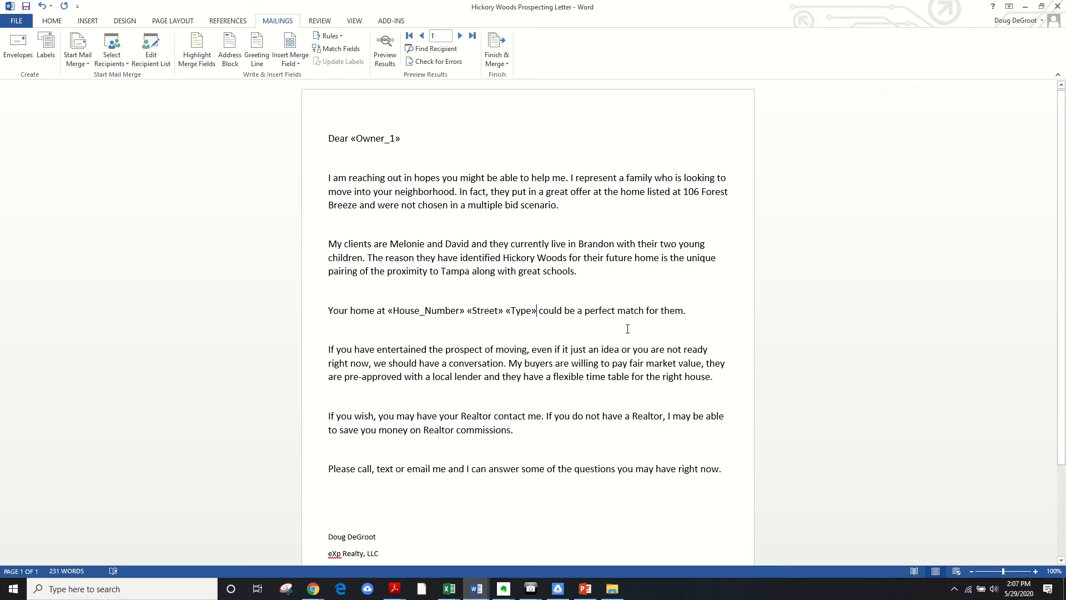
pyautogui.click(290, 50)
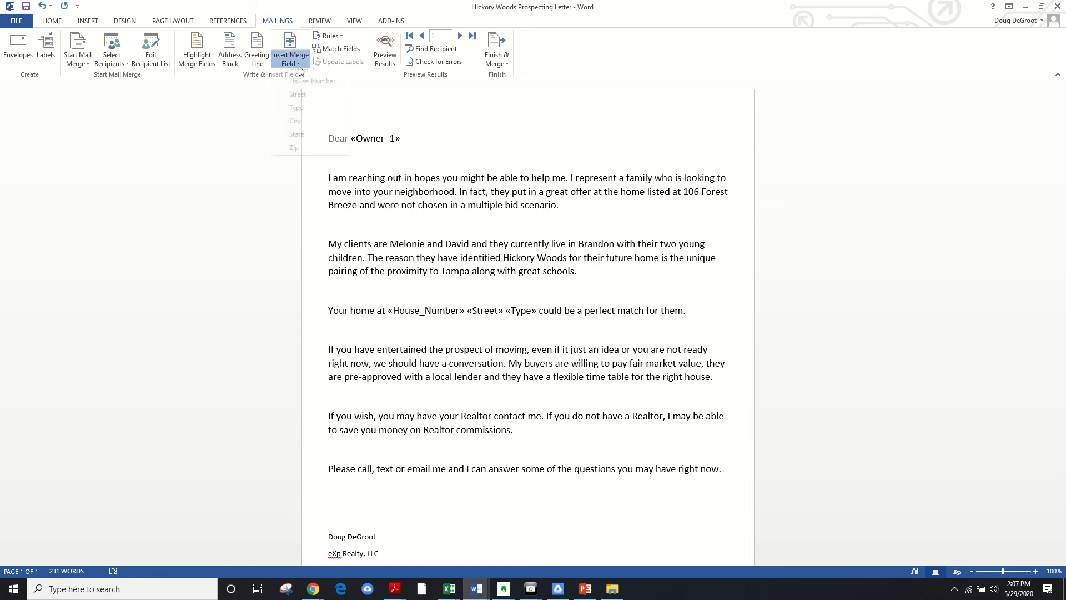
pyautogui.click(290, 50)
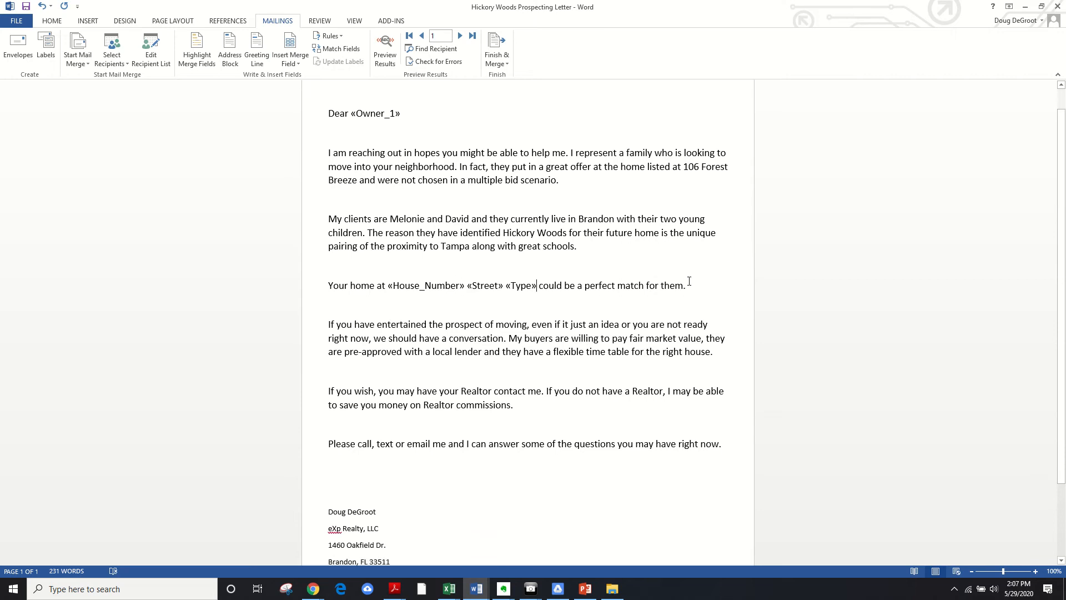
pyautogui.scroll(-3)
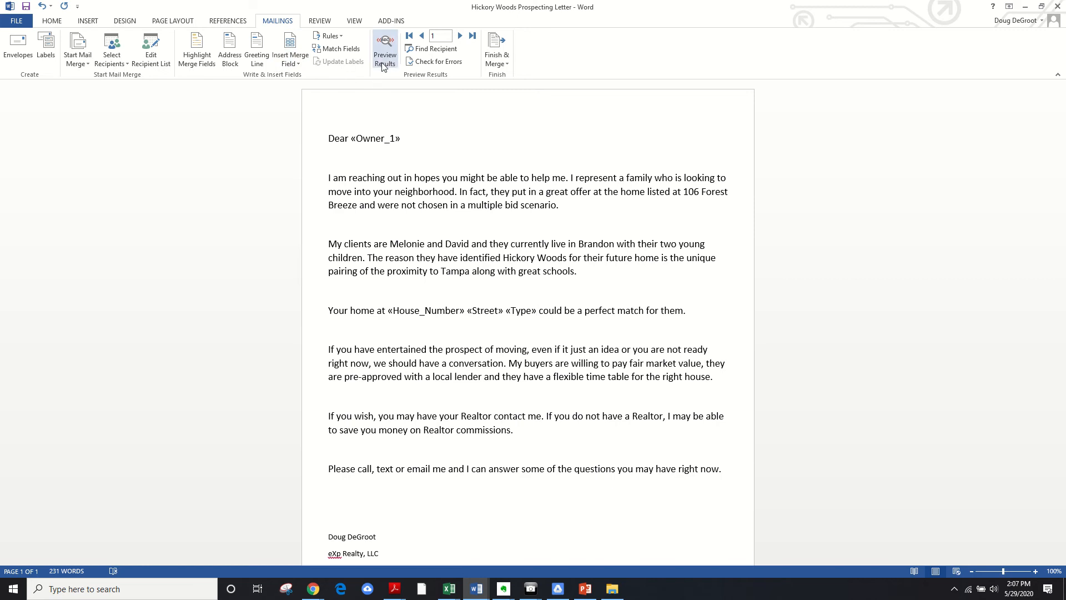
pyautogui.click(536, 311)
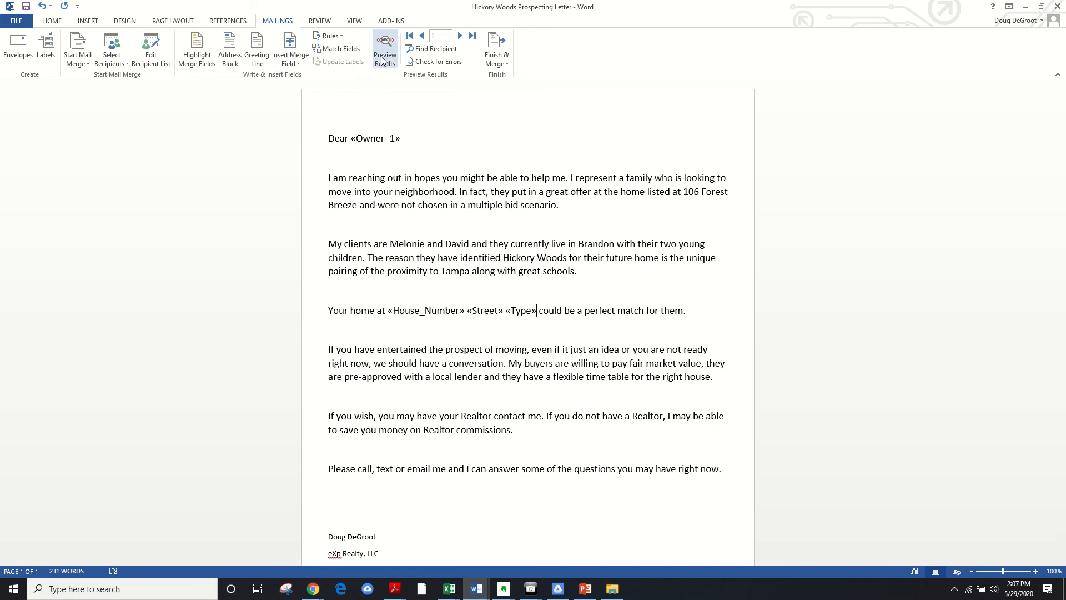
pyautogui.click(384, 47)
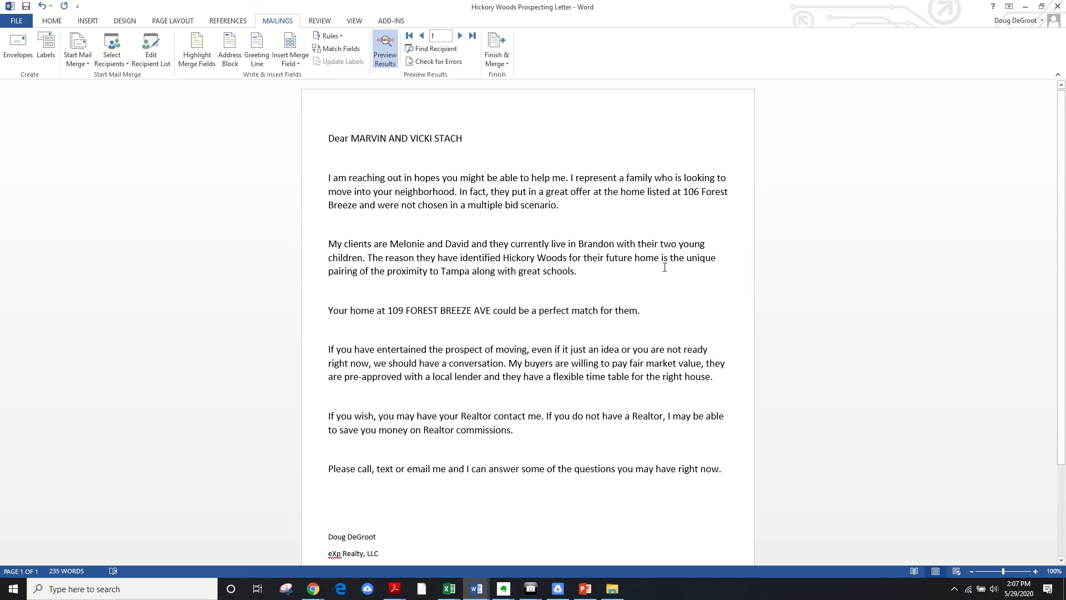
pyautogui.moveTo(449, 147)
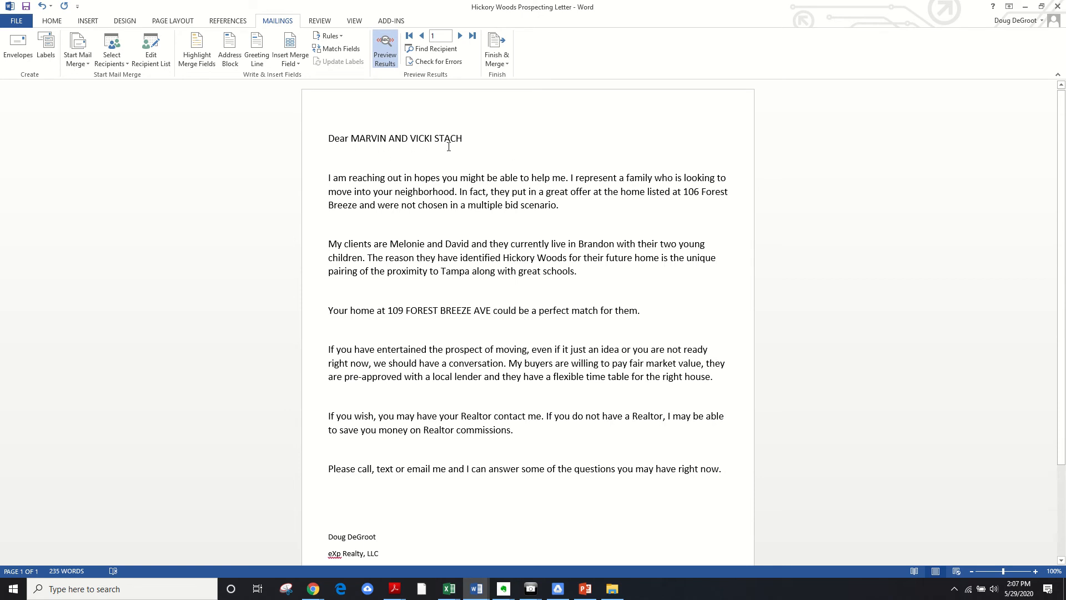
pyautogui.click(491, 311)
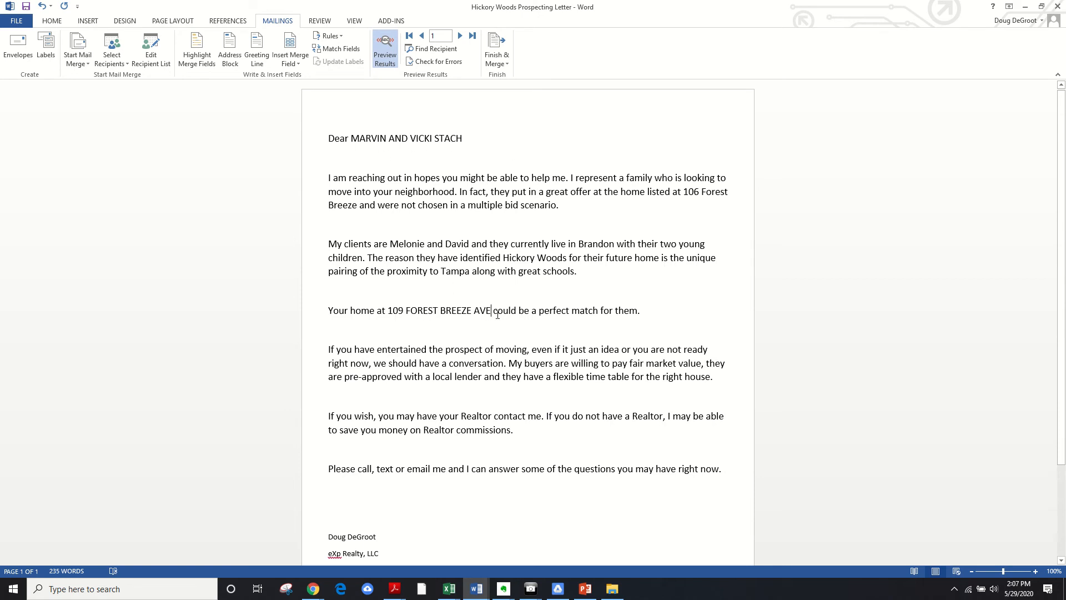
pyautogui.moveTo(355, 168)
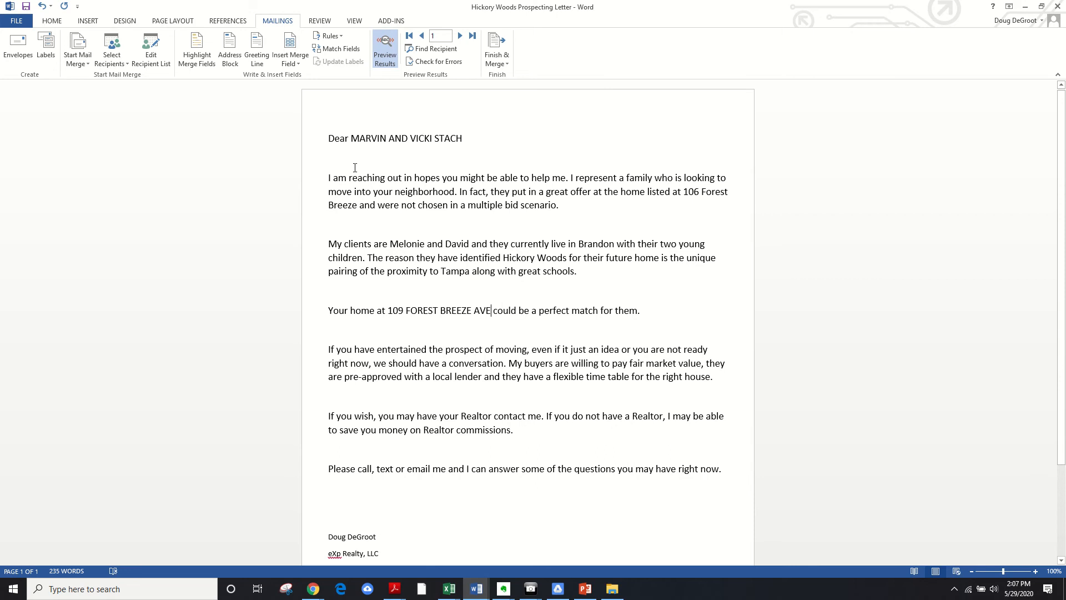
pyautogui.scroll(-3)
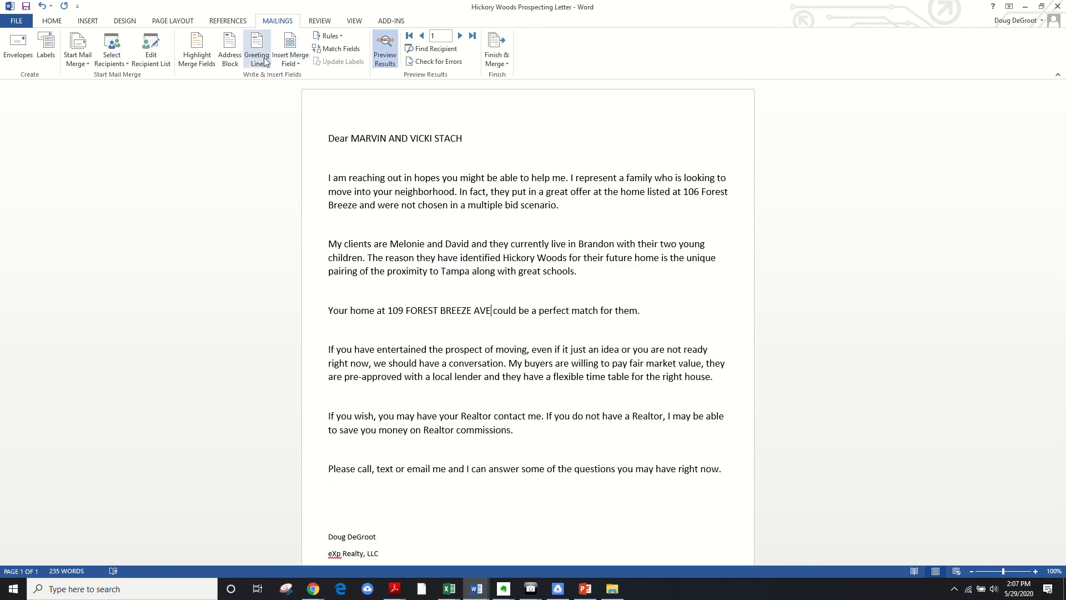
pyautogui.click(385, 47)
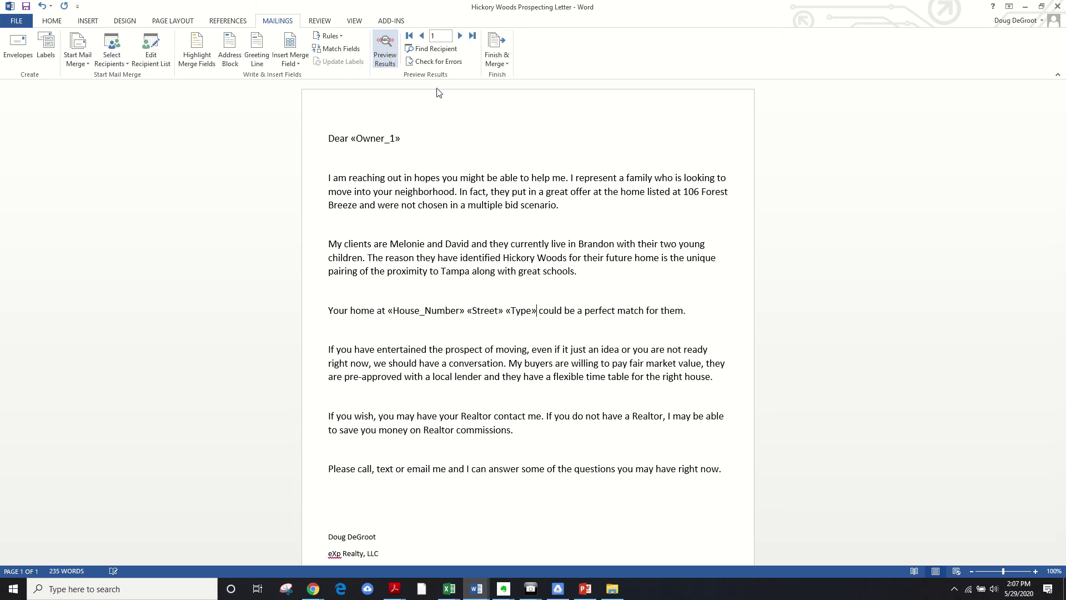
# Step: Choose Finish & Merge > Edit Individual Documents to merge the letters into a new document
pyautogui.click(497, 50)
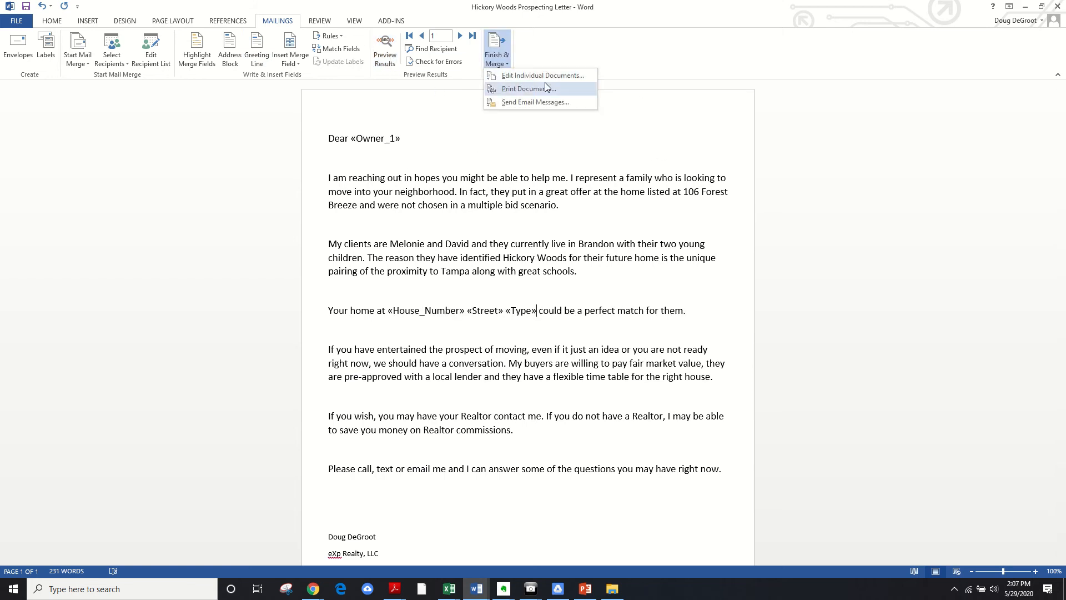
pyautogui.moveTo(522, 78)
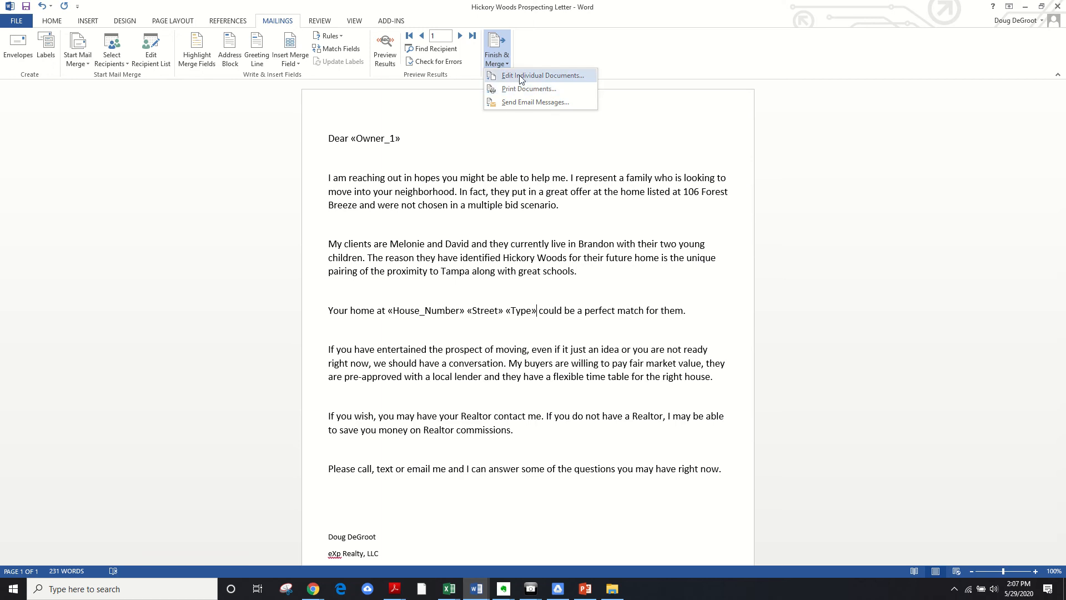
pyautogui.moveTo(522, 76)
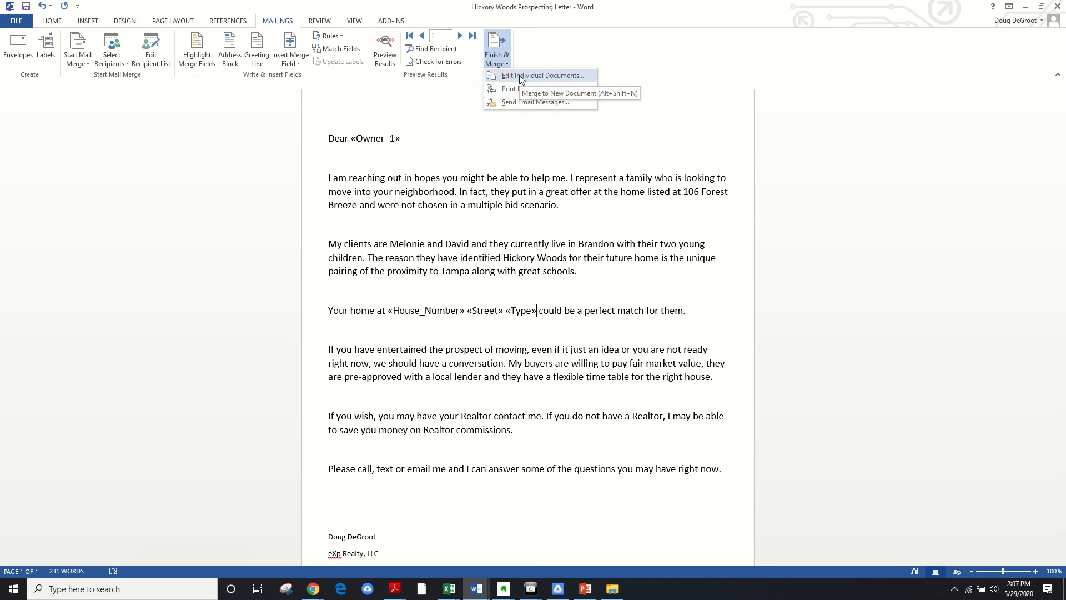
pyautogui.click(541, 75)
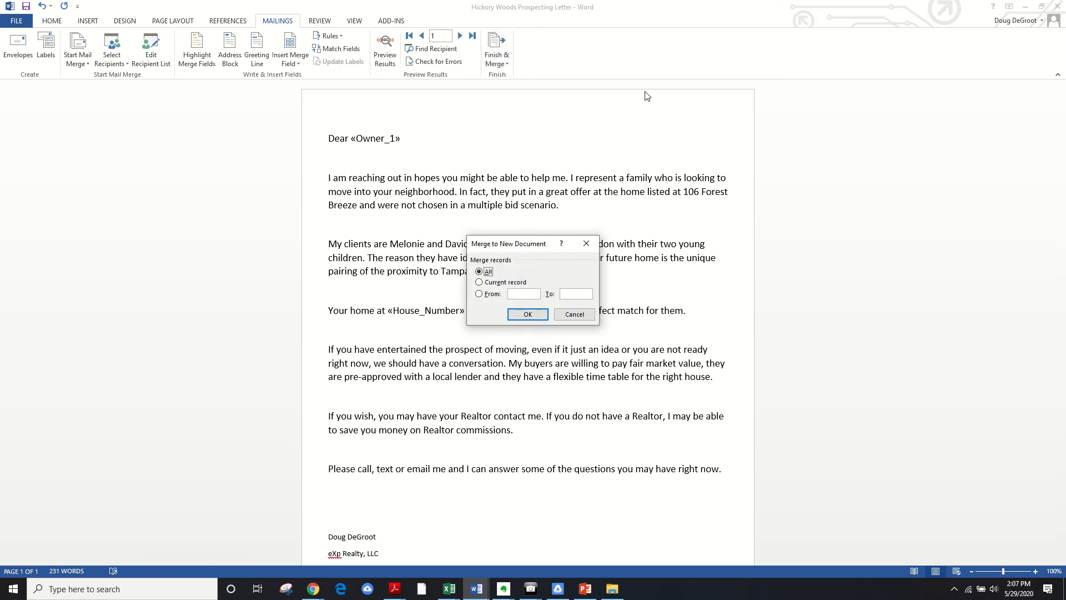
# Step: Merge all 75 records into Letters5 and page through the personalised letters to check them
pyautogui.click(527, 313)
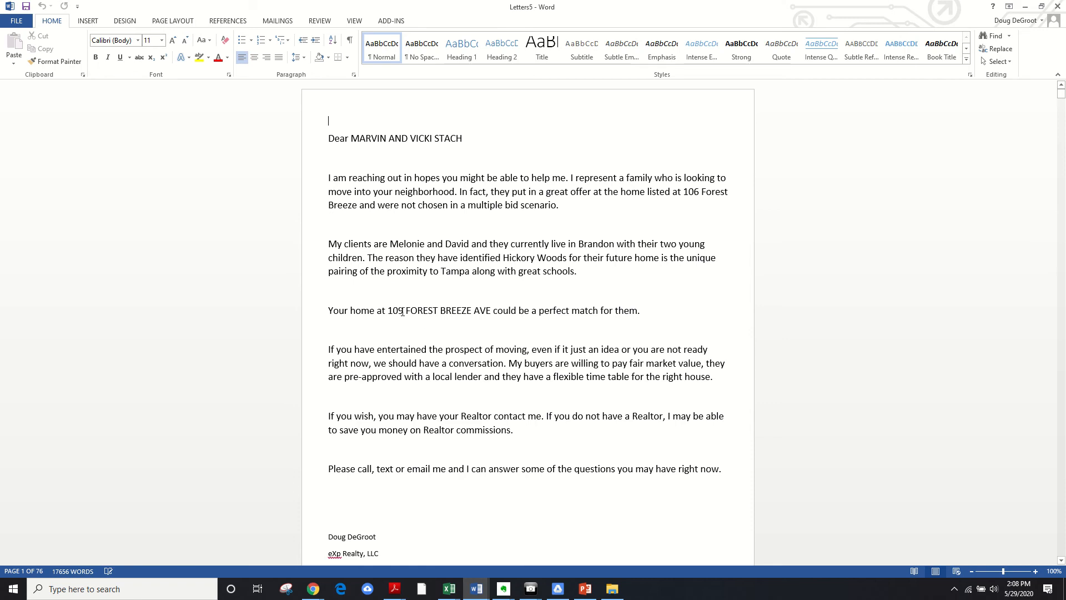
pyautogui.scroll(-3)
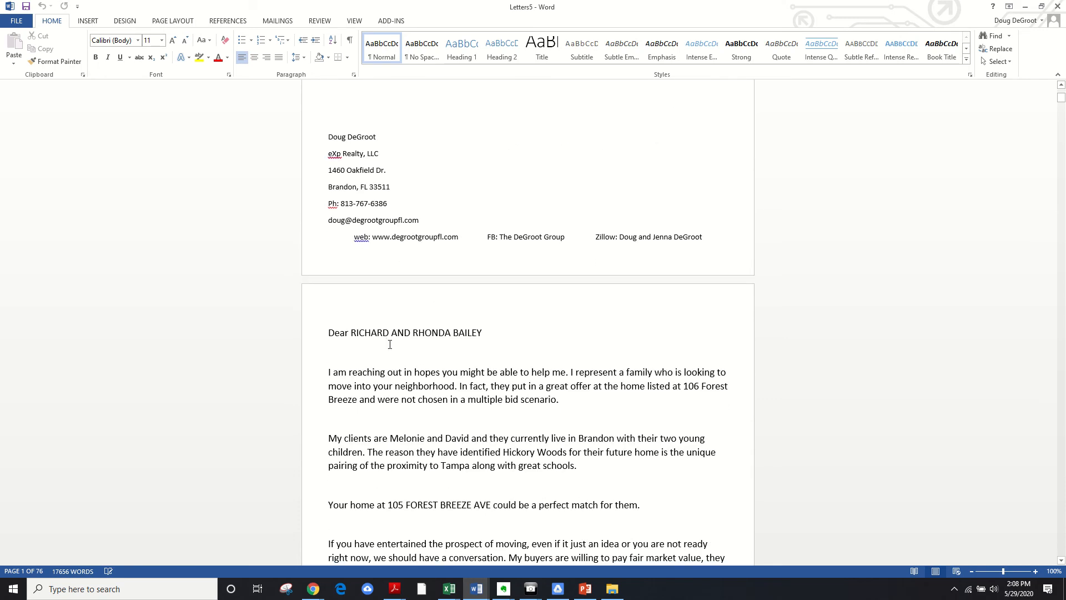
pyautogui.scroll(-3)
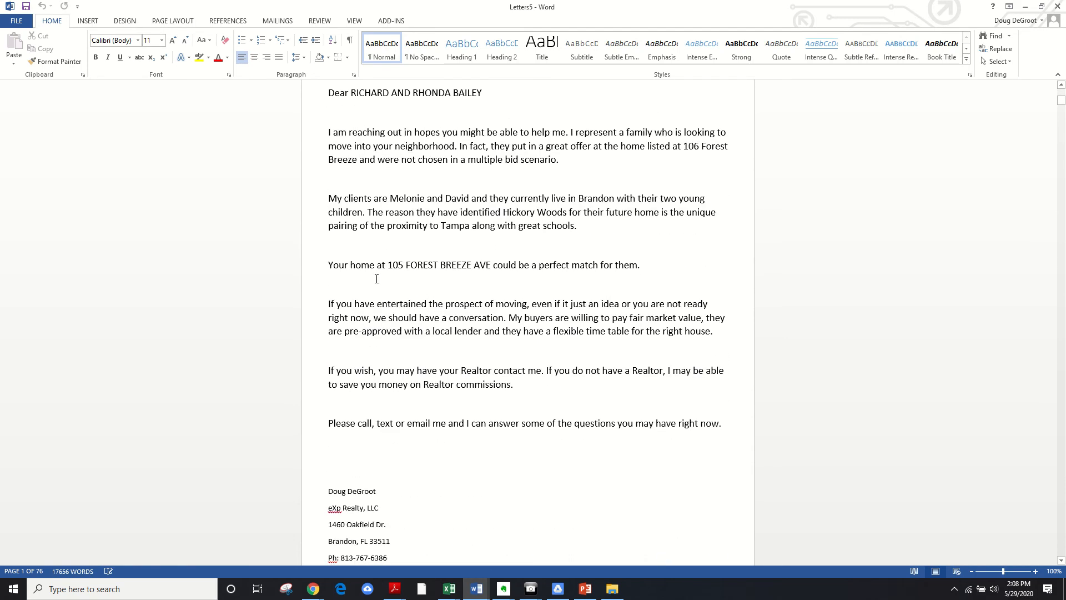
pyautogui.scroll(-3)
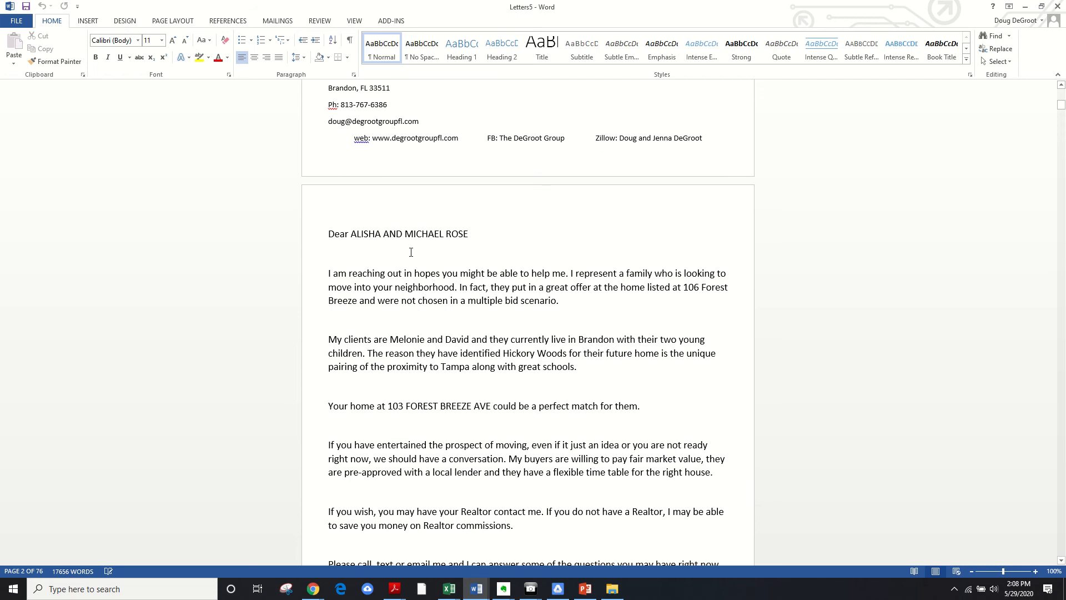
pyautogui.scroll(-3)
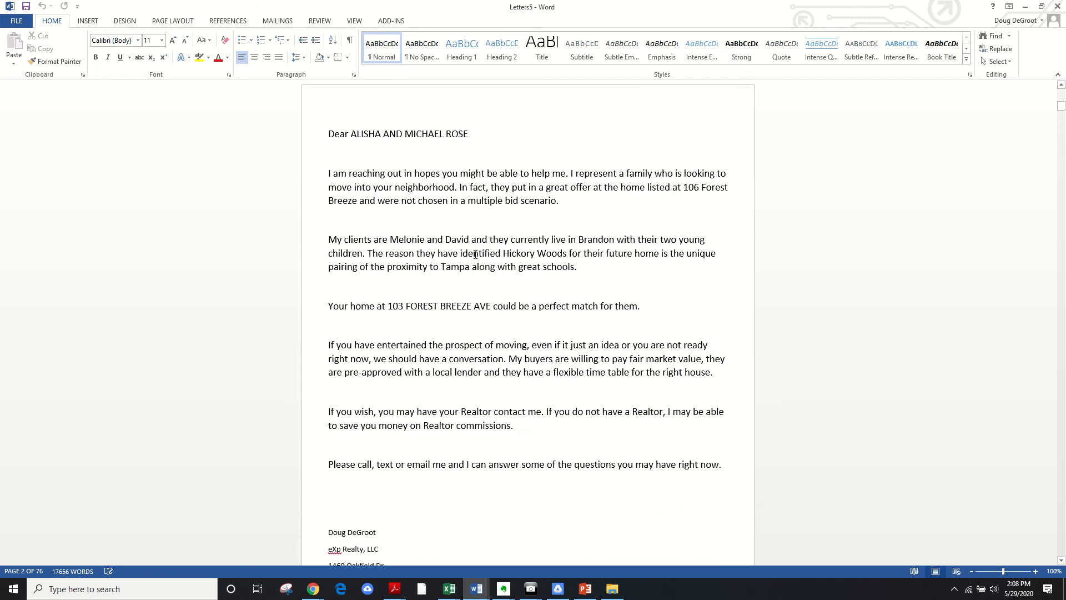
pyautogui.scroll(-3)
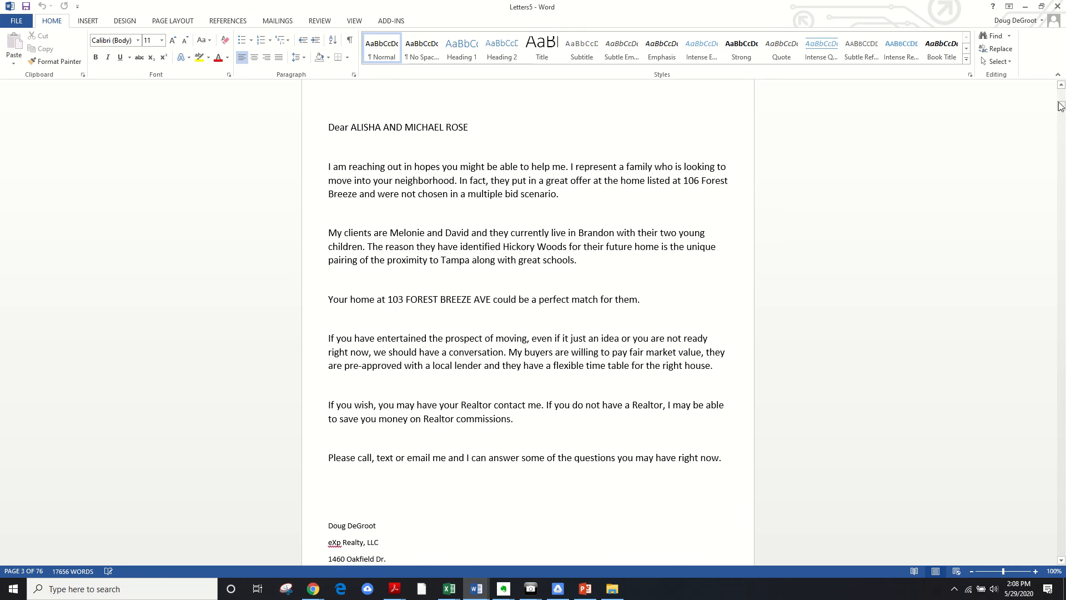
pyautogui.scroll(-3)
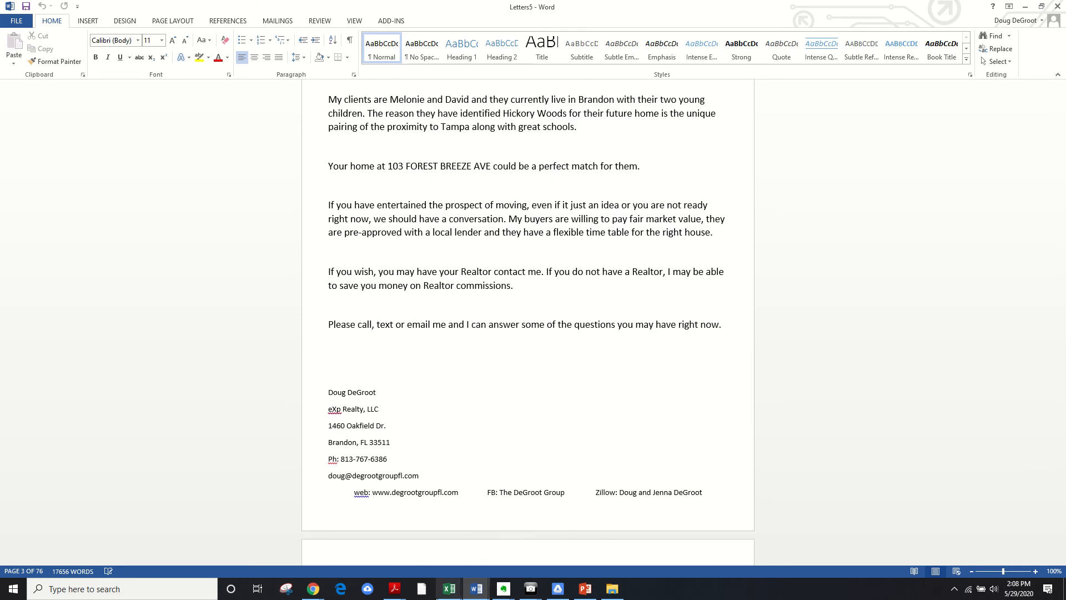
pyautogui.scroll(-3)
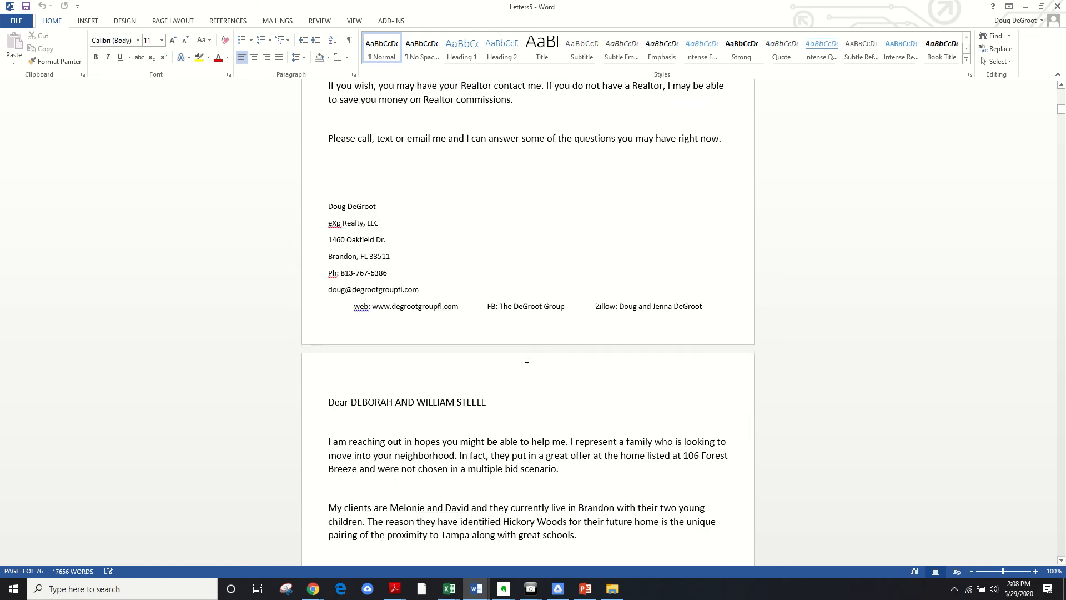
pyautogui.scroll(-3)
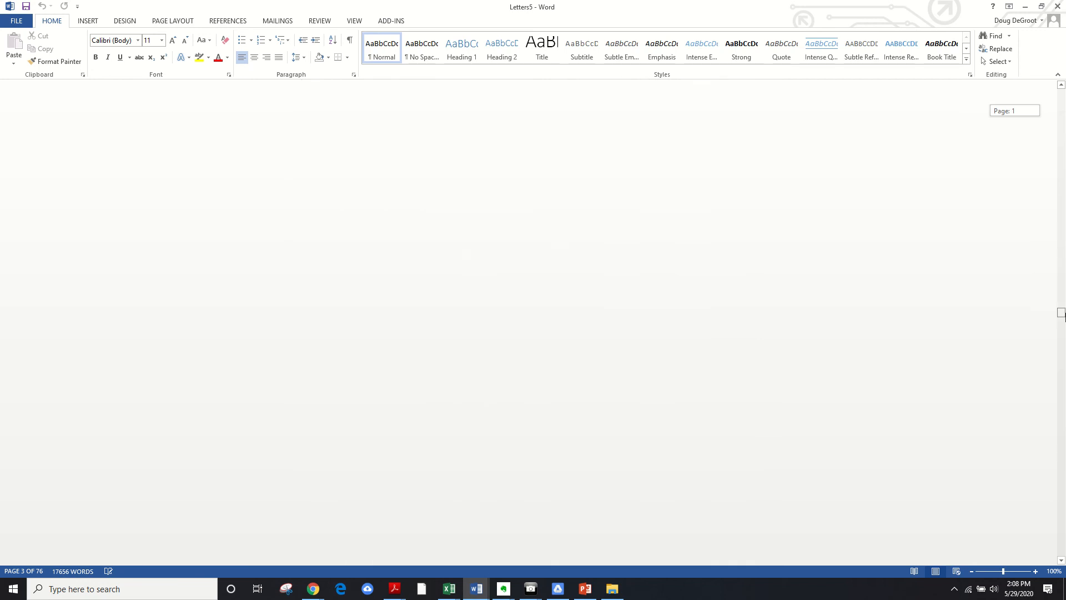
pyautogui.scroll(-3)
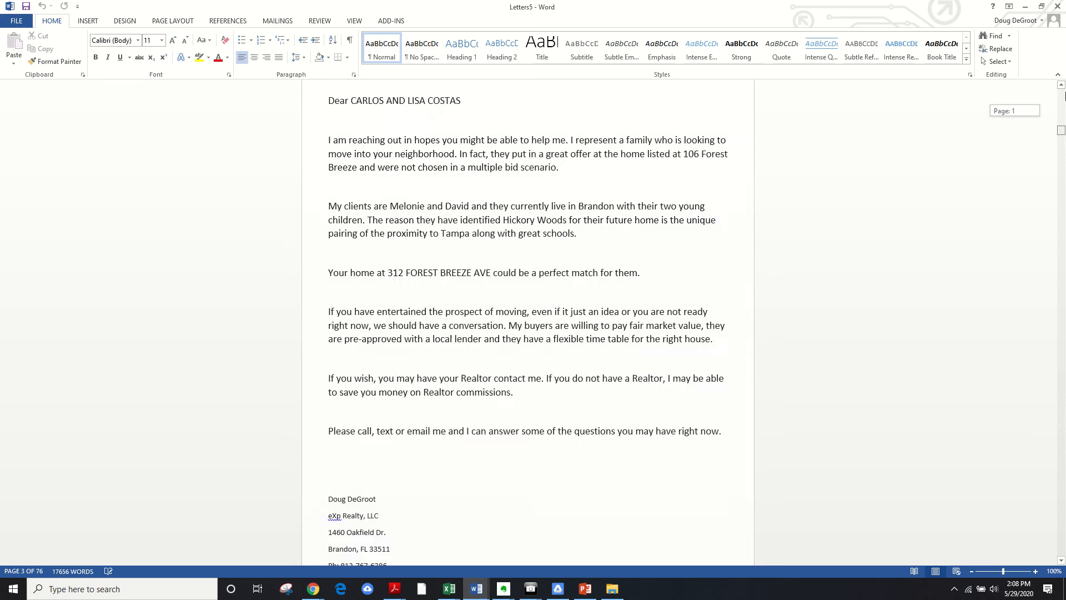
pyautogui.scroll(-3)
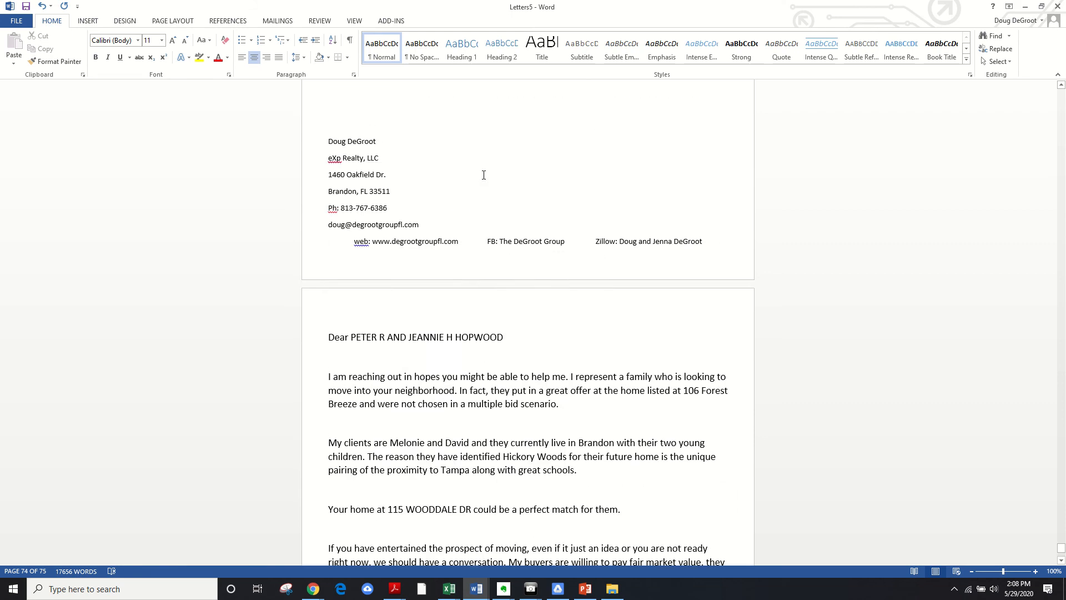
pyautogui.scroll(-3)
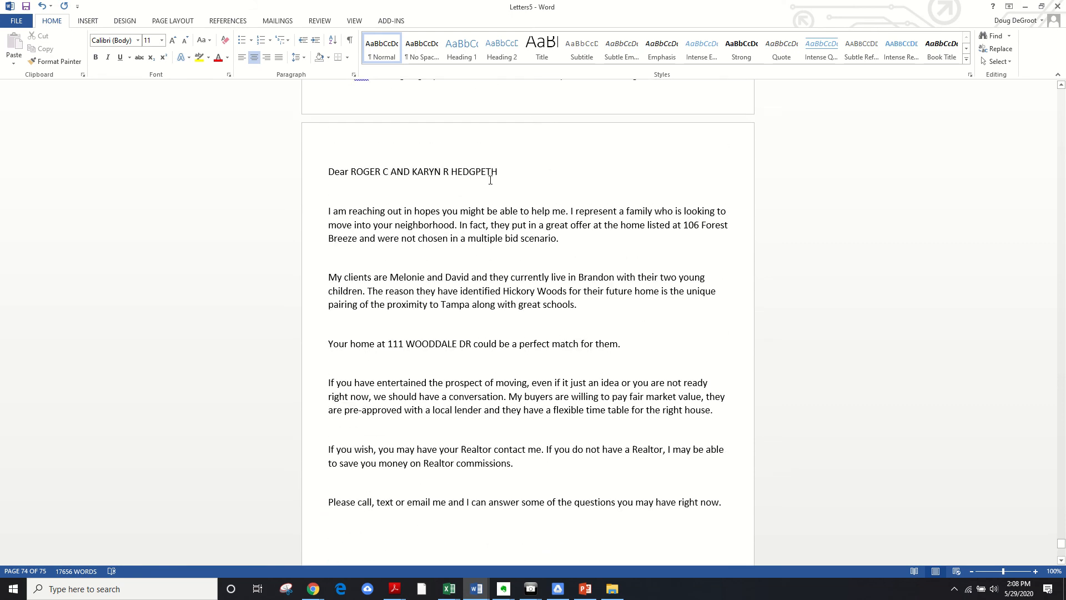
pyautogui.scroll(-3)
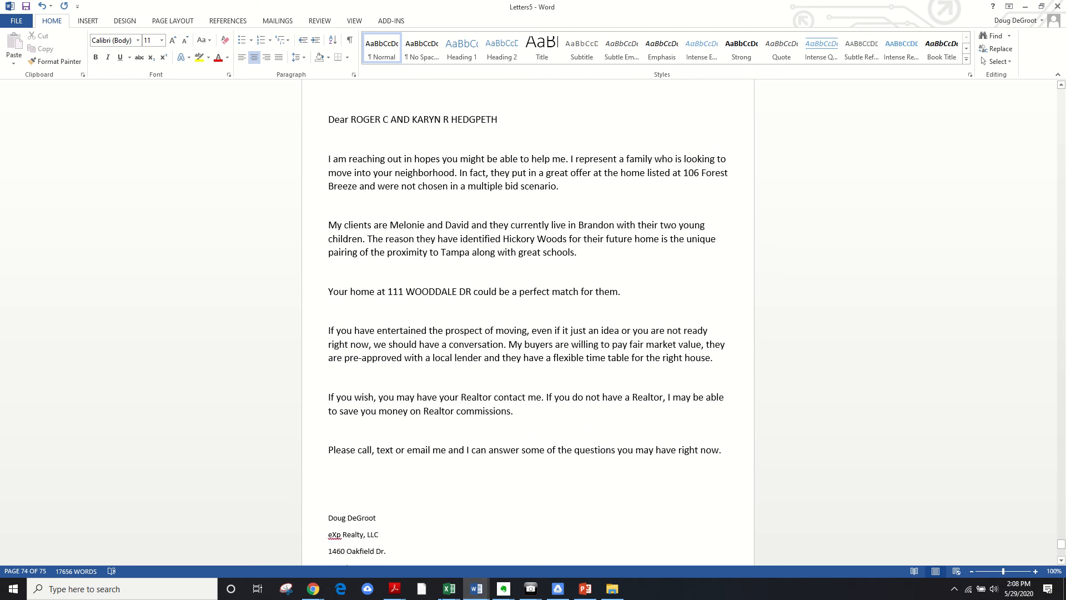
pyautogui.click(448, 589)
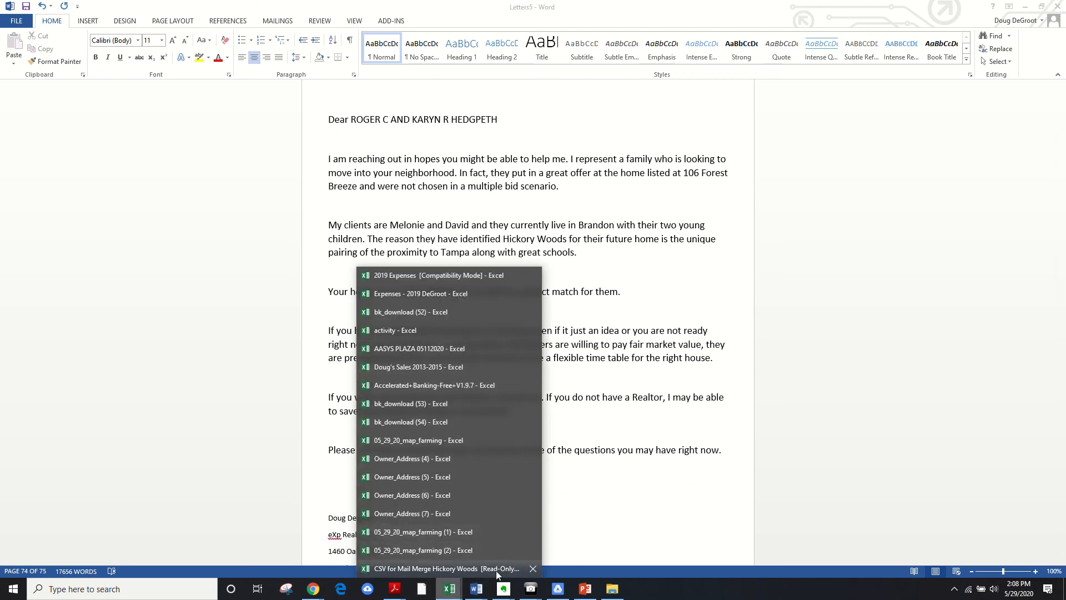
# Step: Switch to the CSV for Mail Merge Hickory Woods spreadsheet to review the owner addresses
pyautogui.click(427, 569)
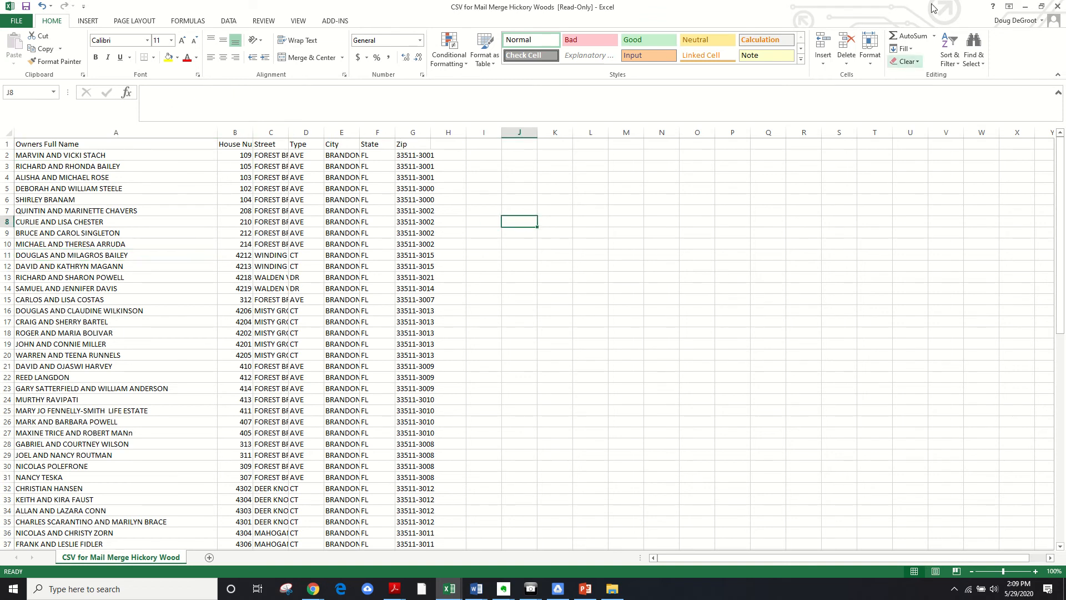
pyautogui.moveTo(1024, 5)
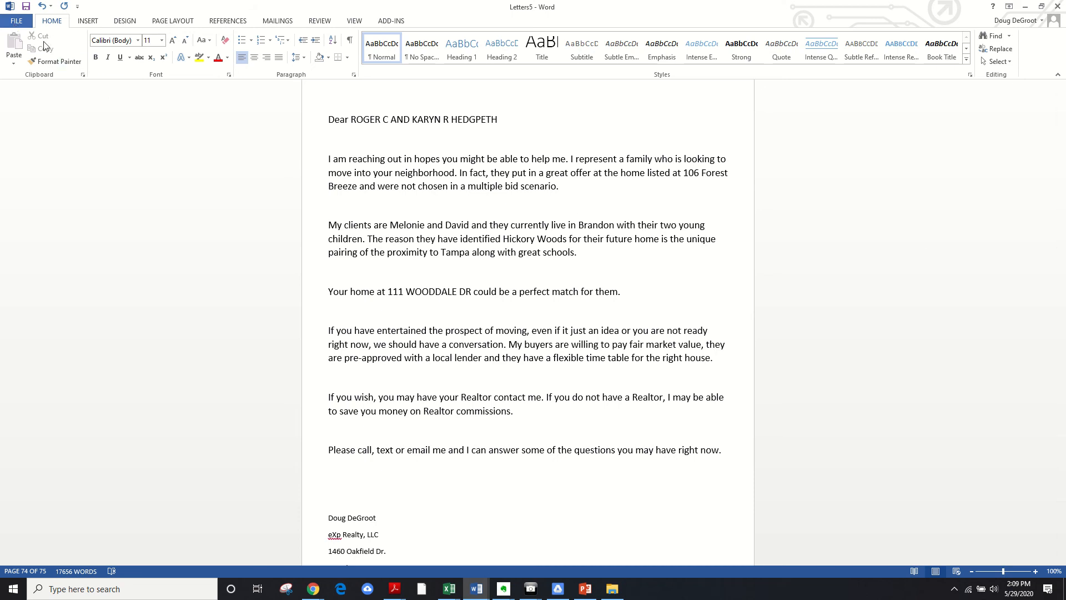
# Step: Return to the first merged letter in Letters5 and show its File information page
pyautogui.scroll(-3)
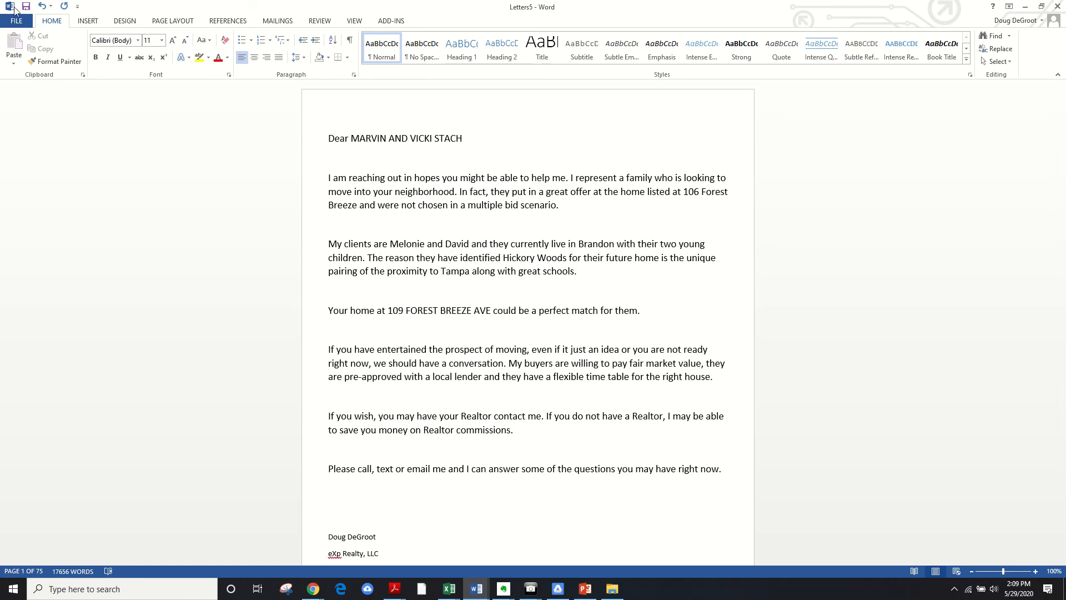
pyautogui.click(28, 35)
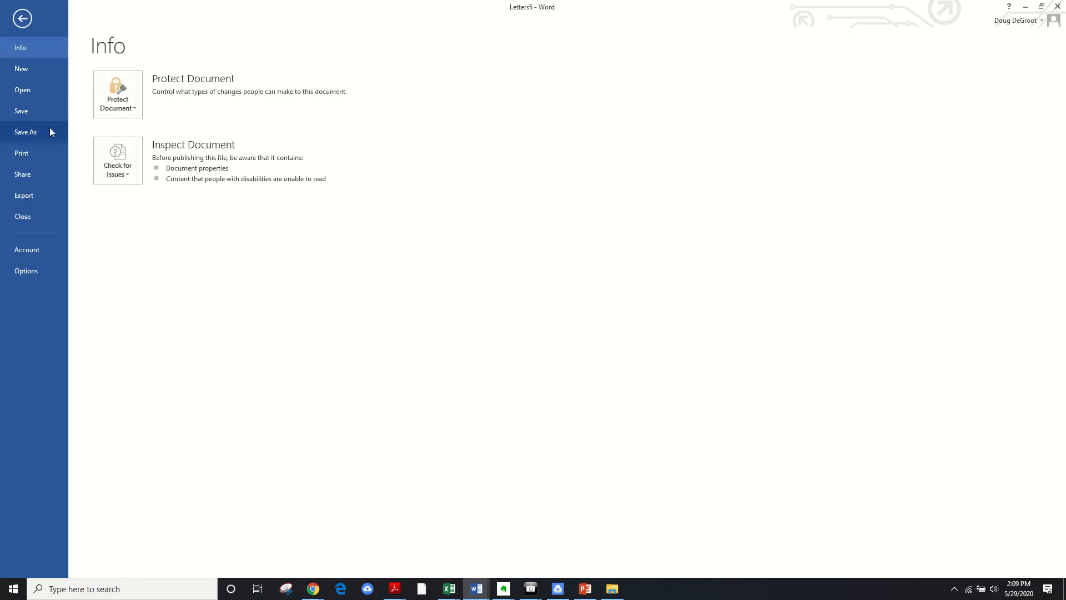
pyautogui.click(21, 18)
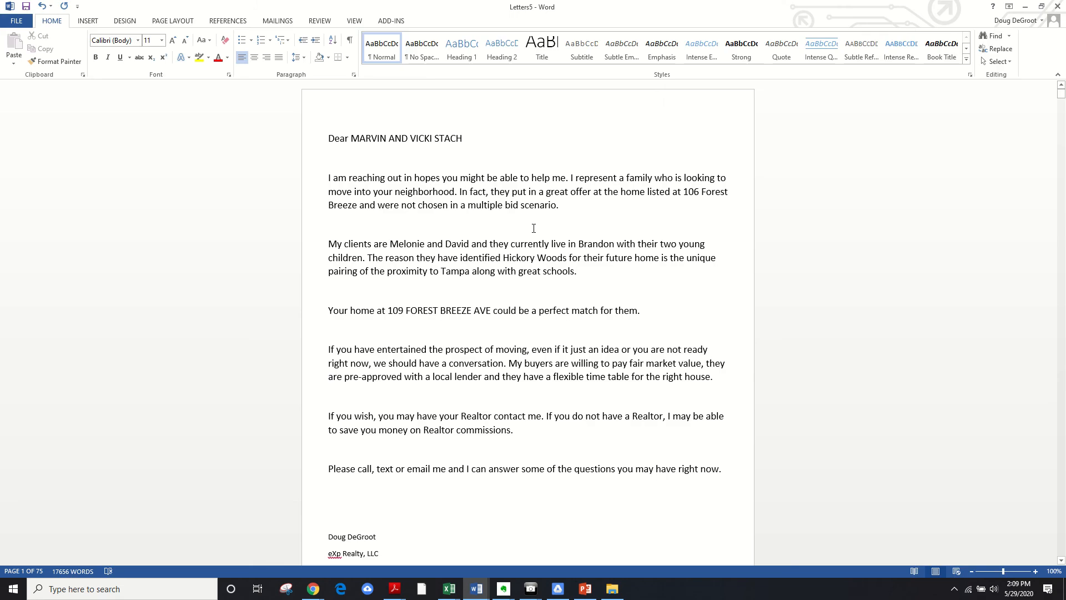
pyautogui.moveTo(606, 176)
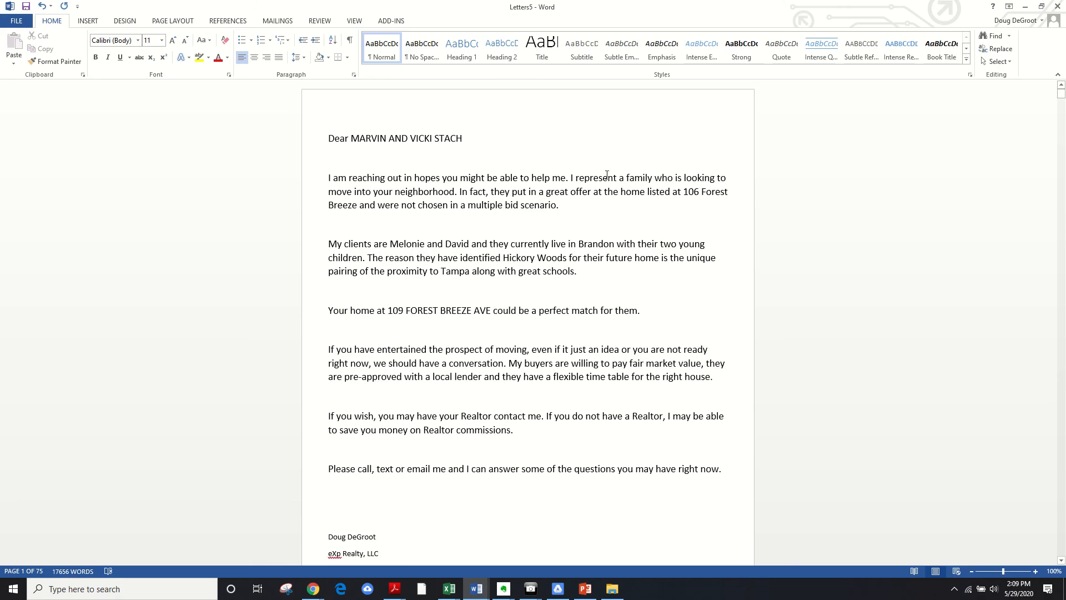
pyautogui.moveTo(506, 348)
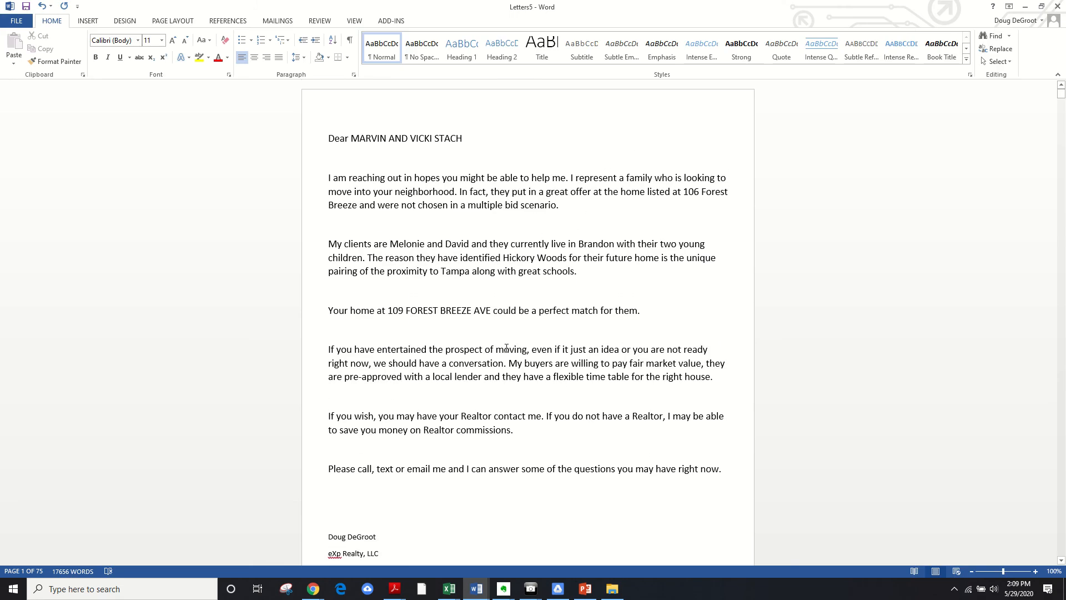
pyautogui.scroll(-3)
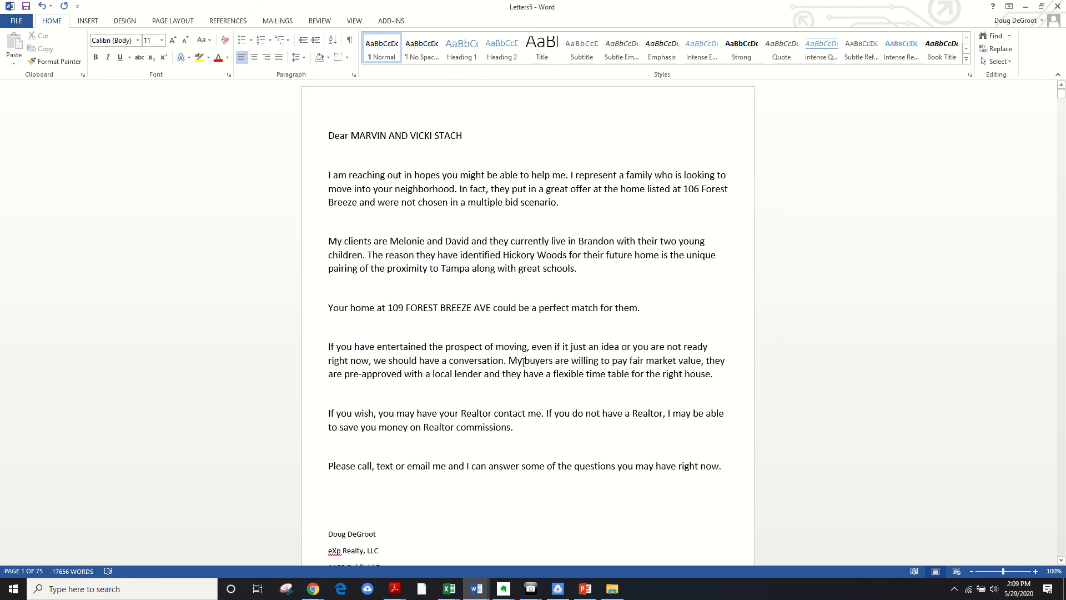
pyautogui.click(19, 20)
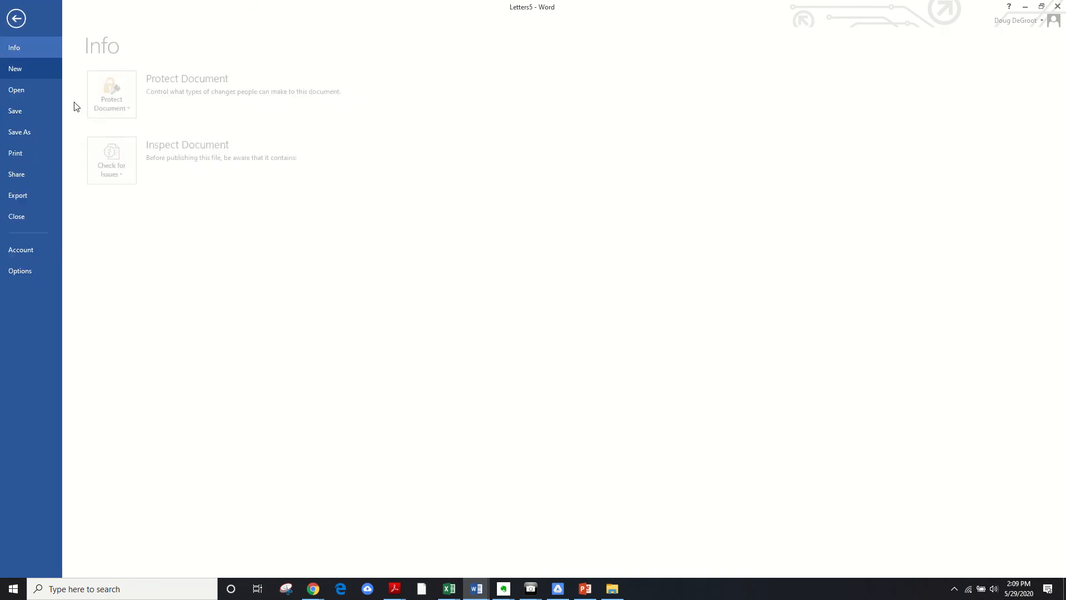
# Step: Create a new blank document, Document12, and switch to its Mailings tools
pyautogui.click(16, 69)
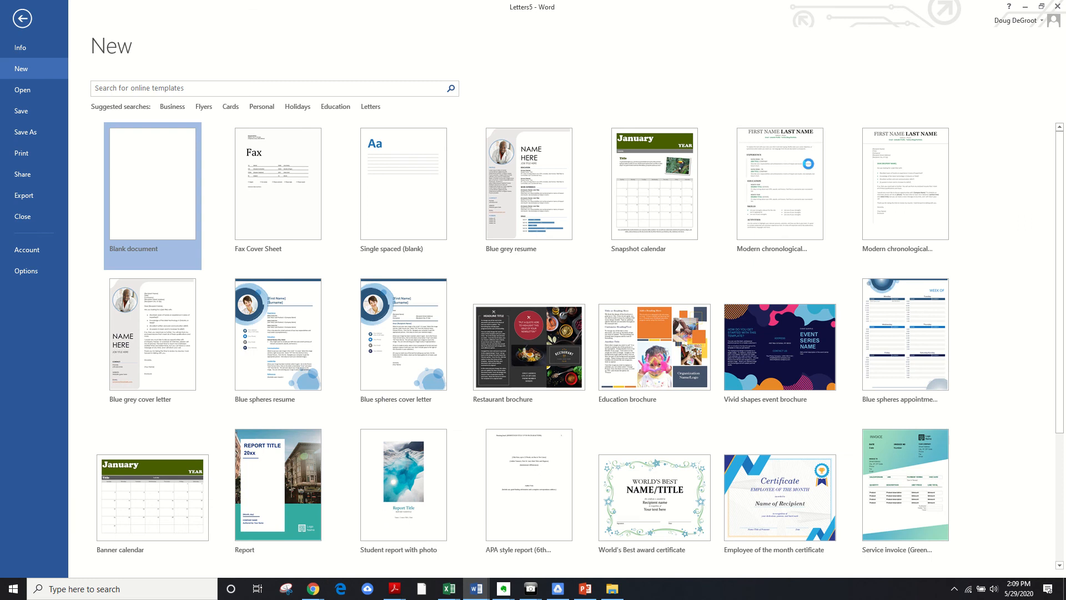
pyautogui.click(152, 183)
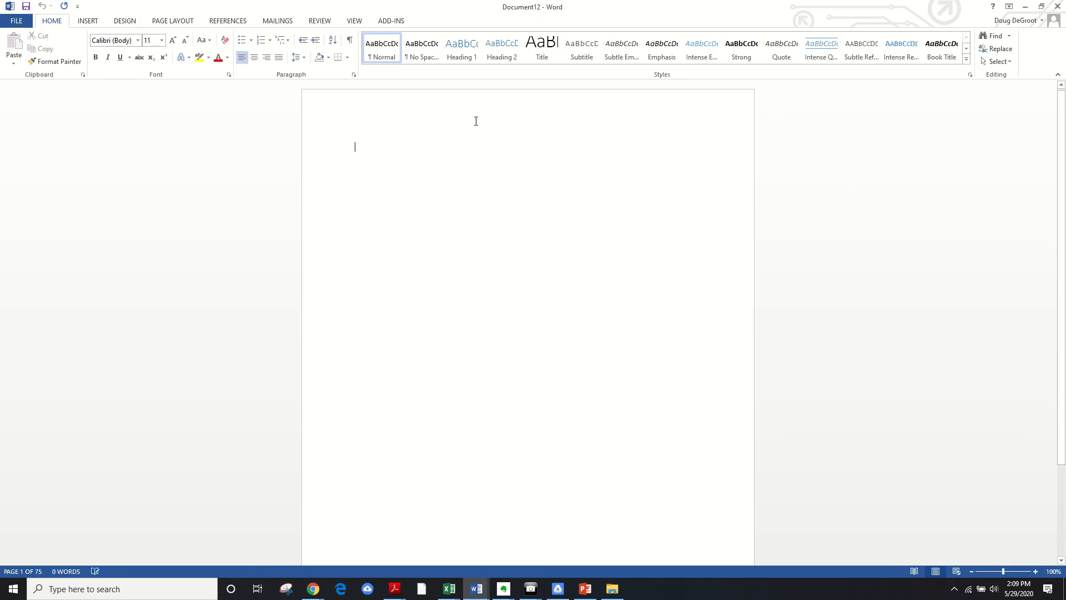
pyautogui.click(278, 20)
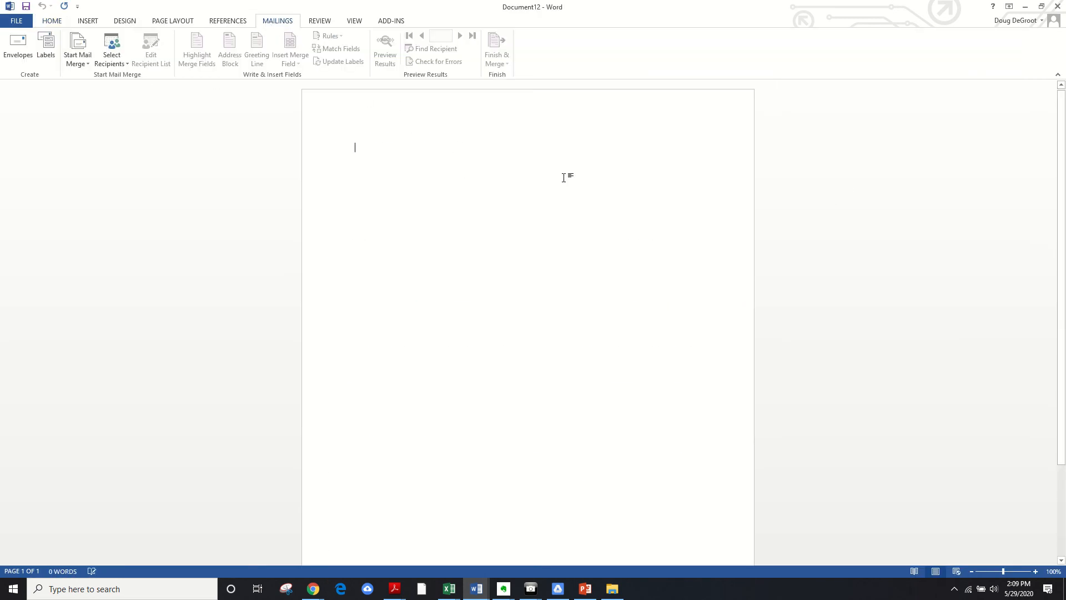
pyautogui.moveTo(77, 47)
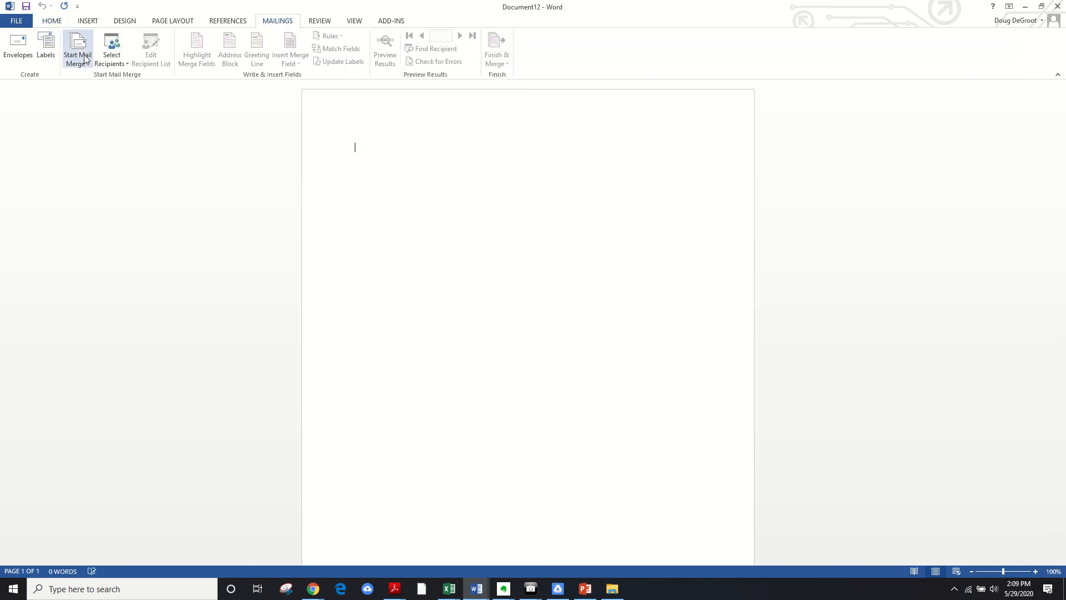
# Step: Start a Labels mail merge using 3M / Post-it North America 3100-B address labels, 1" x 2 5/8"
pyautogui.click(78, 47)
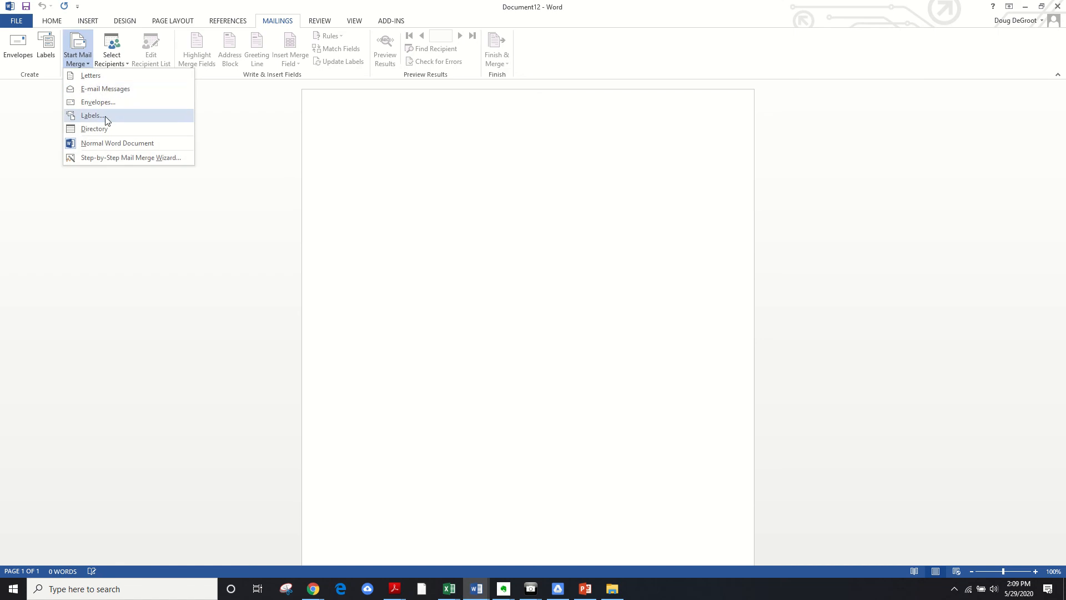
pyautogui.click(91, 115)
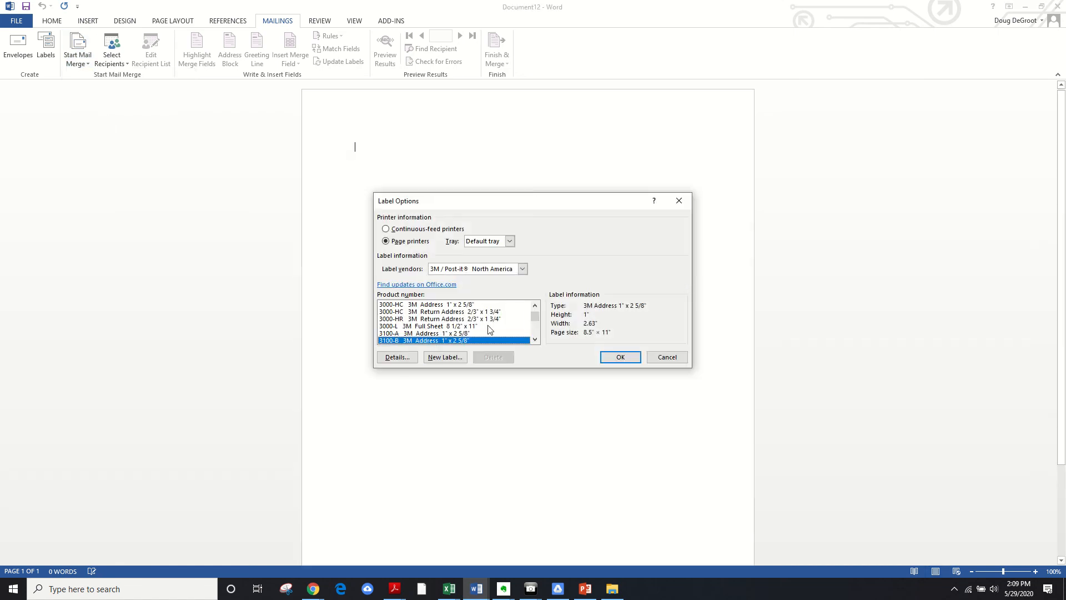
pyautogui.scroll(-3)
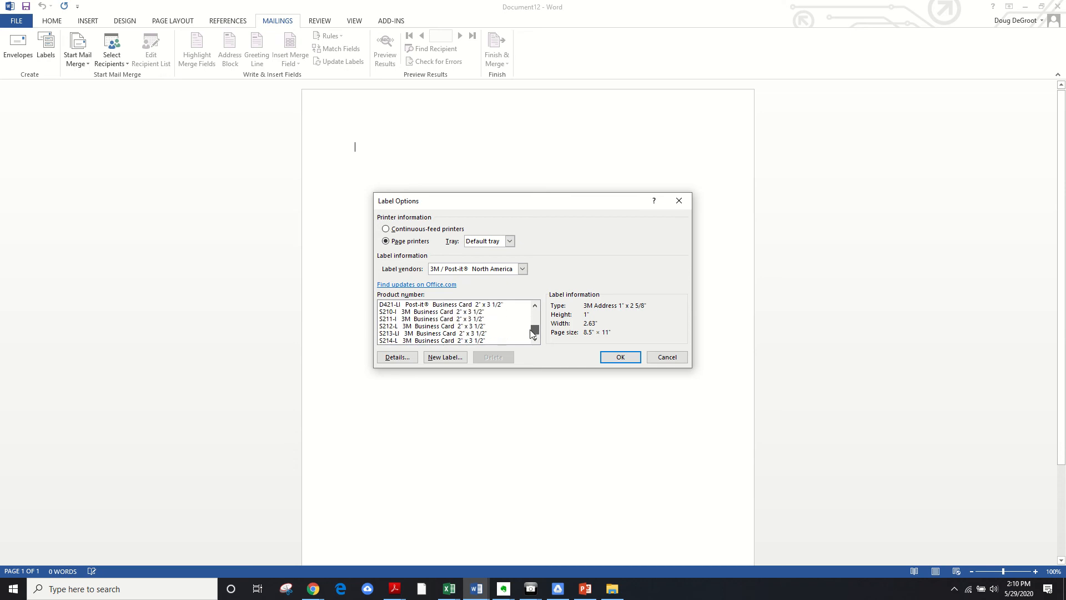
pyautogui.scroll(-3)
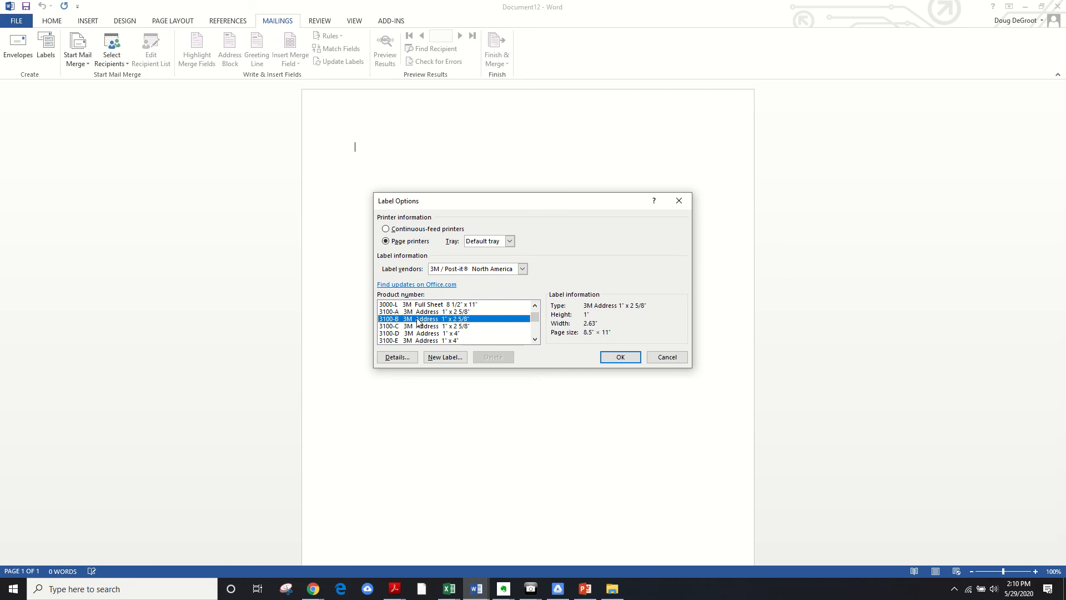
pyautogui.moveTo(474, 326)
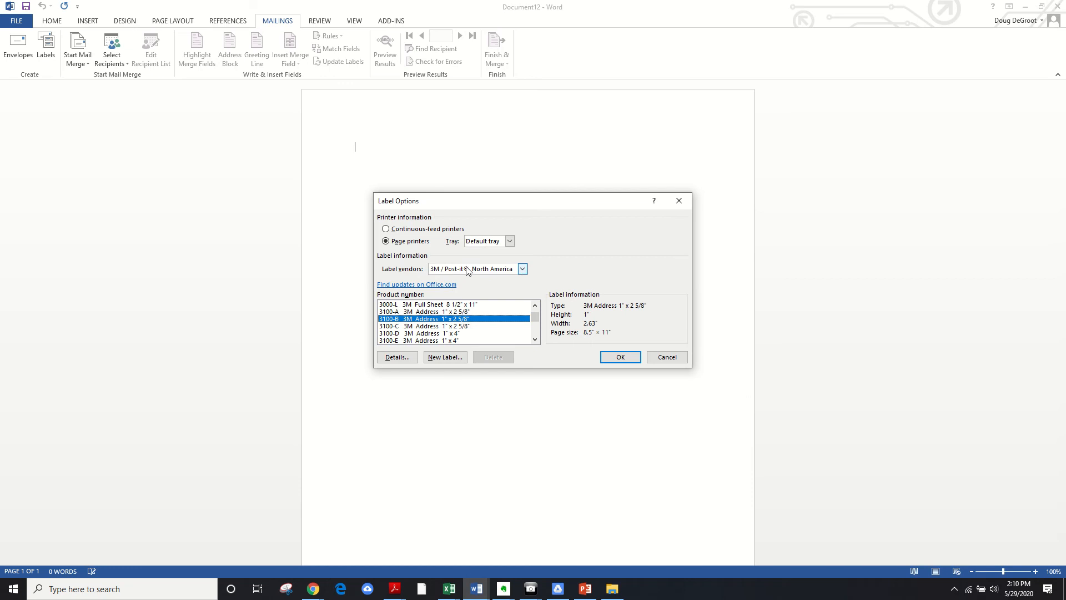
pyautogui.click(522, 269)
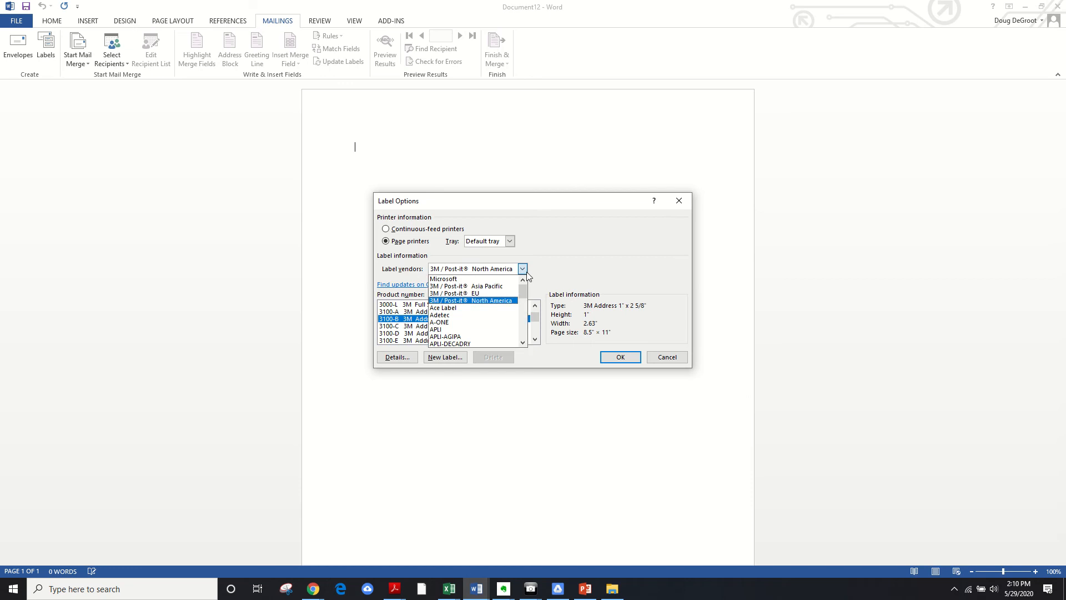
pyautogui.click(472, 300)
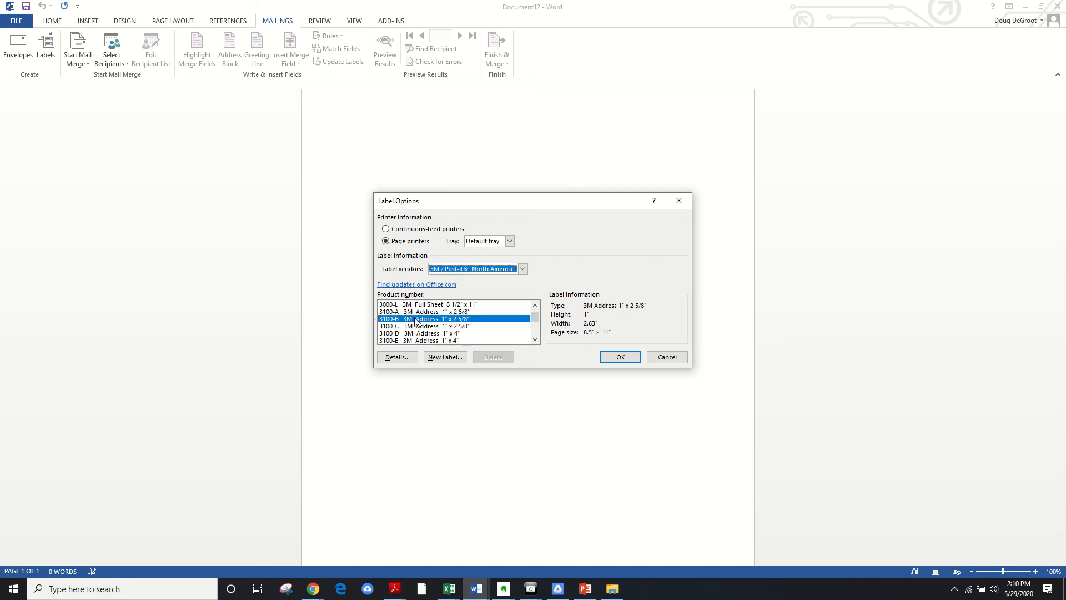
pyautogui.moveTo(580, 341)
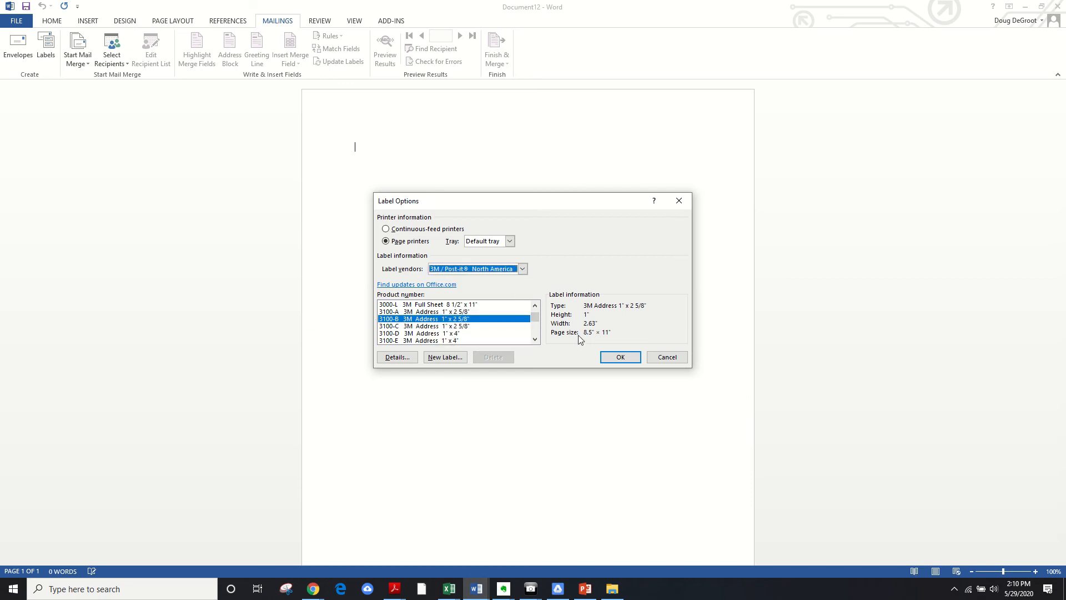
pyautogui.click(620, 356)
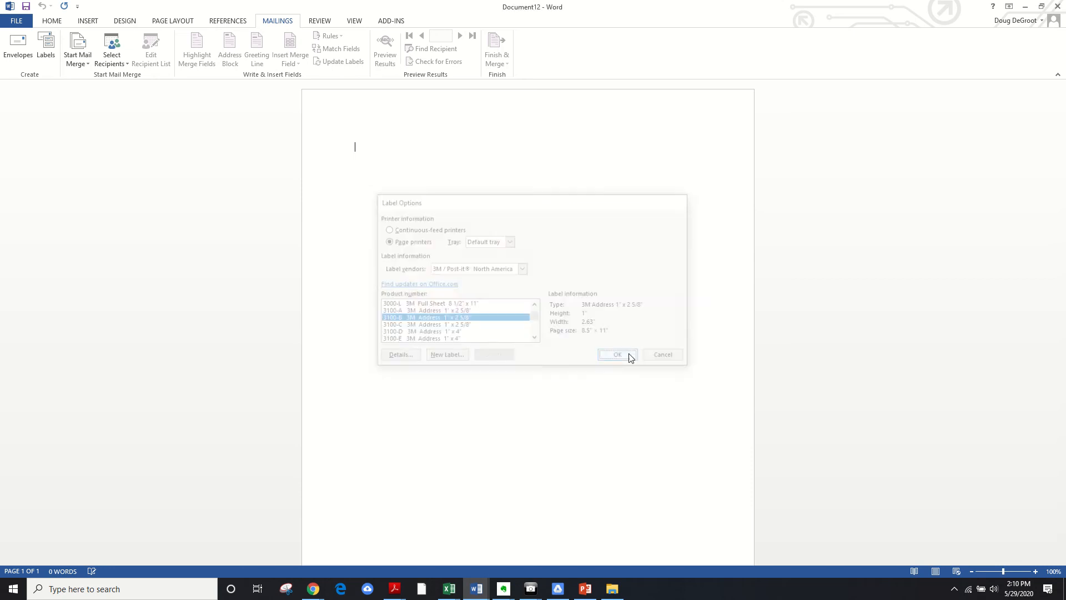
# Step: Attach an existing recipient list to the label sheet, filling later labels with «Next Record»
pyautogui.click(617, 355)
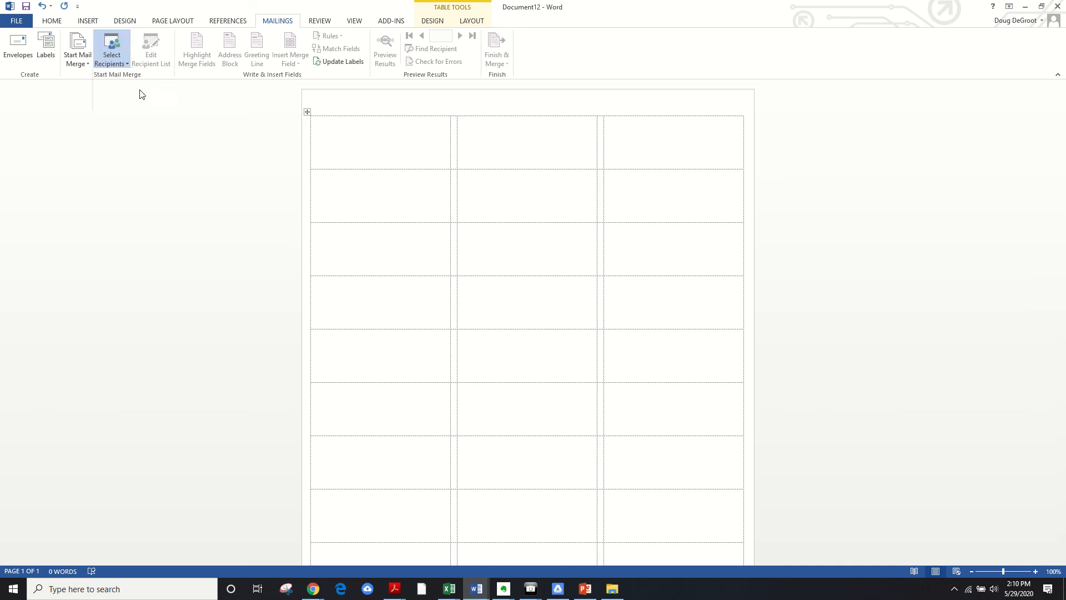
pyautogui.click(112, 49)
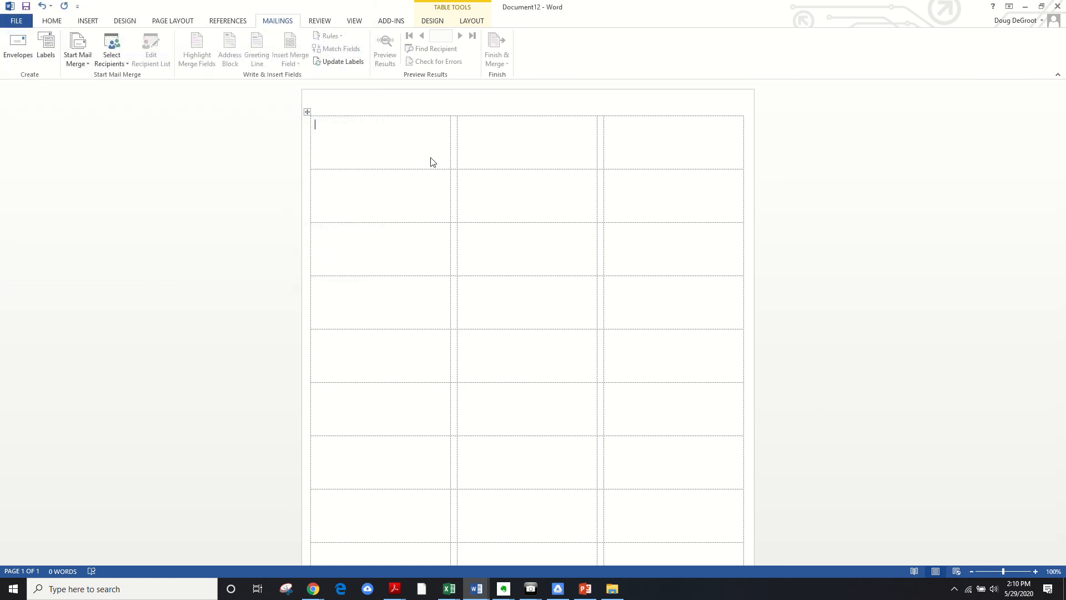
pyautogui.click(342, 61)
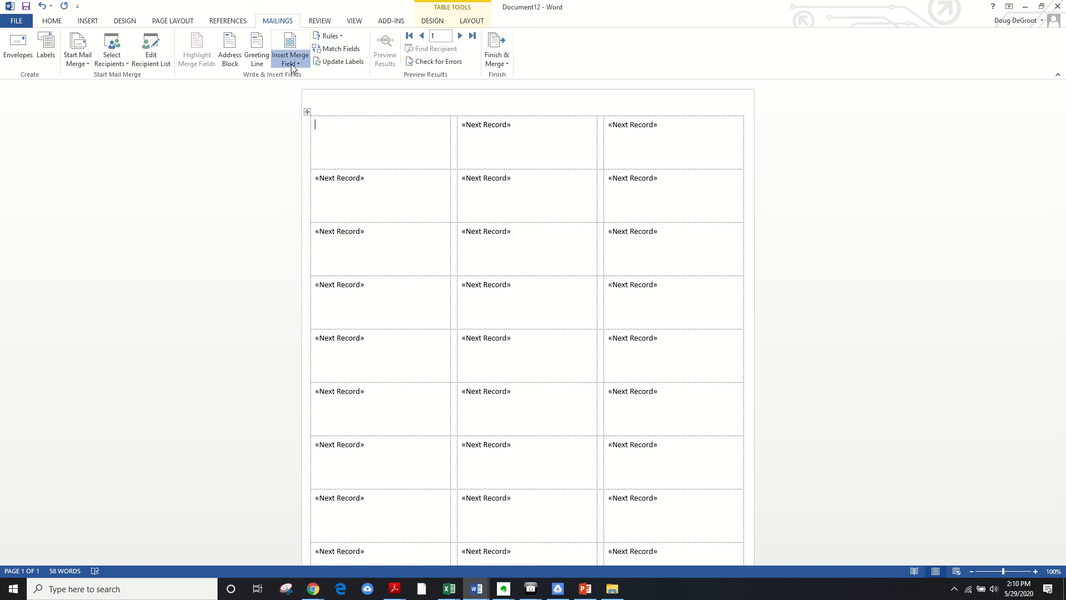
# Step: Insert Owner_1 on the first line and House_Number, Street and Type on the second line
pyautogui.click(291, 53)
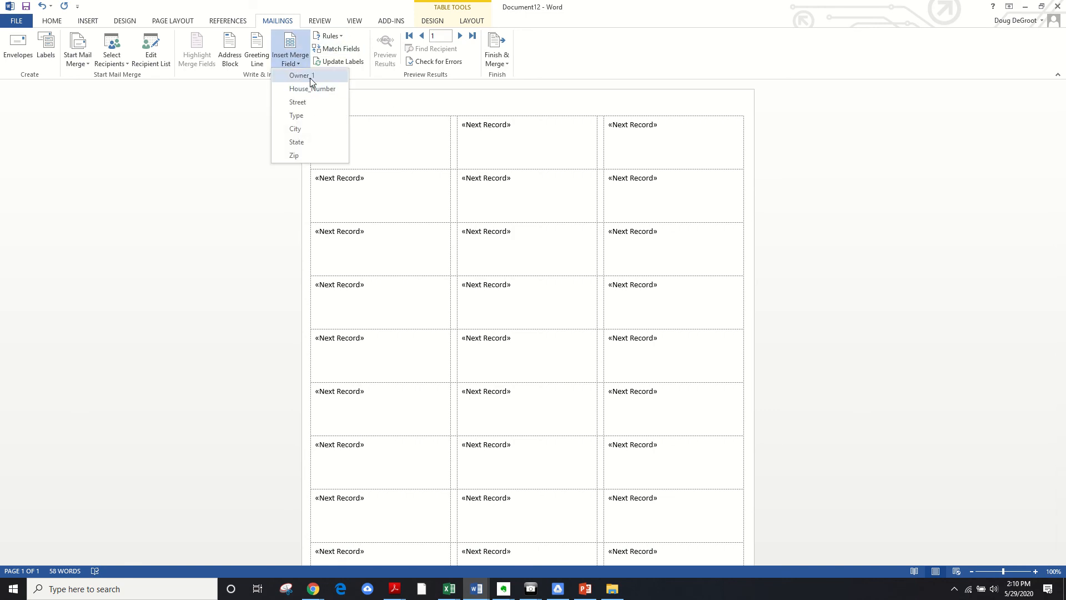
pyautogui.click(301, 75)
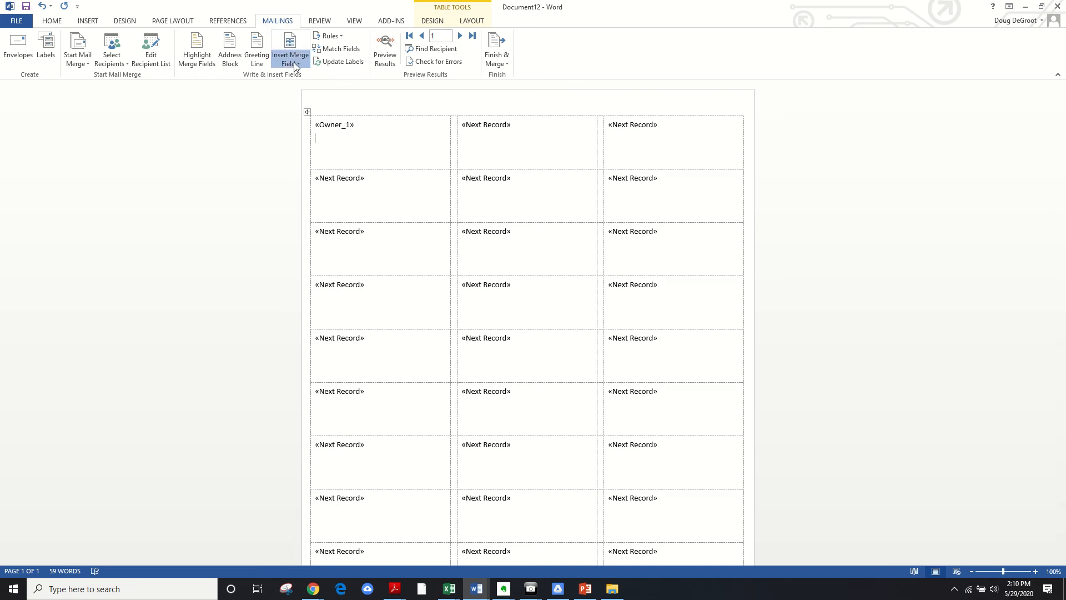
pyautogui.click(291, 56)
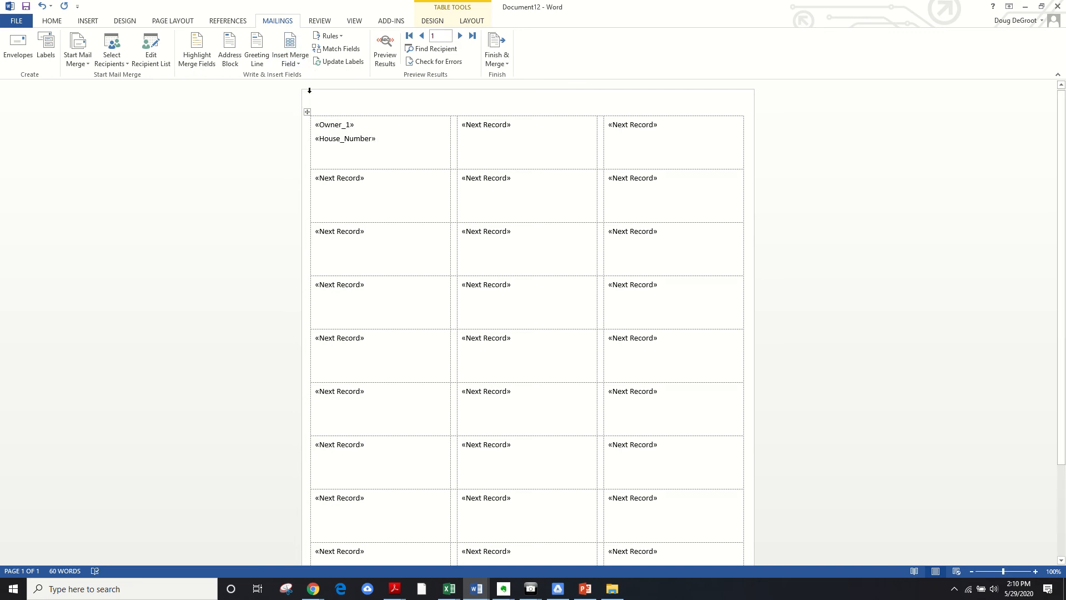
pyautogui.click(291, 50)
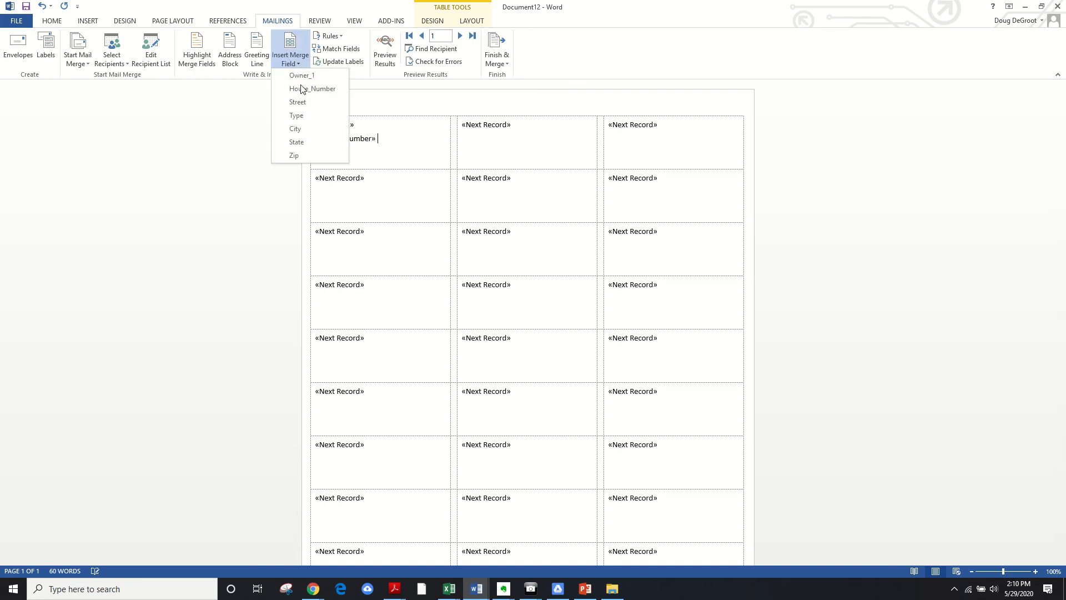
pyautogui.click(297, 101)
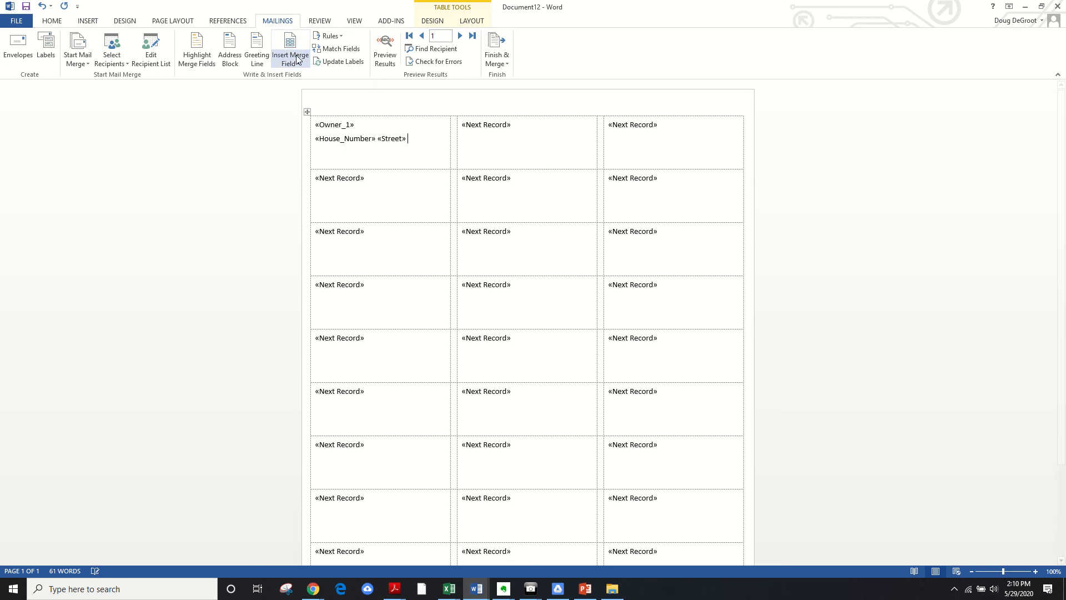
pyautogui.click(291, 50)
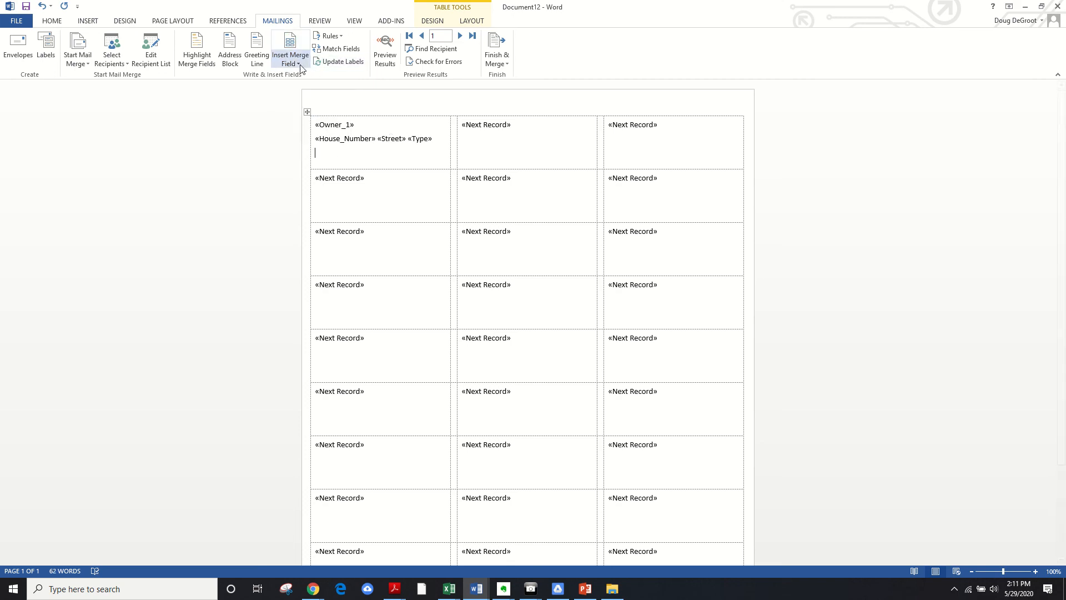
# Step: Insert City, State and Zip on the third line with a comma after City
pyautogui.click(289, 49)
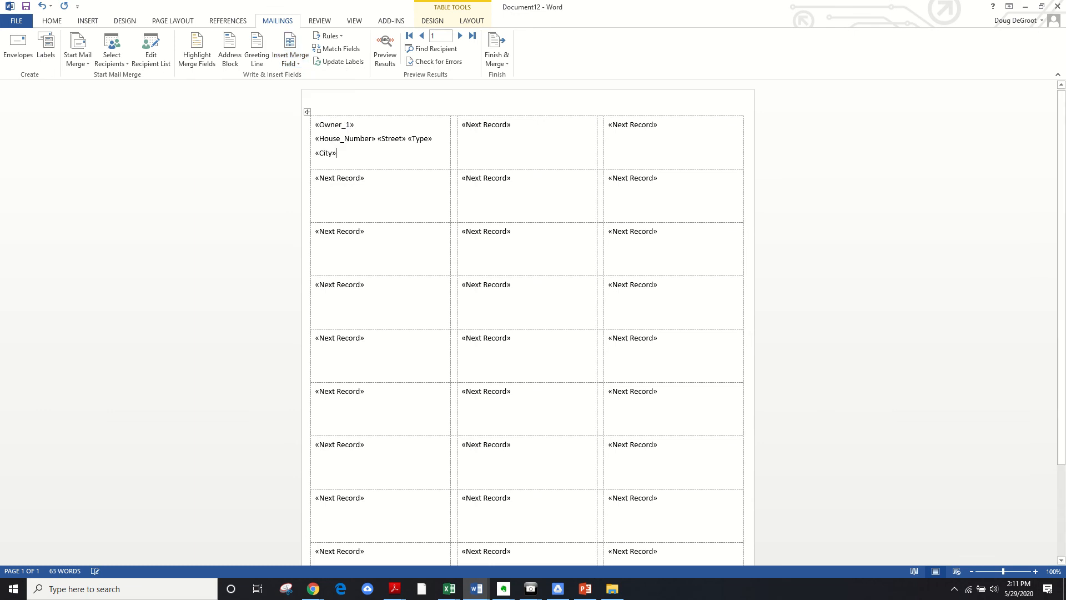
pyautogui.click(291, 50)
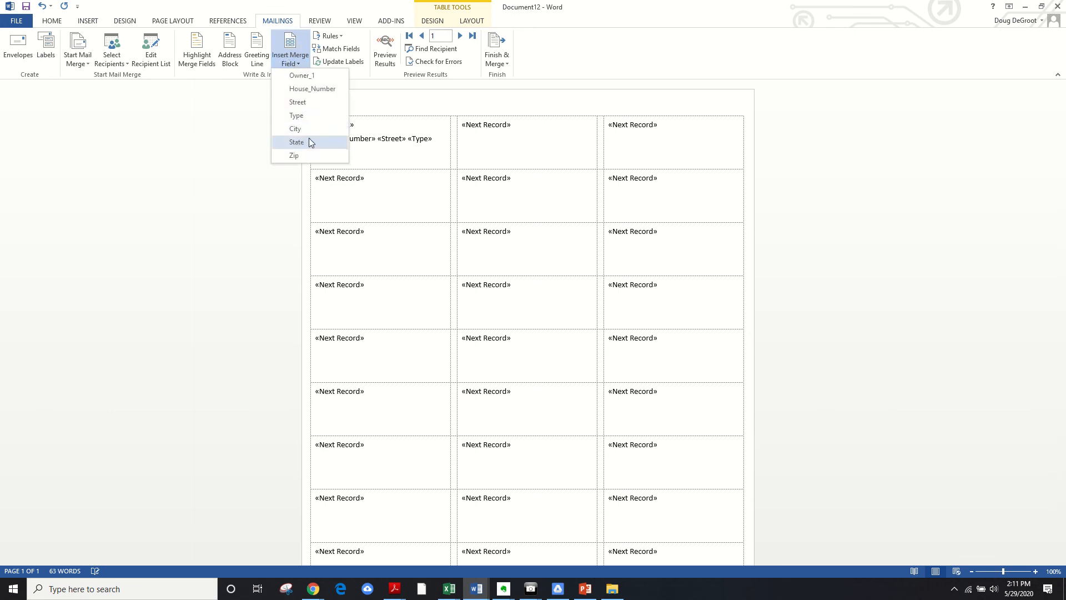
pyautogui.click(296, 143)
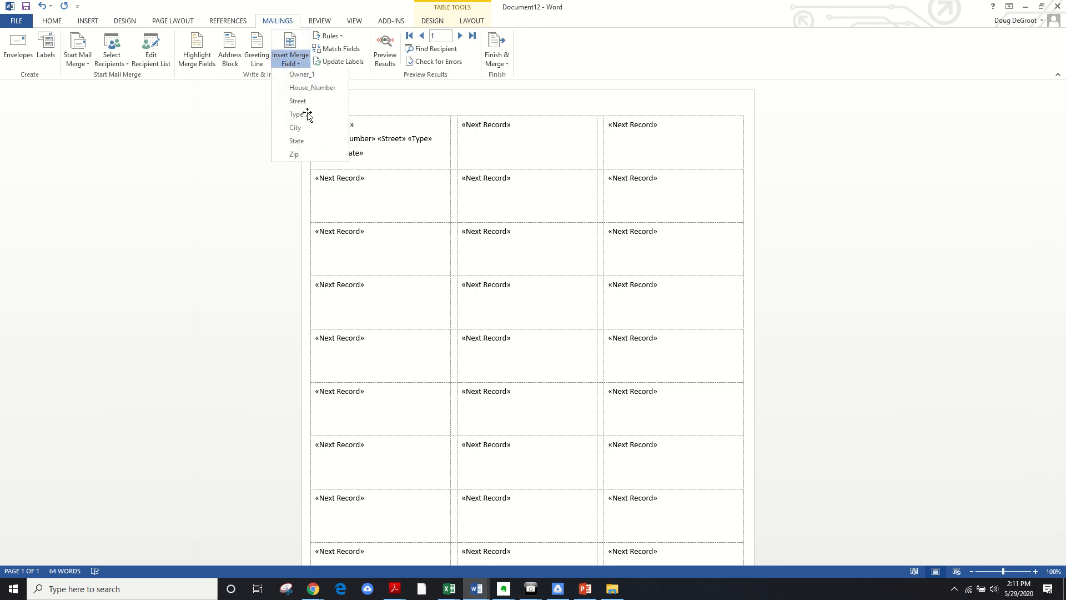
pyautogui.click(294, 154)
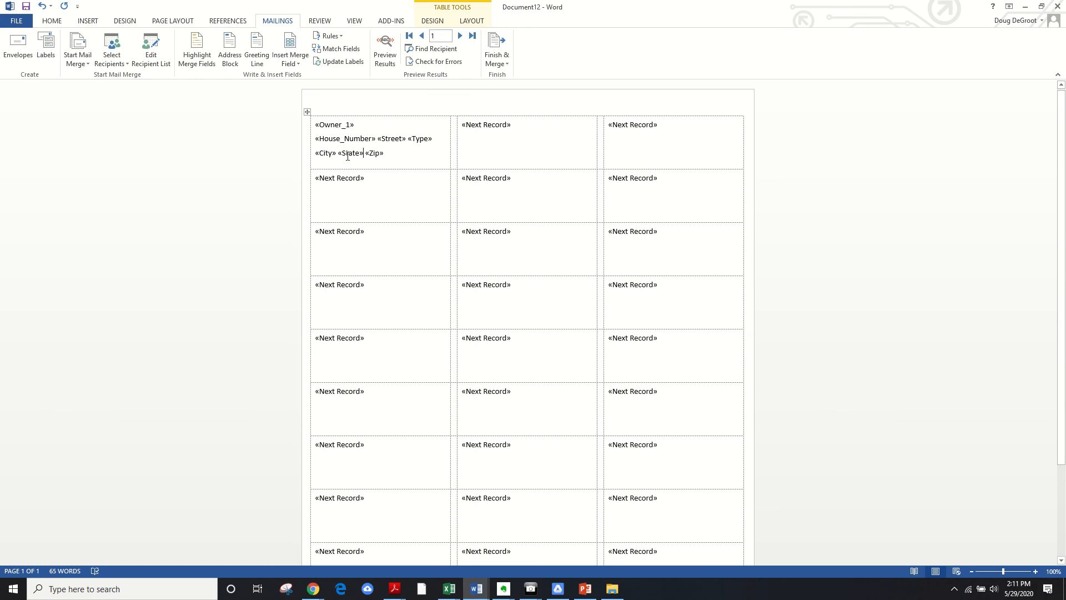
pyautogui.doubleClick(350, 152)
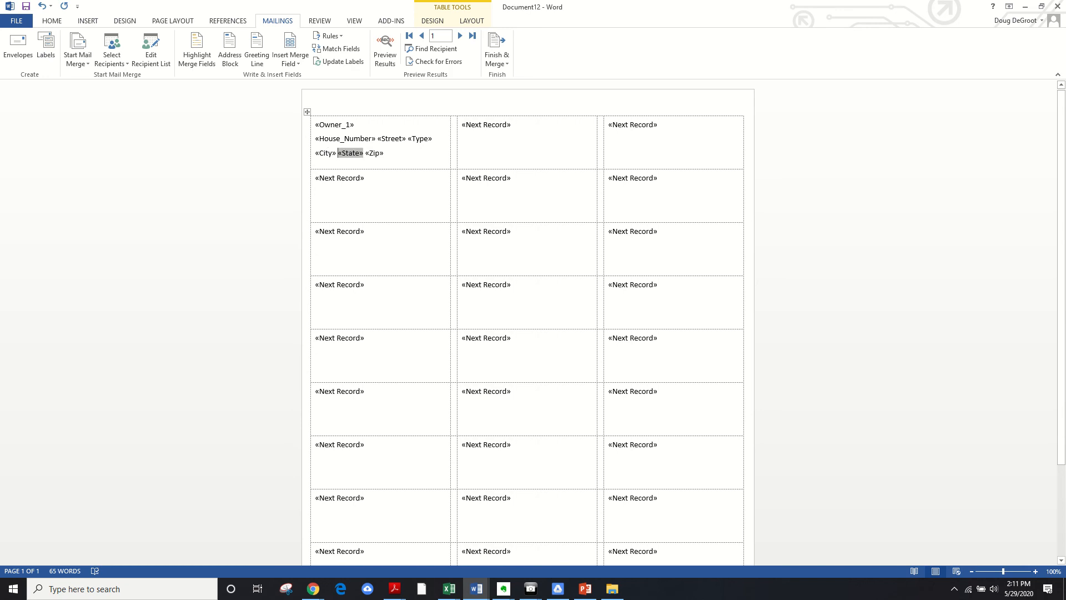
pyautogui.write(',')
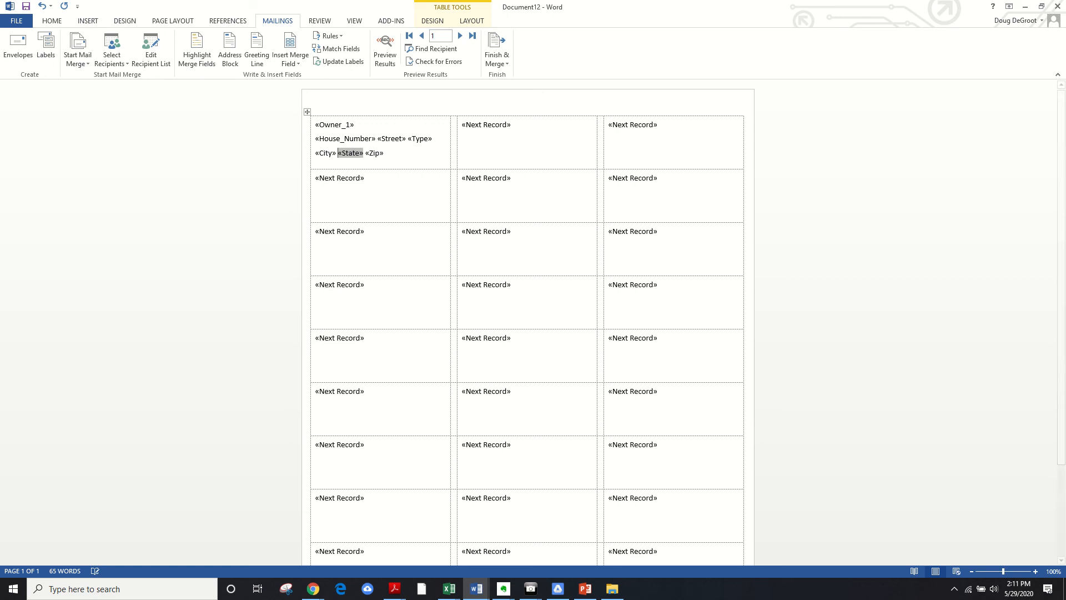
pyautogui.write(',')
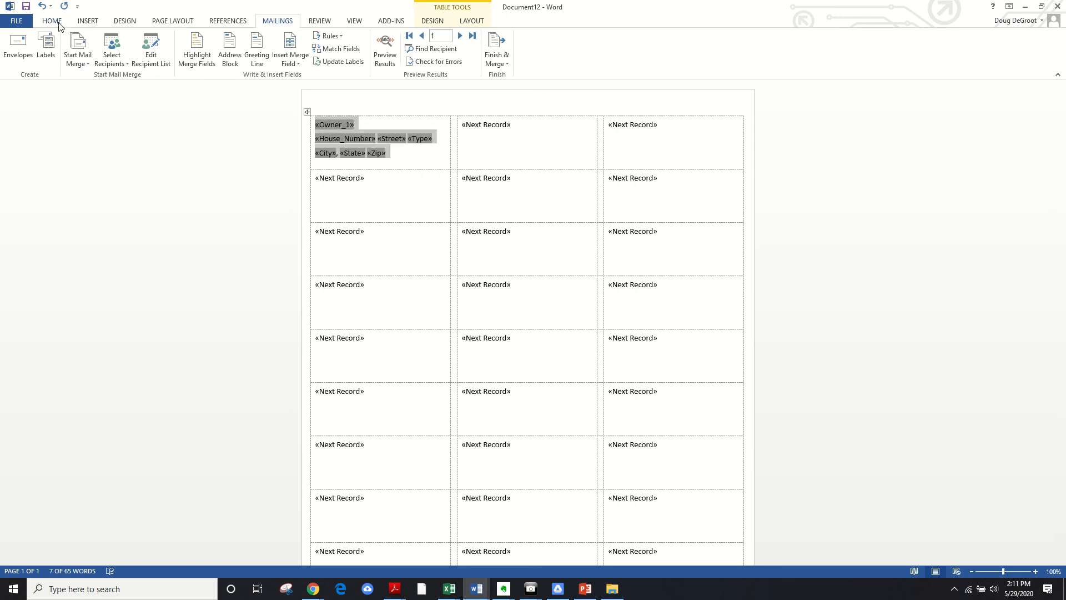
# Step: Center the first label's address, enlarge the Owner_1 name, and set the text in Arial Narrow
pyautogui.click(51, 20)
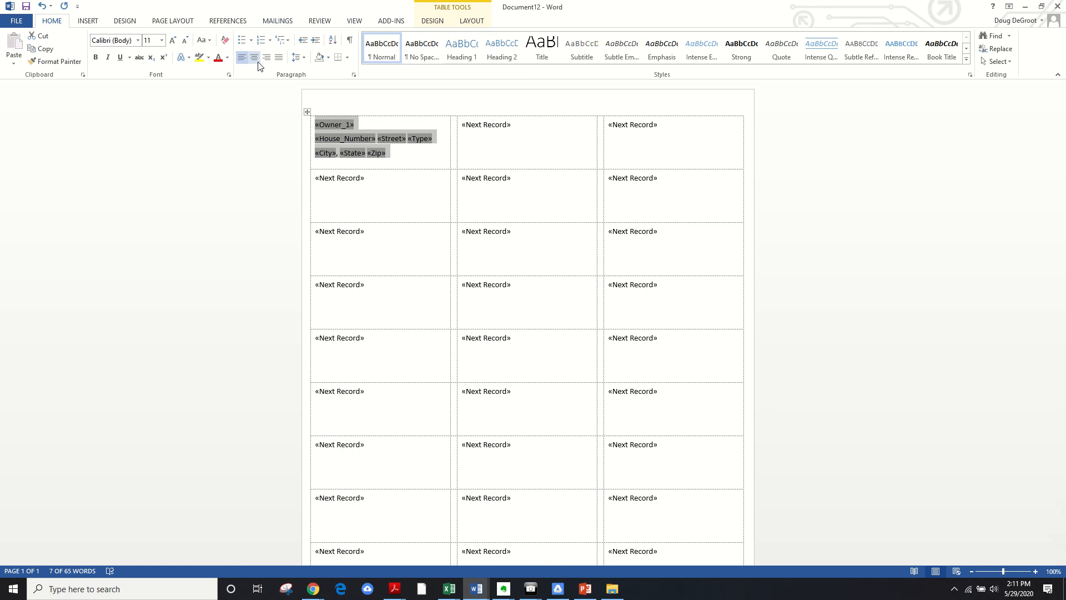
pyautogui.click(253, 57)
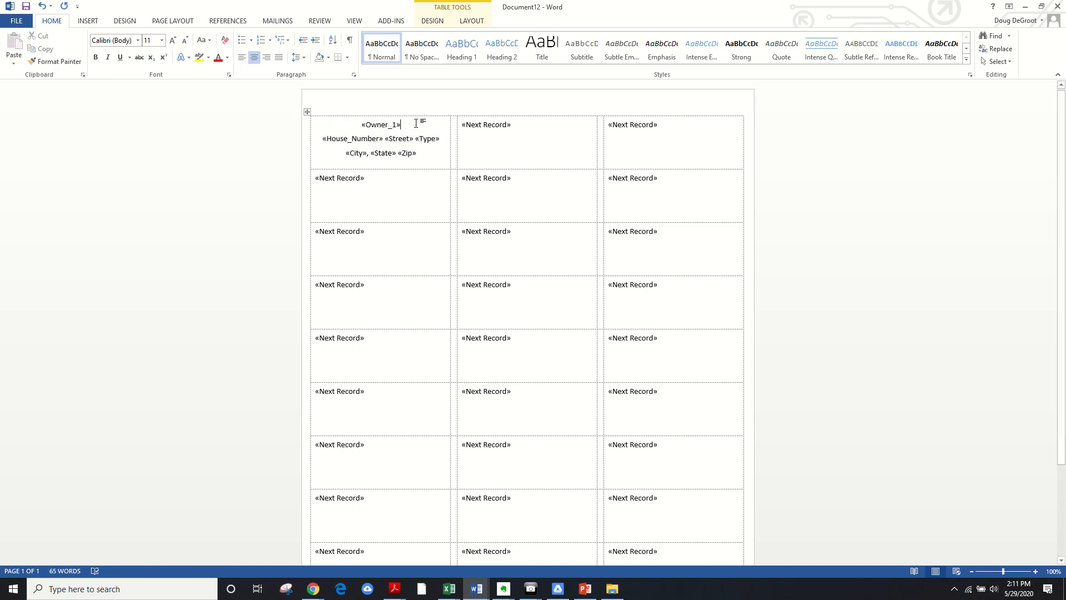
pyautogui.doubleClick(380, 124)
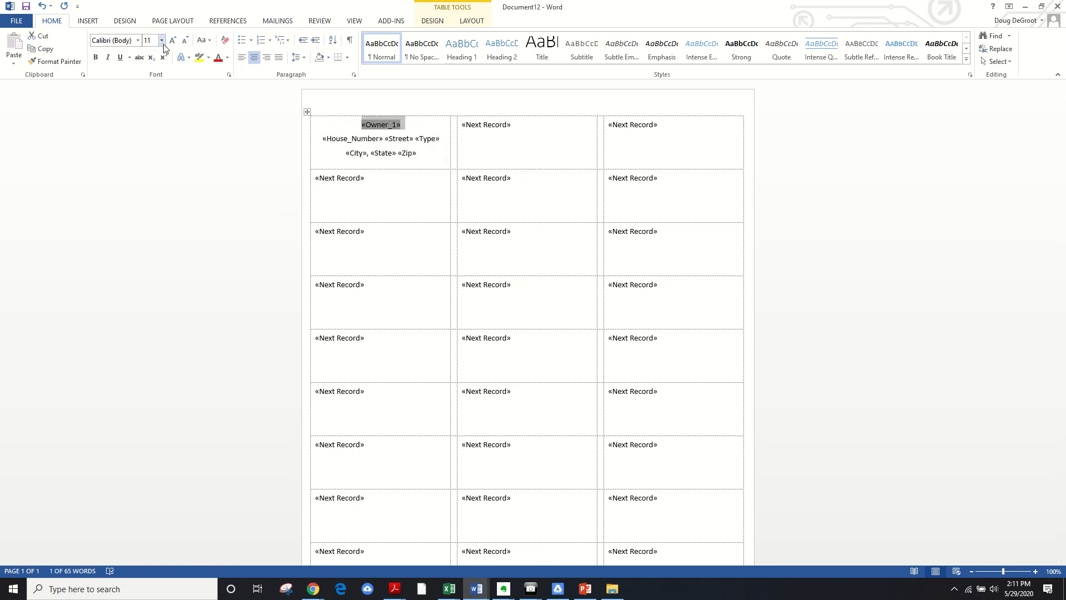
pyautogui.click(161, 40)
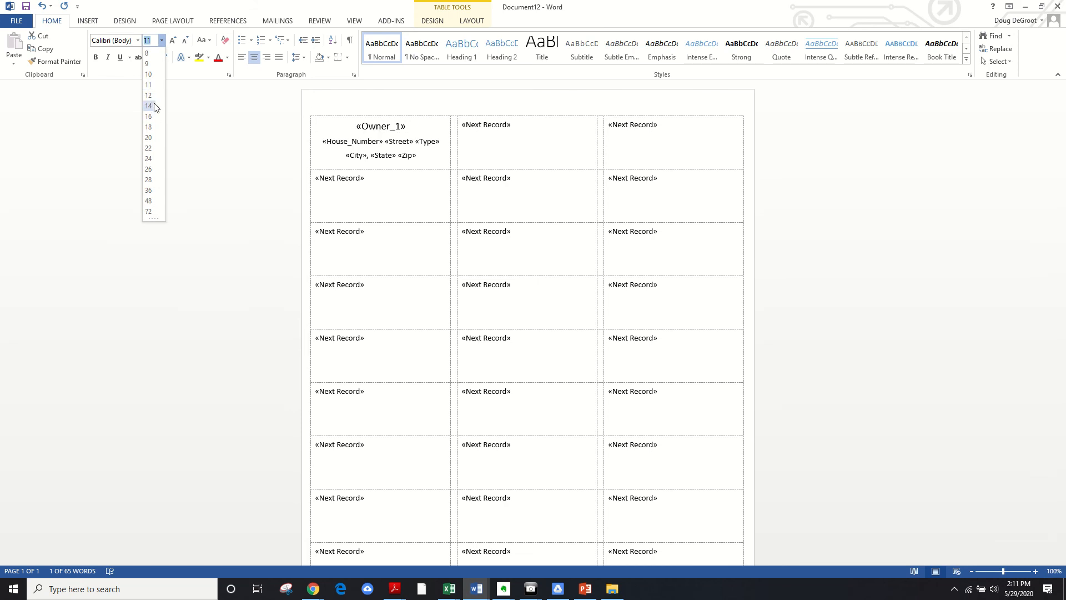
pyautogui.click(148, 106)
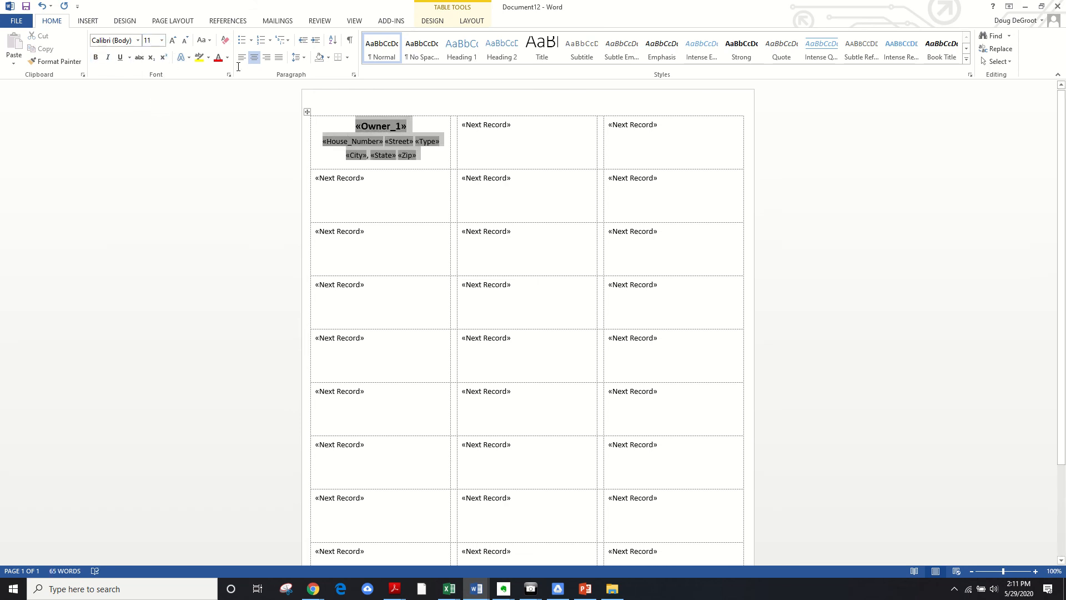
pyautogui.click(138, 40)
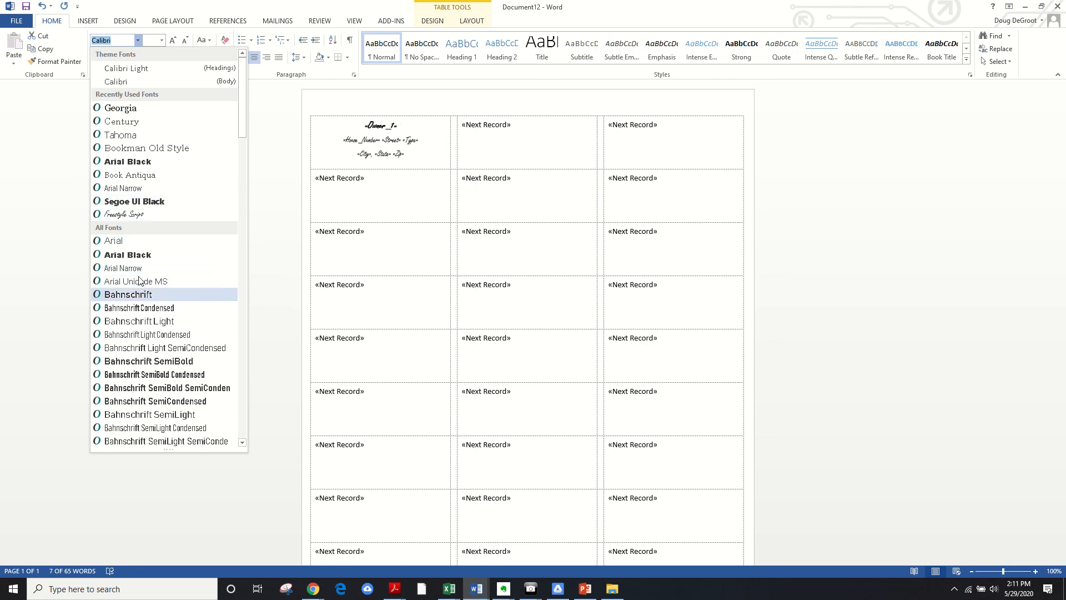
pyautogui.click(122, 268)
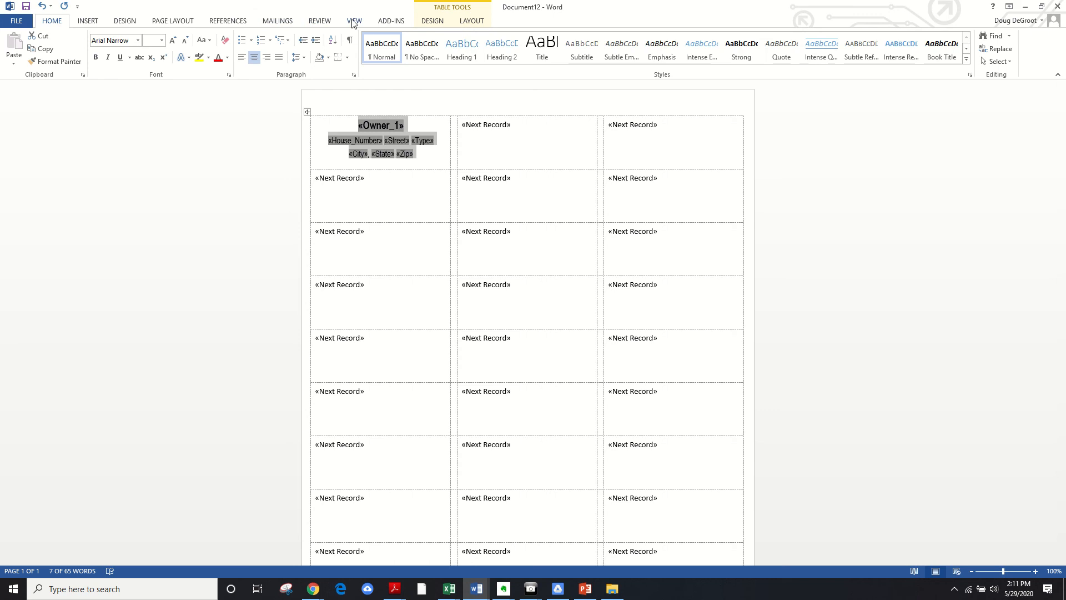
# Step: Update Labels so every label copies the first label's formatted address block
pyautogui.click(278, 20)
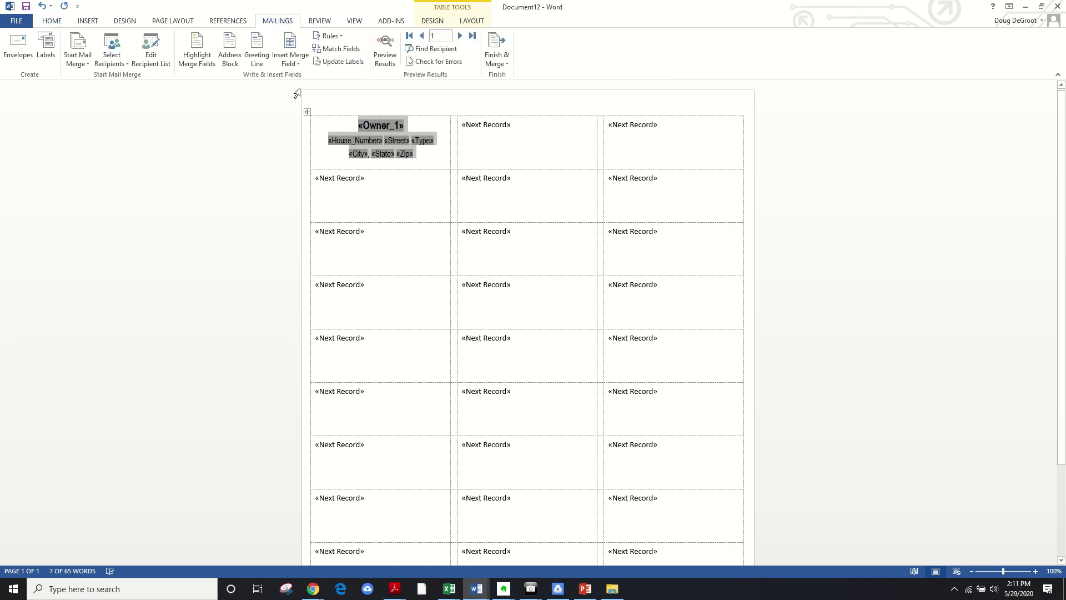
pyautogui.moveTo(342, 61)
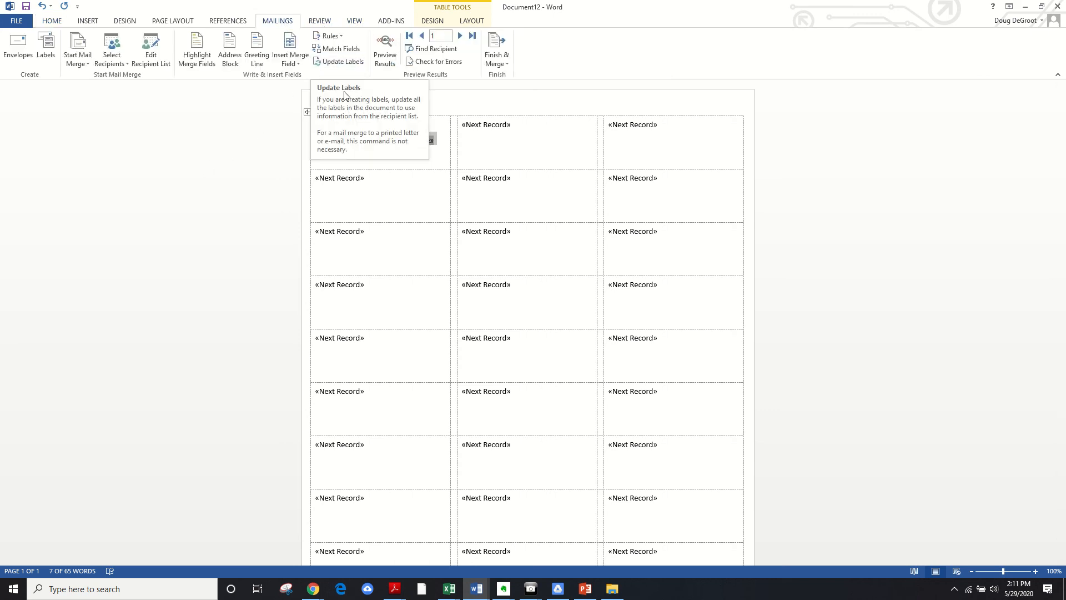
pyautogui.click(343, 62)
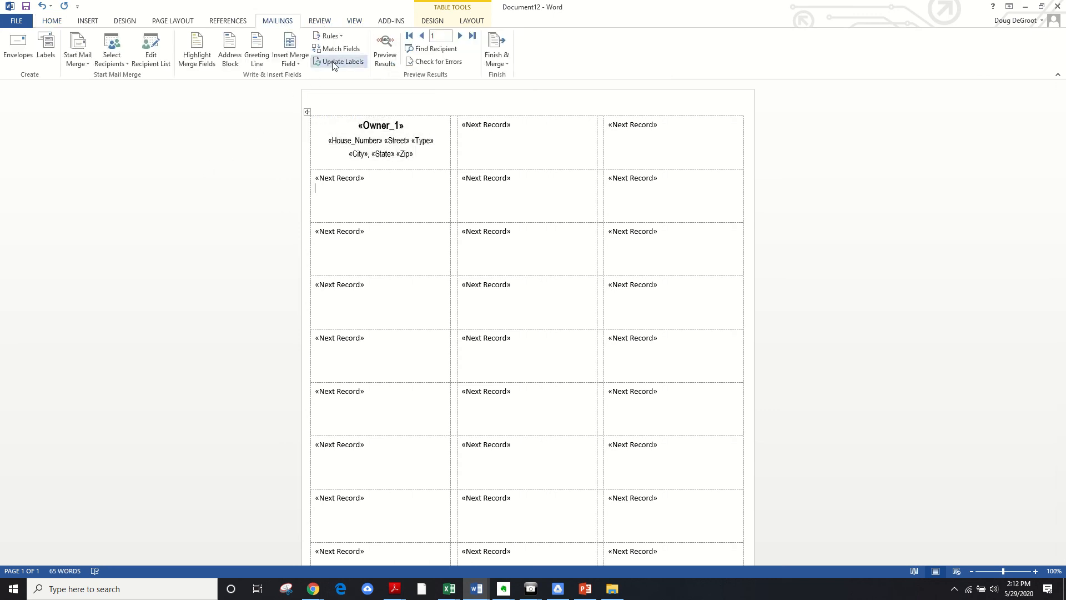
pyautogui.click(342, 62)
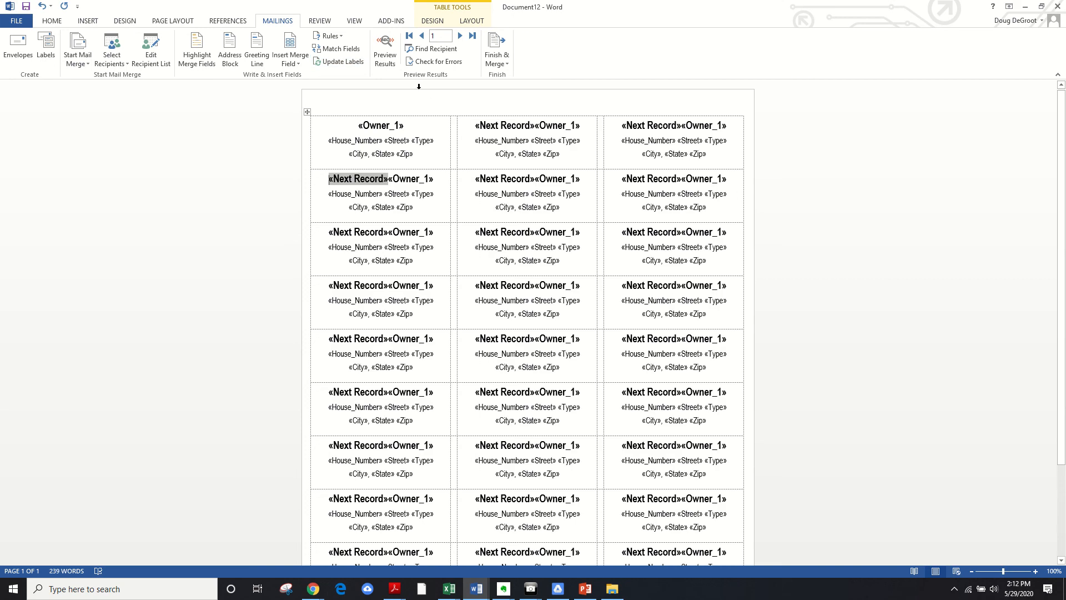
pyautogui.click(385, 46)
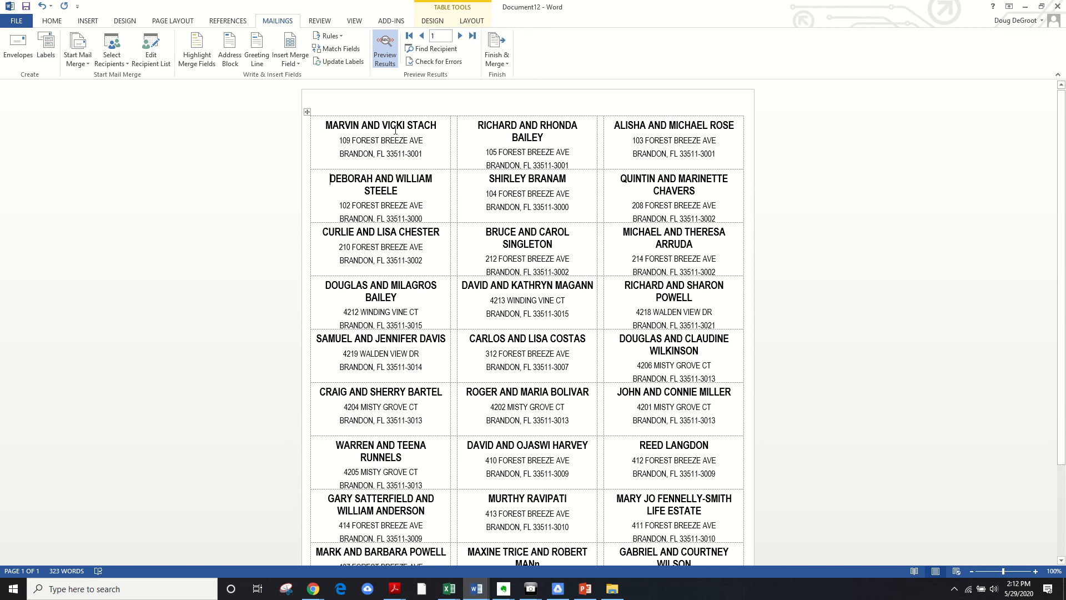
pyautogui.moveTo(566, 149)
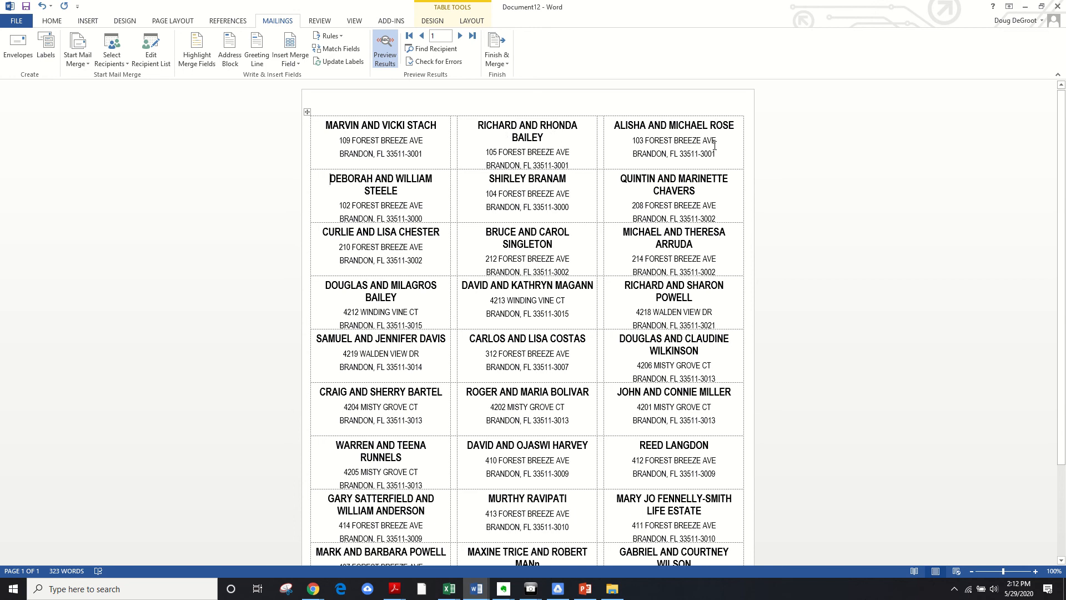
pyautogui.moveTo(326, 125); pyautogui.dragTo(422, 153)
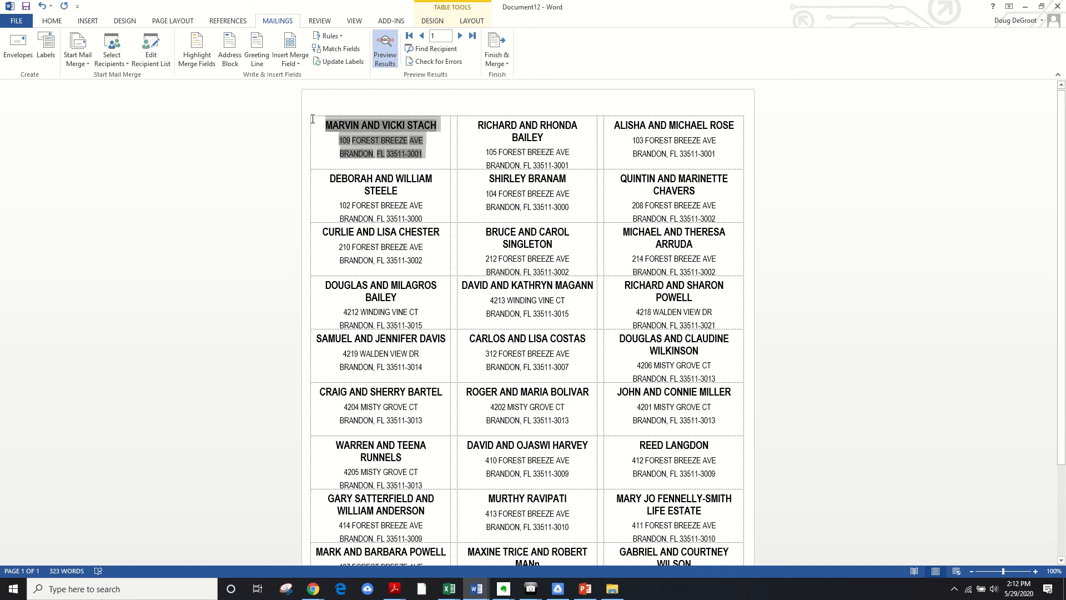
pyautogui.click(384, 45)
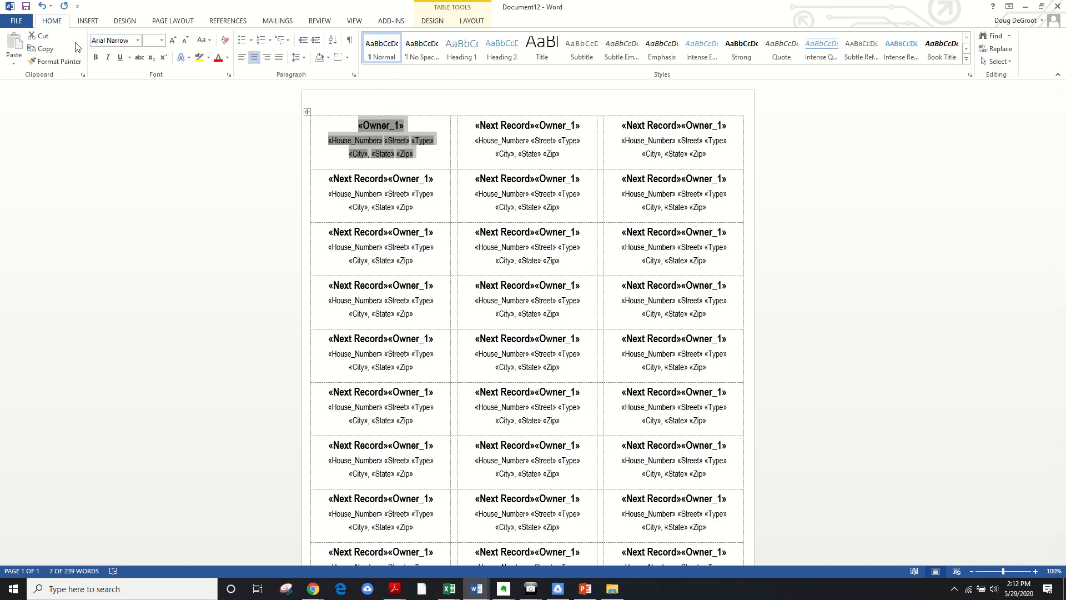
# Step: Change the first label's font to Century and preview the merged owner names
pyautogui.click(138, 40)
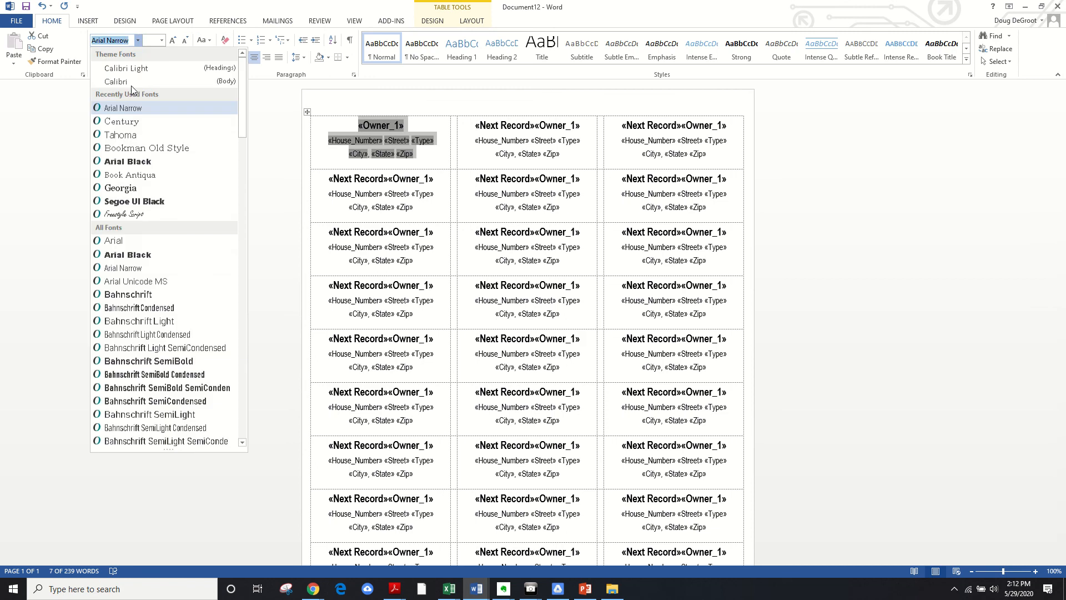
pyautogui.moveTo(124, 121)
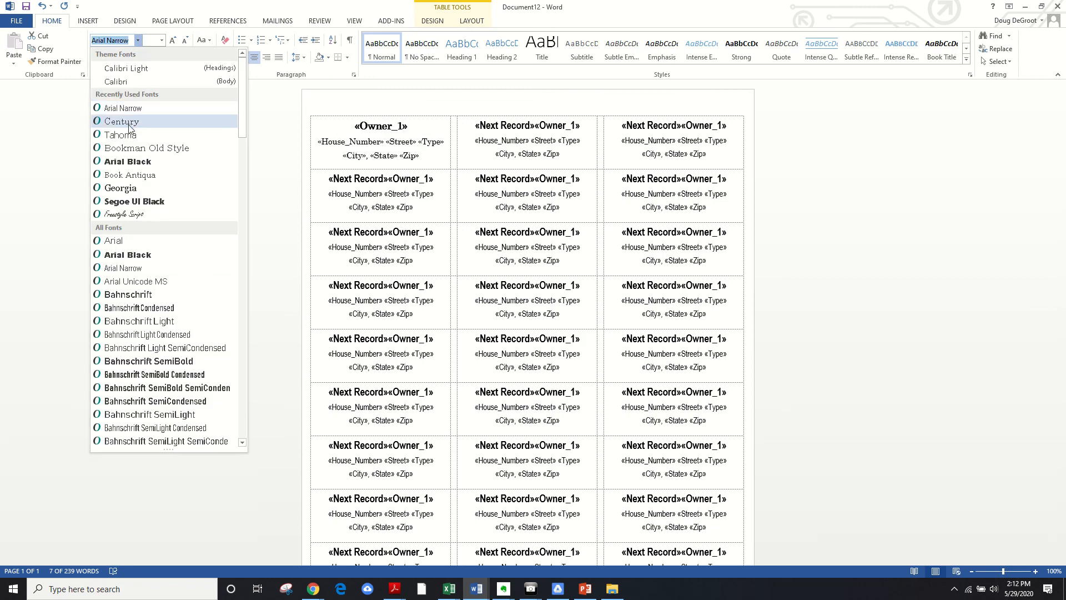
pyautogui.click(121, 121)
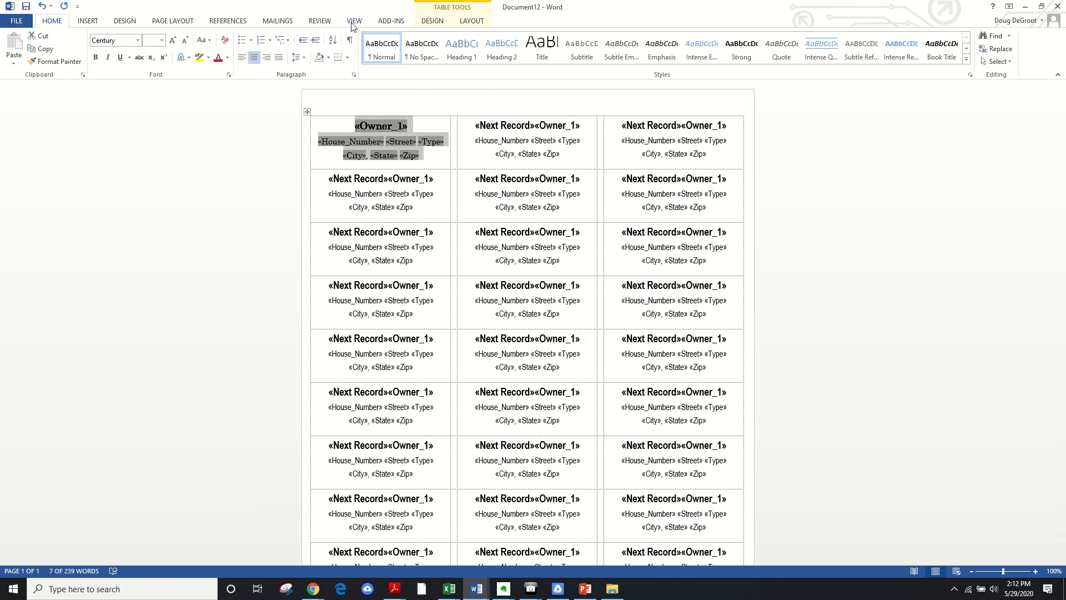
pyautogui.click(277, 20)
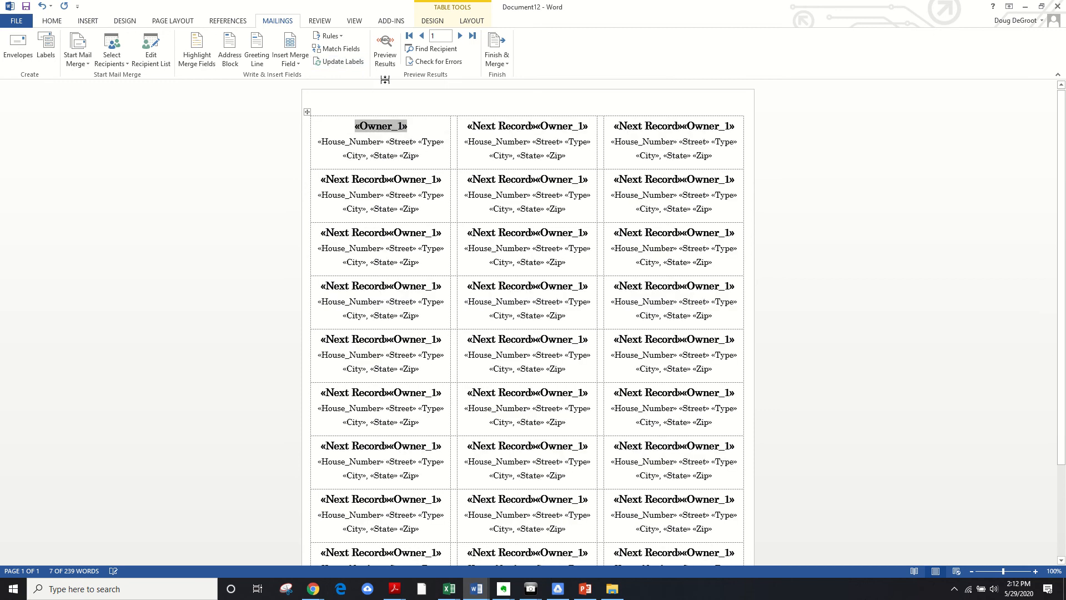
pyautogui.click(384, 44)
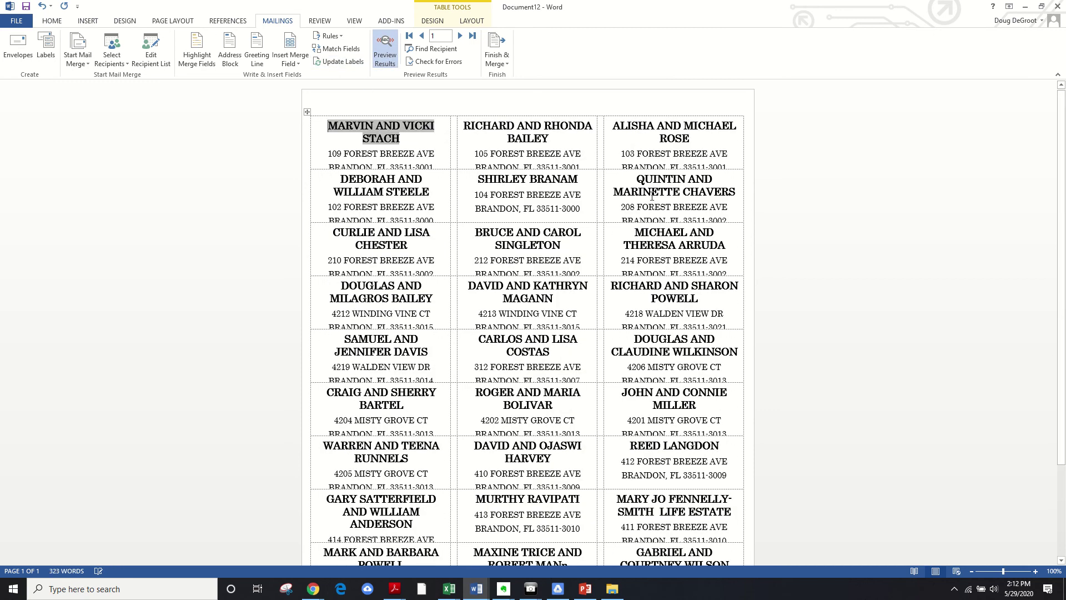
pyautogui.moveTo(447, 161)
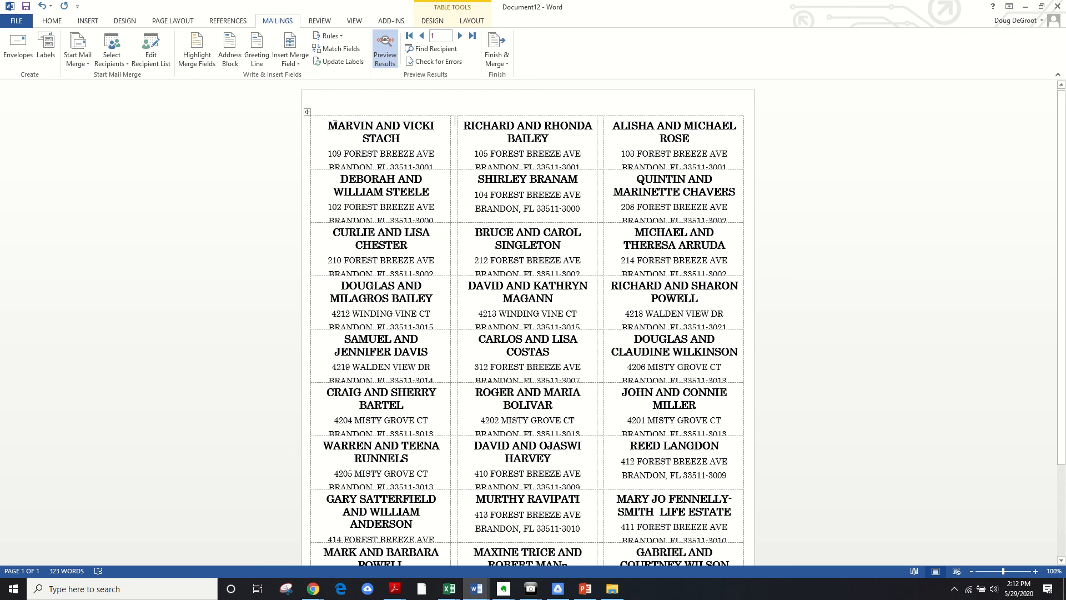
# Step: Set the Owner_1 field to 12 point and turn the label preview back on
pyautogui.moveTo(329, 123); pyautogui.dragTo(435, 154)
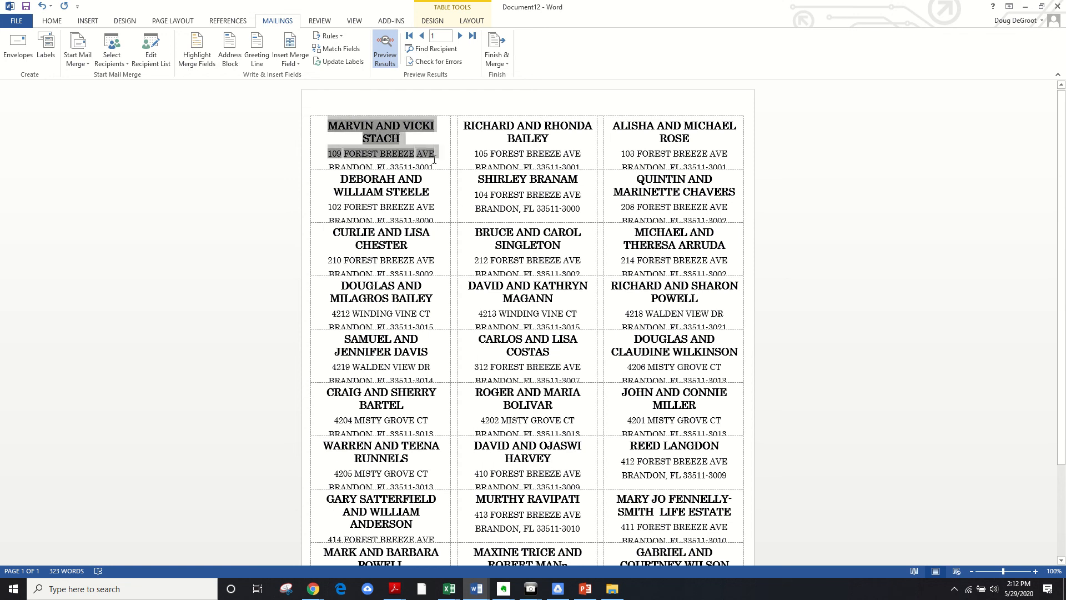
pyautogui.click(384, 47)
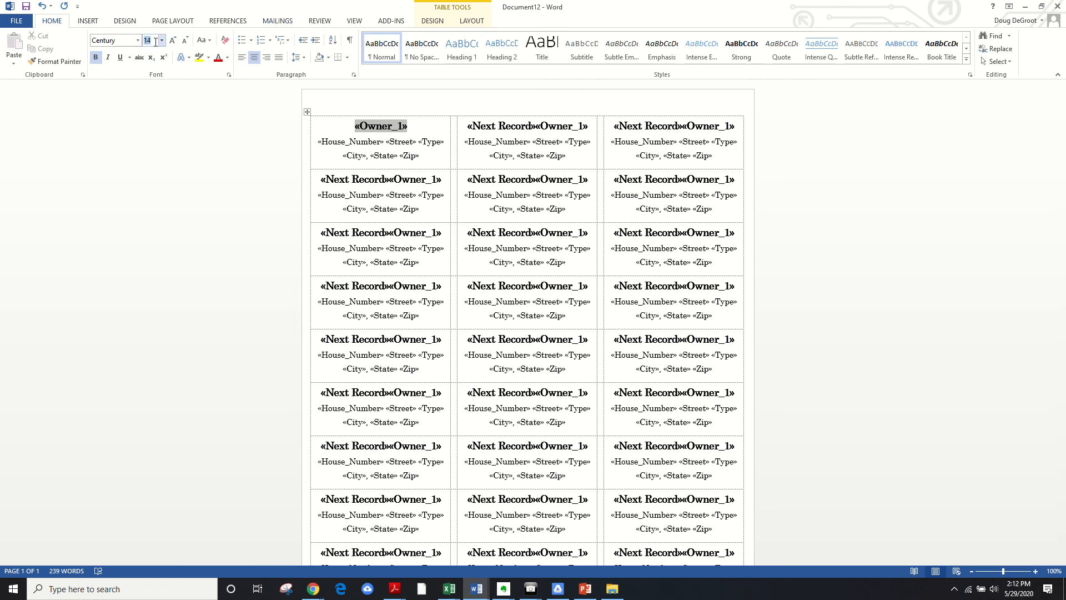
pyautogui.click(160, 40)
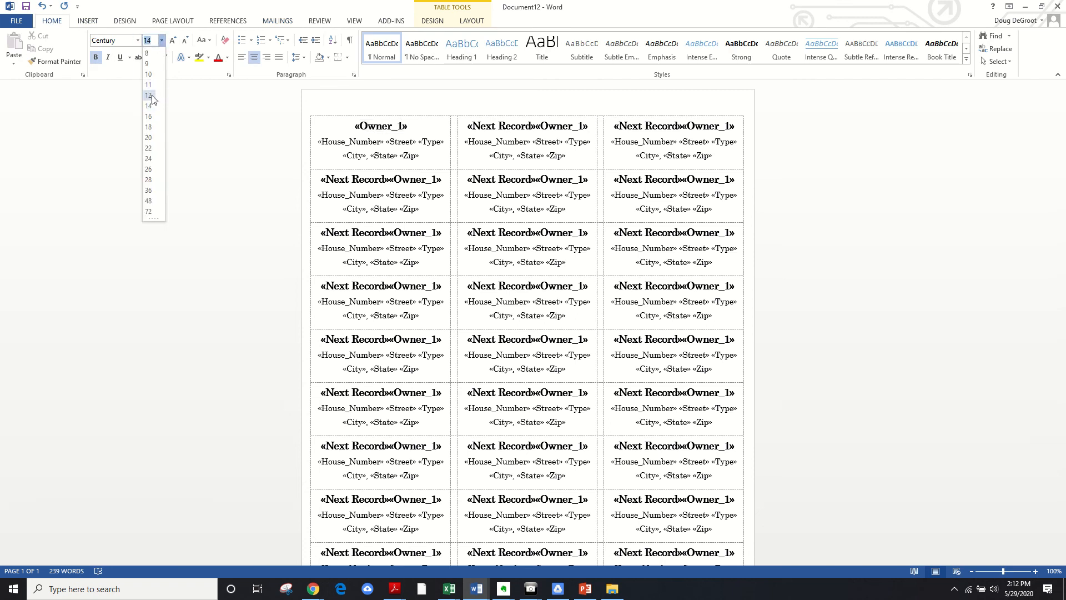
pyautogui.click(148, 96)
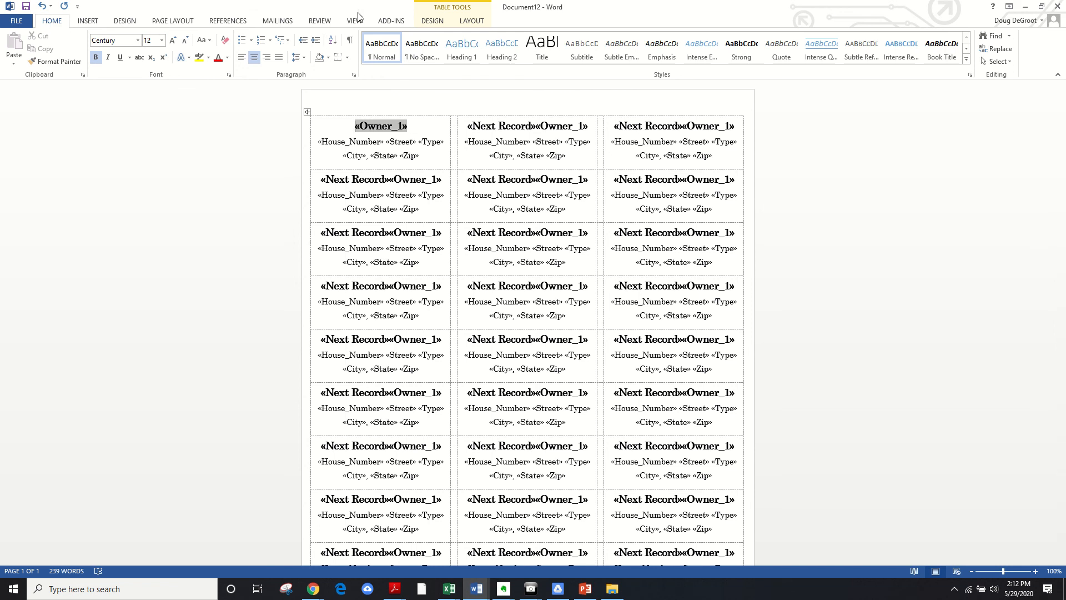
pyautogui.click(277, 20)
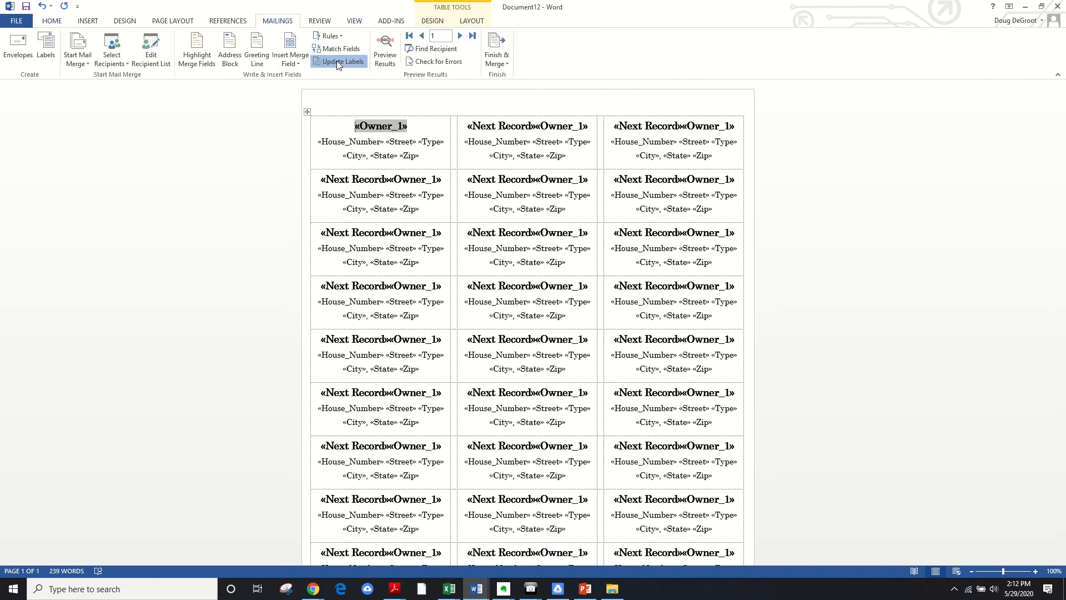
pyautogui.click(385, 48)
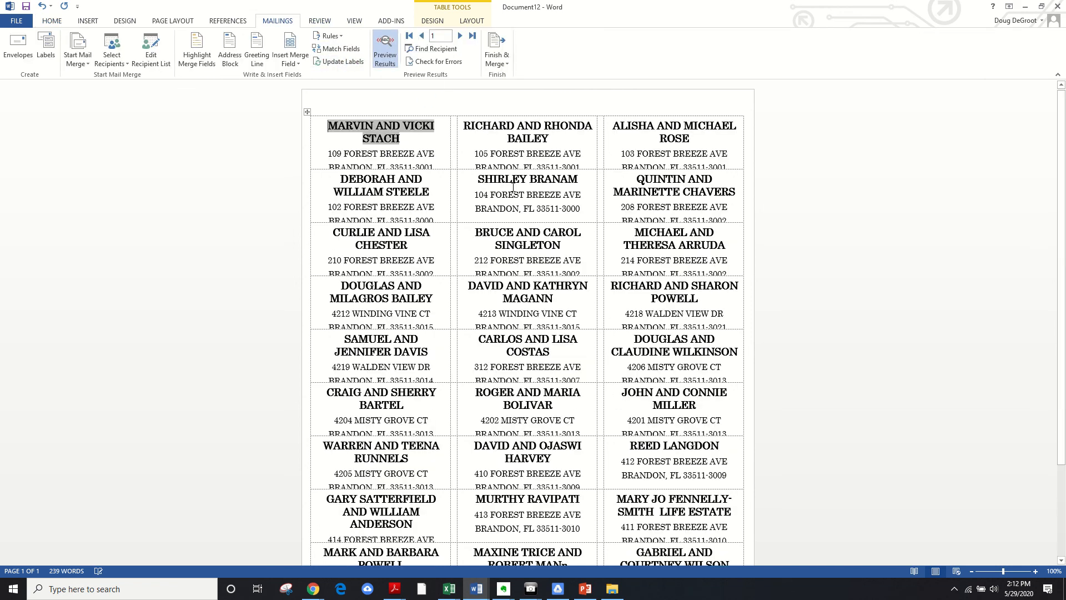
pyautogui.scroll(-3)
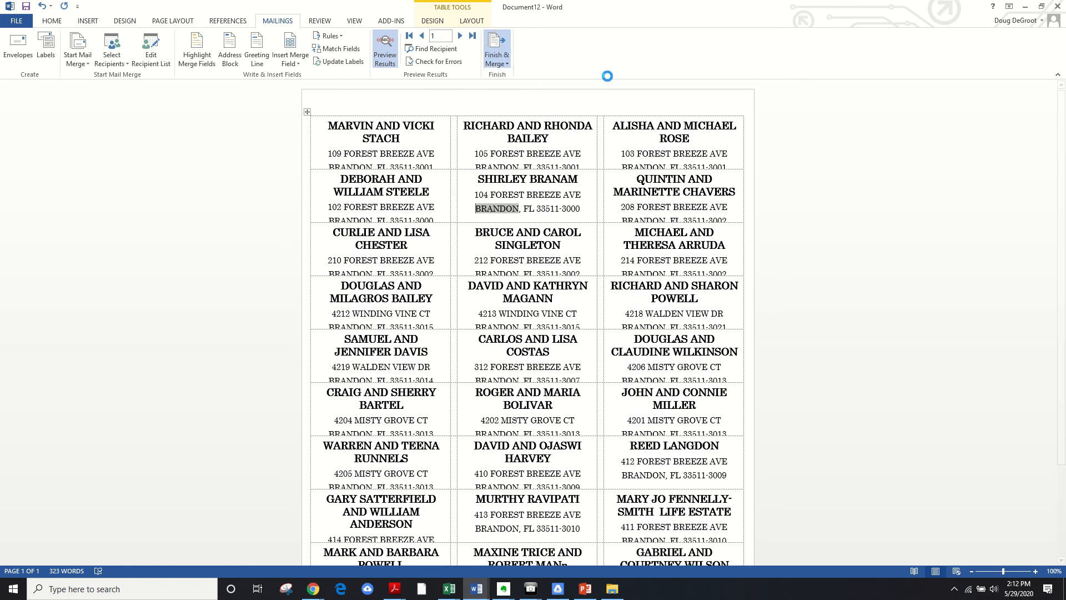
# Step: Merge all records into a new three-page Labels6 document via Edit Individual Documents
pyautogui.click(497, 50)
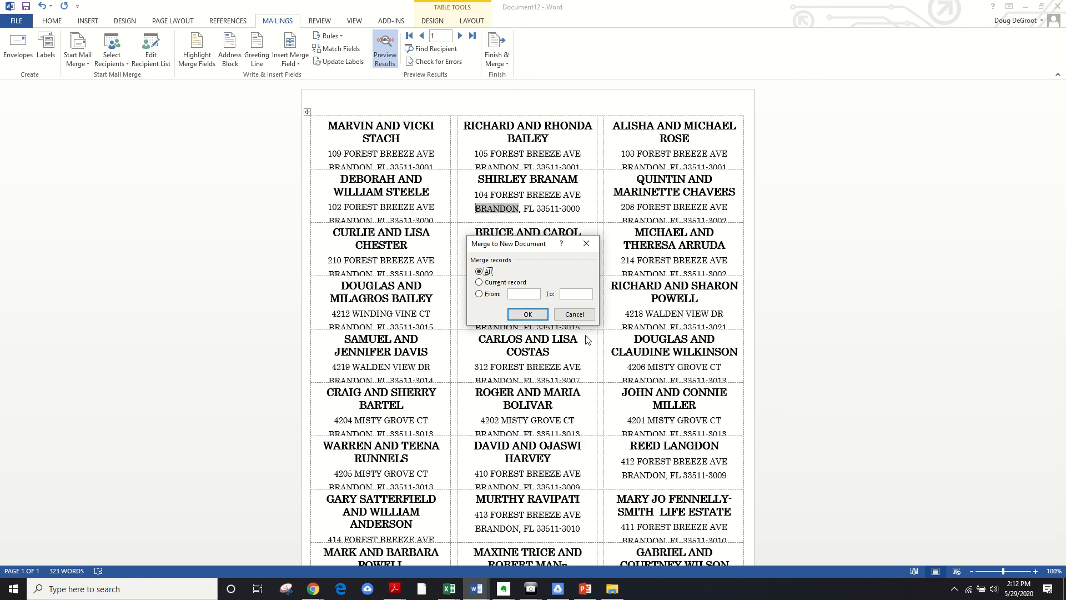
pyautogui.click(528, 314)
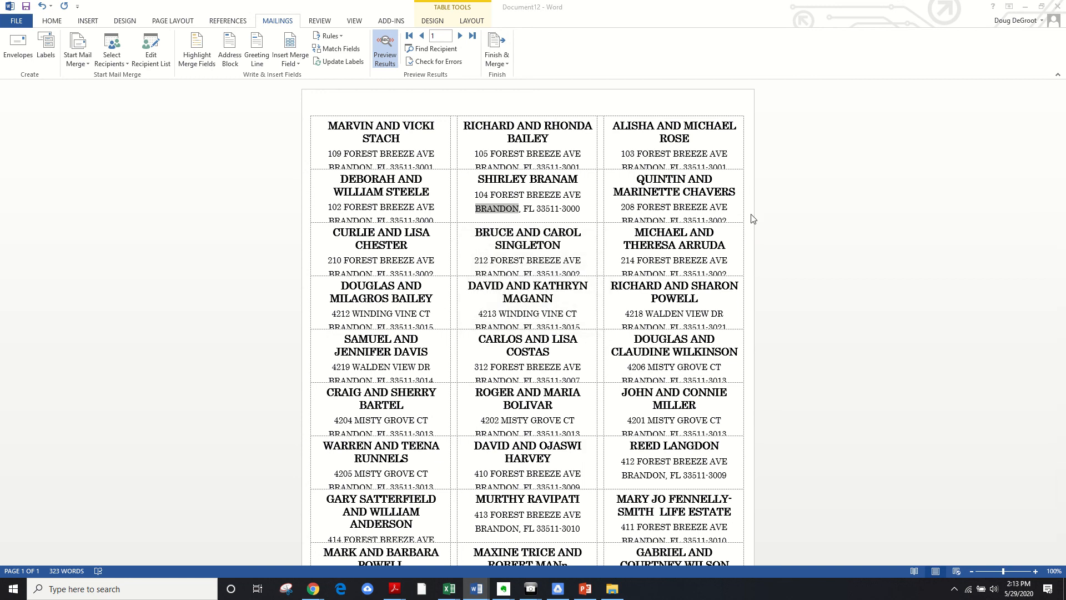
pyautogui.click(51, 20)
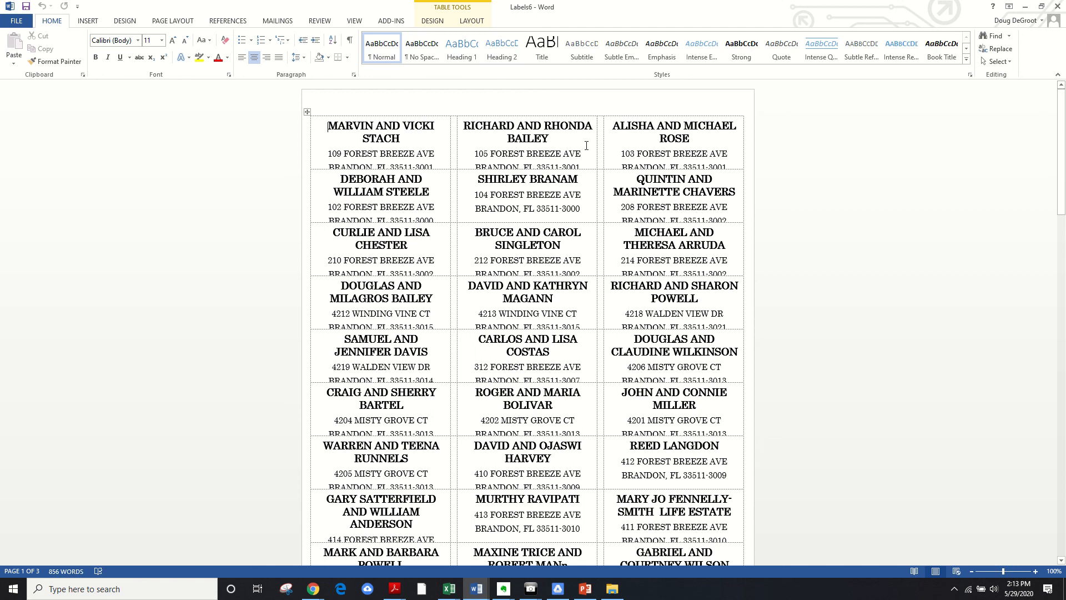
pyautogui.moveTo(567, 143)
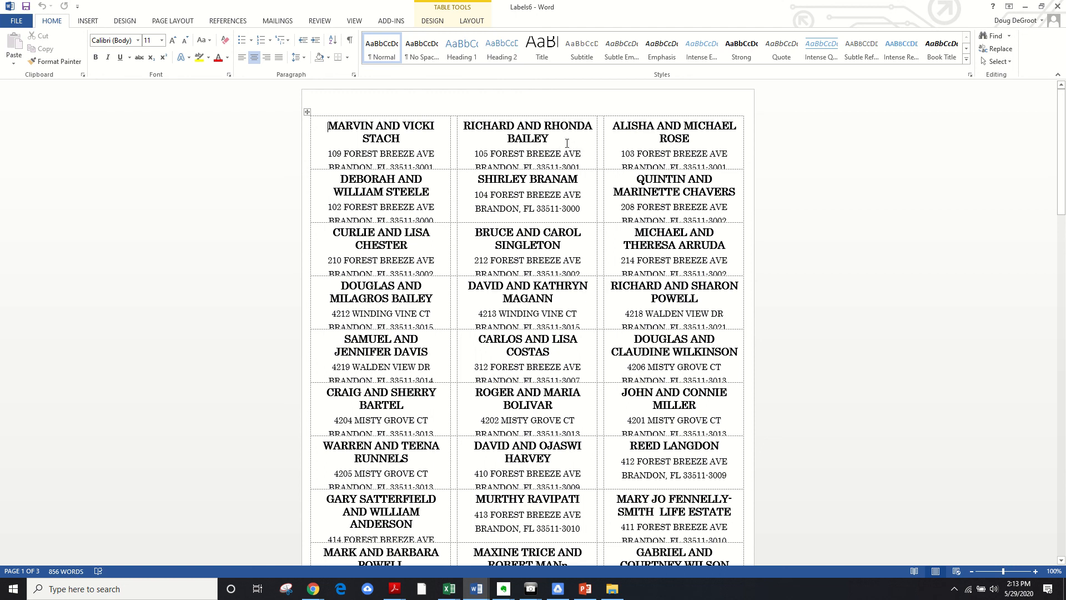
# Step: Scroll through the merged Labels6 labels and return to the Document12 label template
pyautogui.scroll(-3)
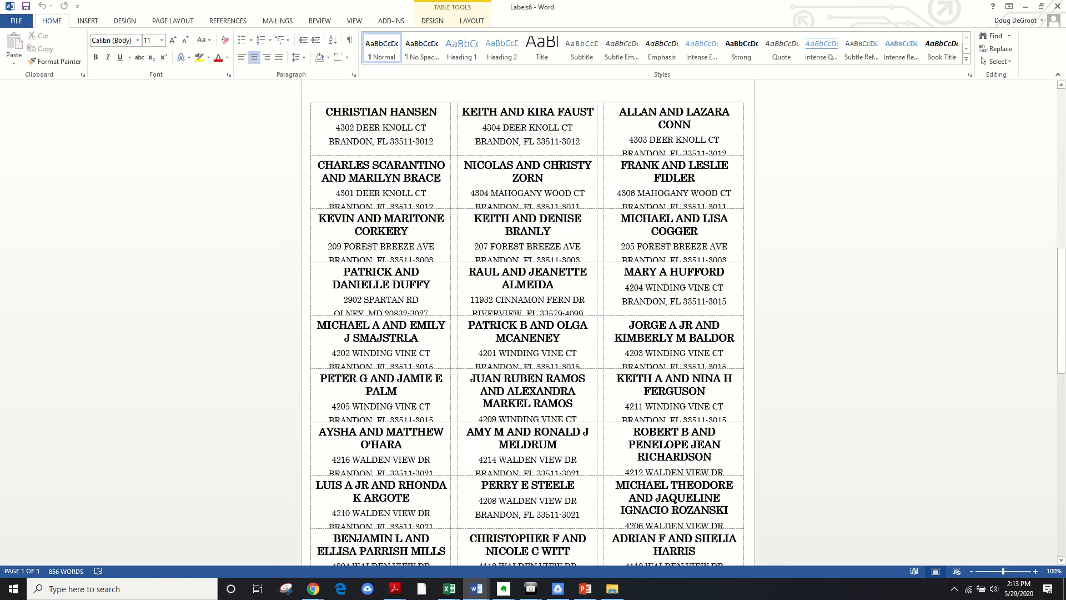
pyautogui.scroll(-3)
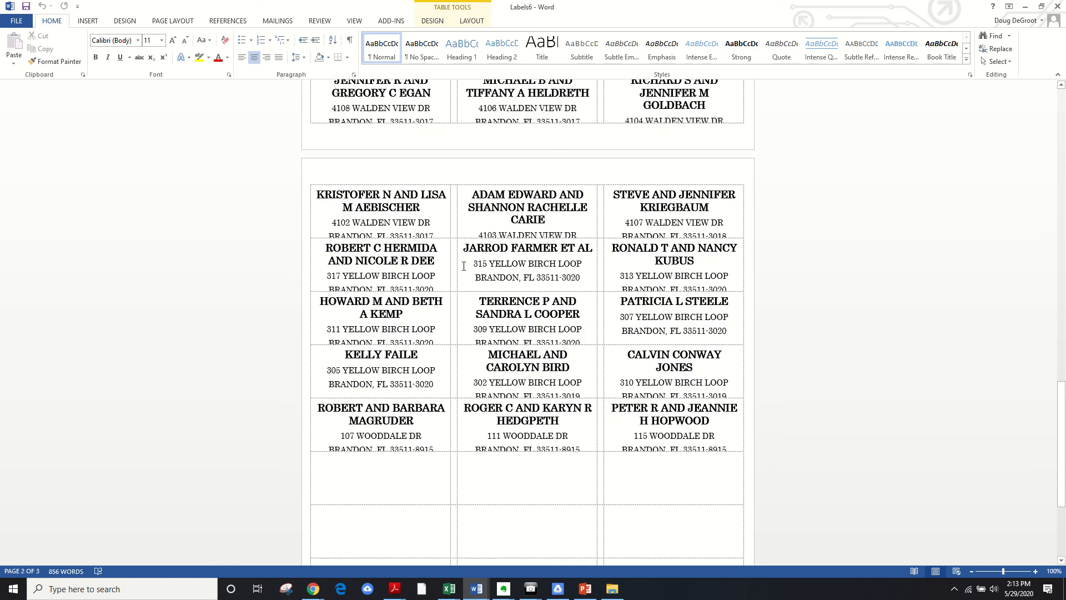
pyautogui.scroll(-3)
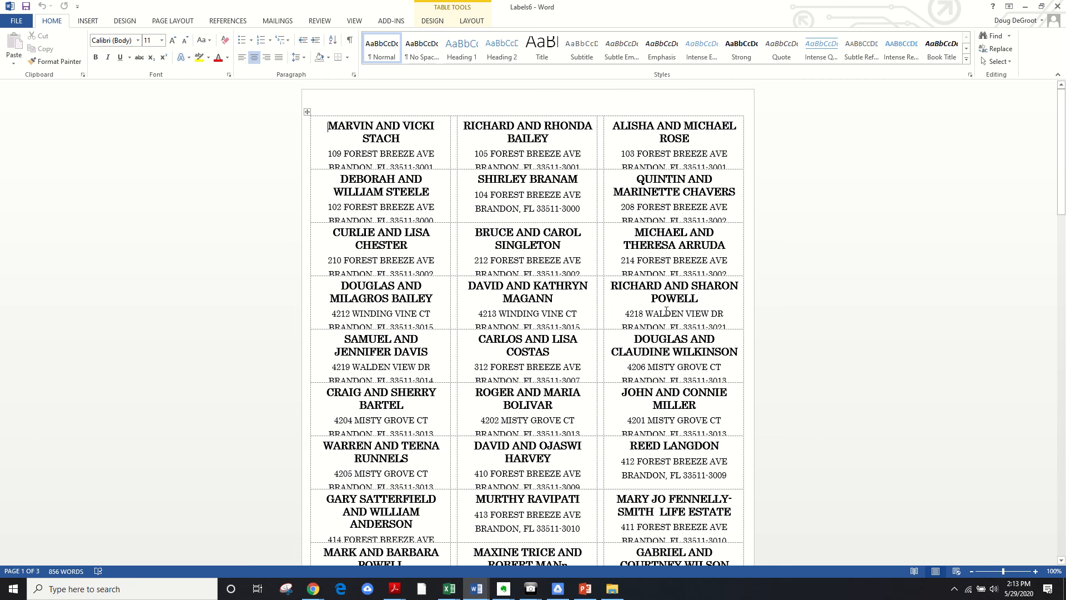
pyautogui.scroll(-3)
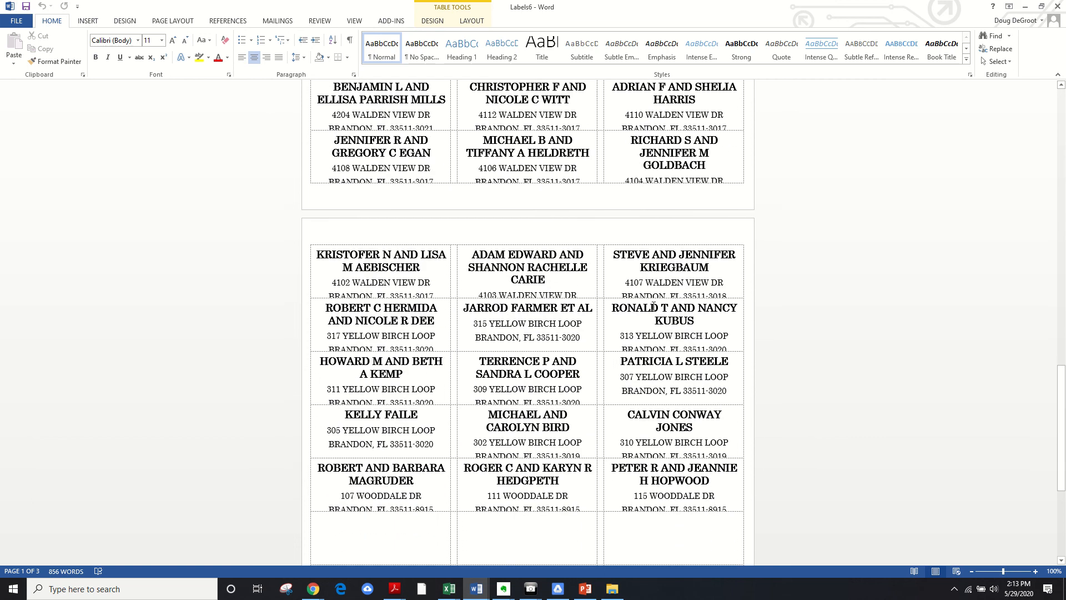
pyautogui.scroll(-3)
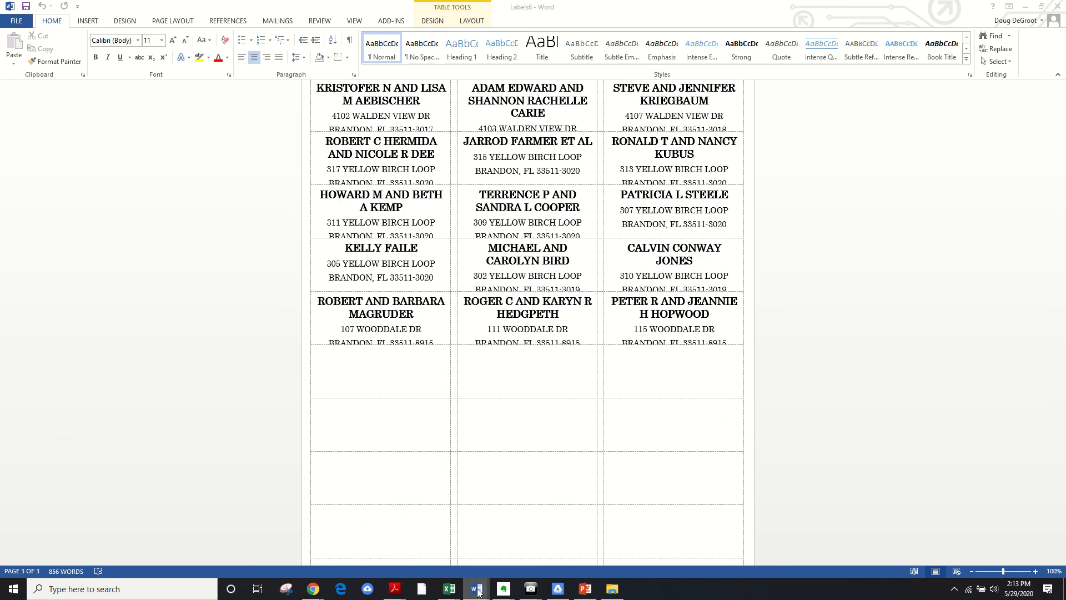
pyautogui.click(475, 589)
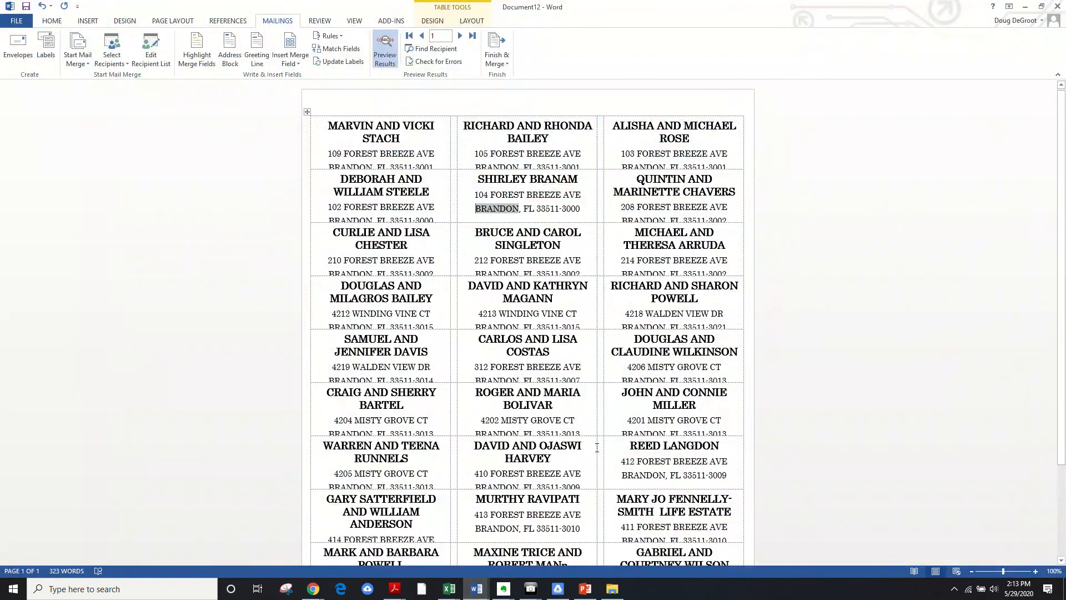
# Step: Switch to the merged 75-page Letters5 document and scroll through its first letters
pyautogui.click(476, 588)
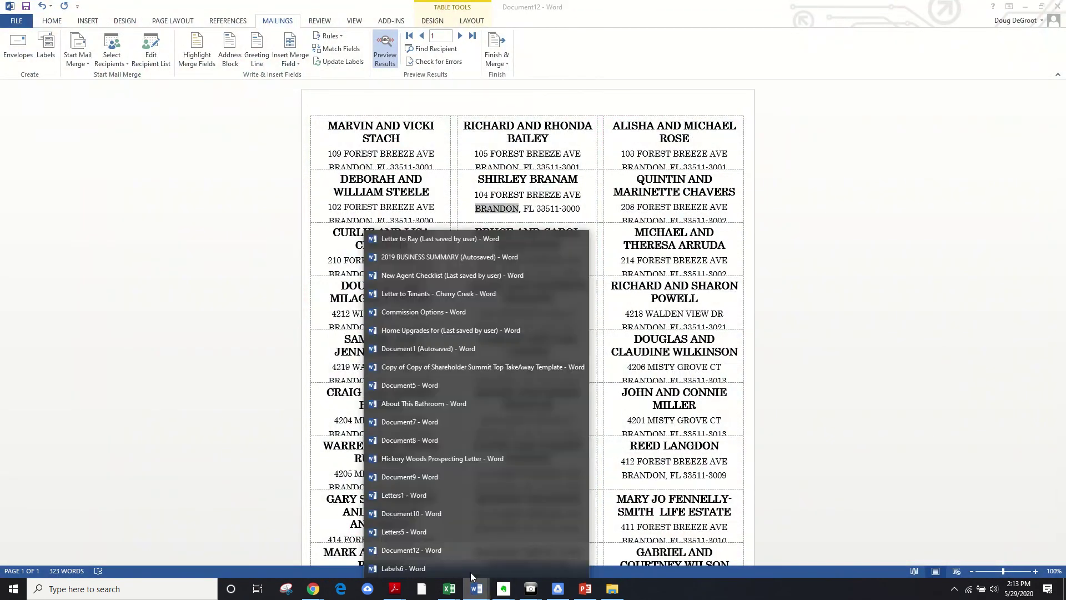
pyautogui.click(405, 531)
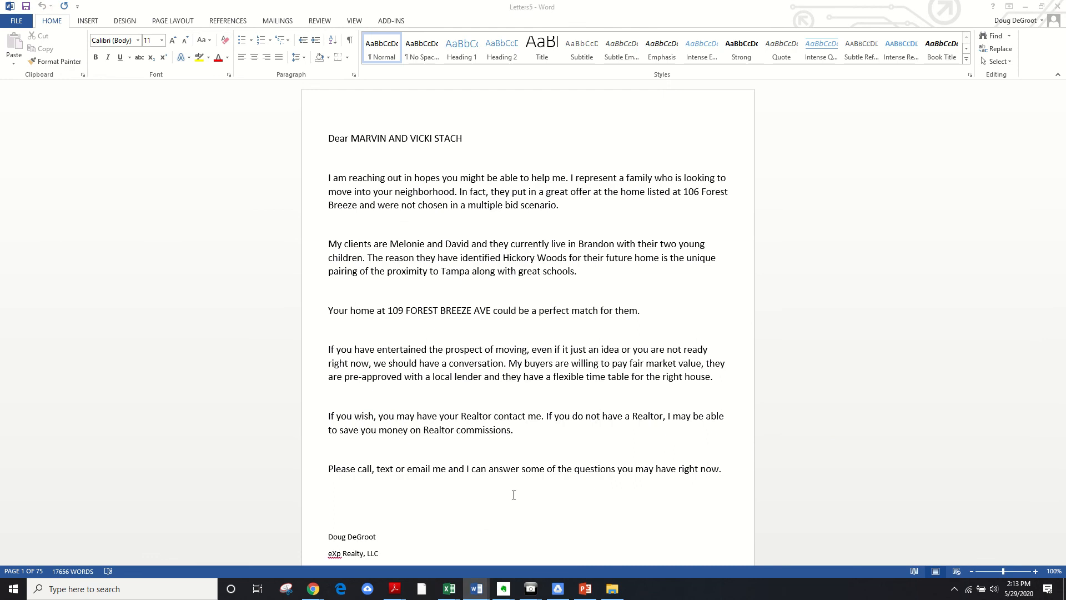
pyautogui.scroll(-3)
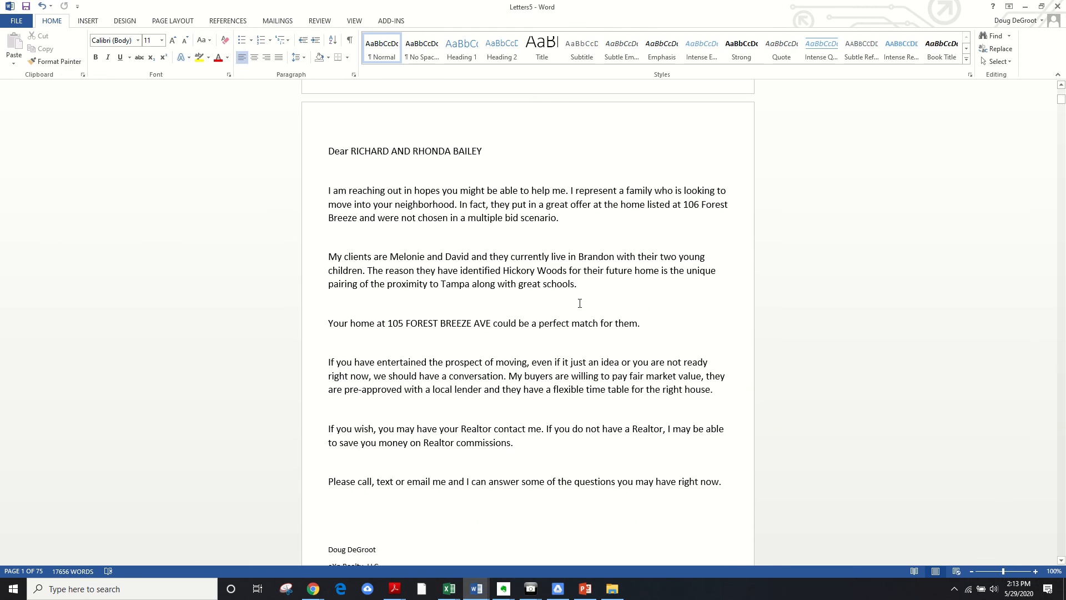
pyautogui.scroll(-3)
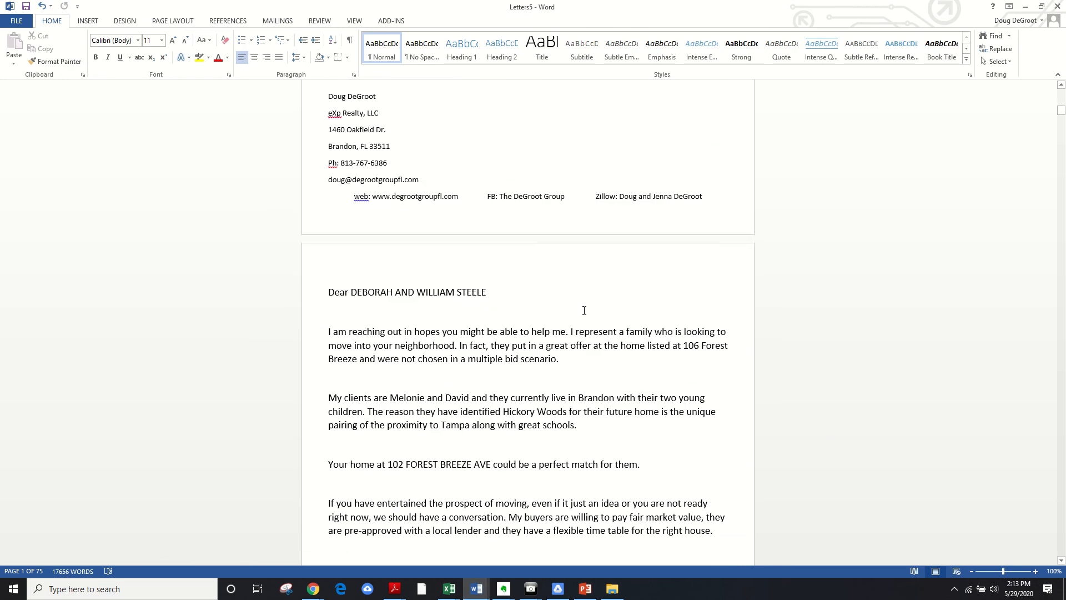
pyautogui.scroll(-3)
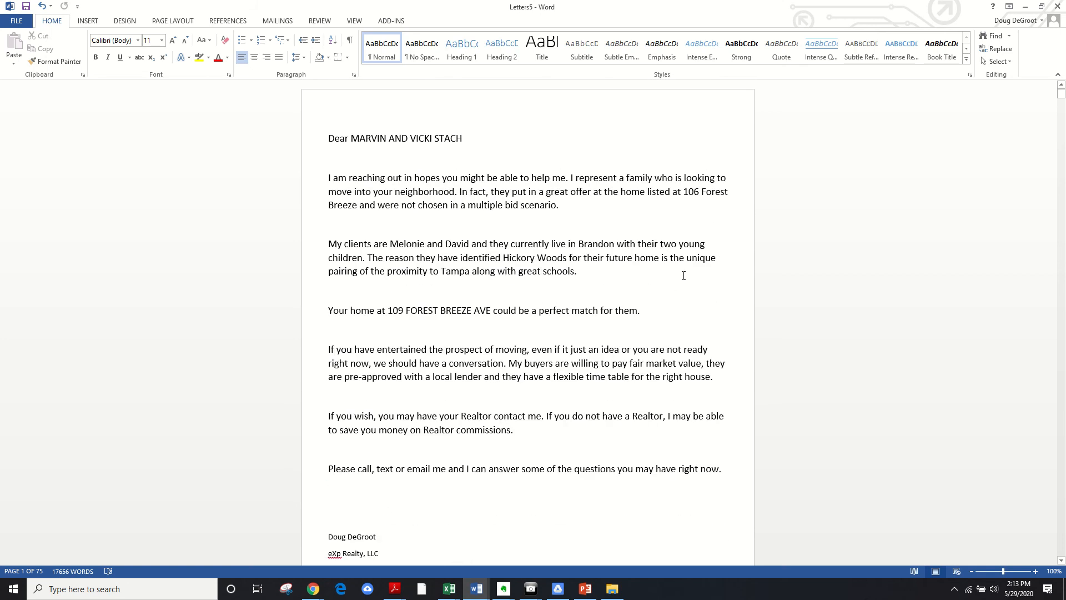
pyautogui.moveTo(1023, 6)
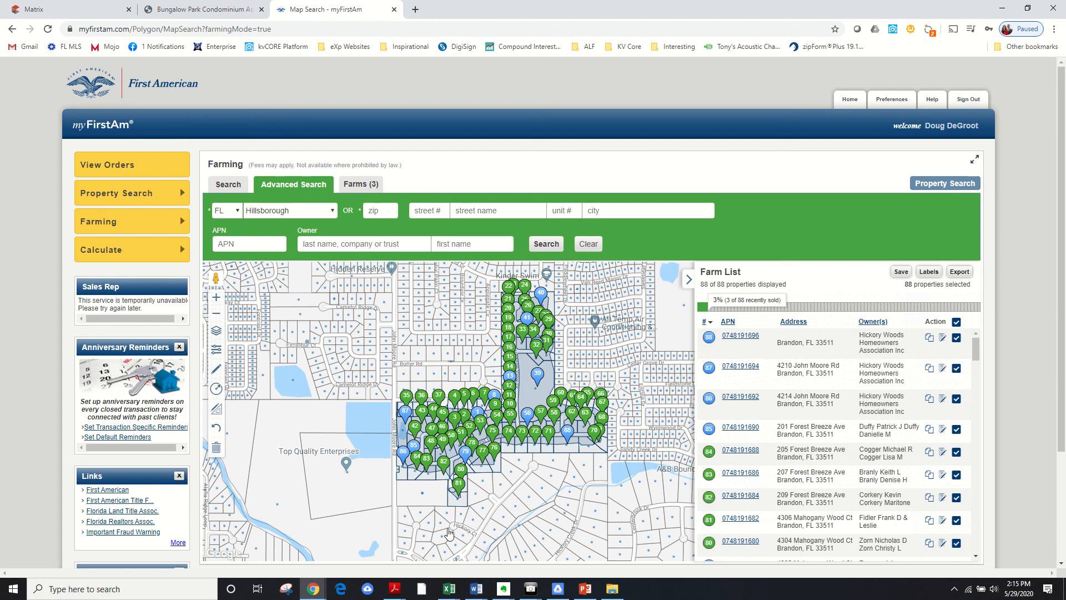
# Step: Switch back to the merged Letters5 letters and place the cursor in the Stach letter's signature block
pyautogui.click(476, 589)
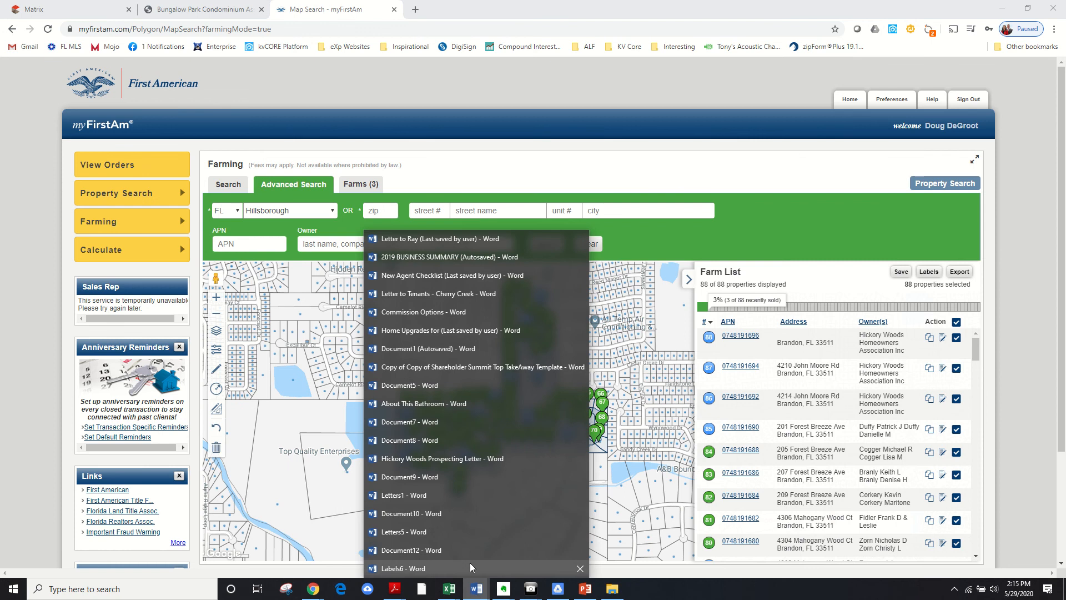
pyautogui.click(403, 531)
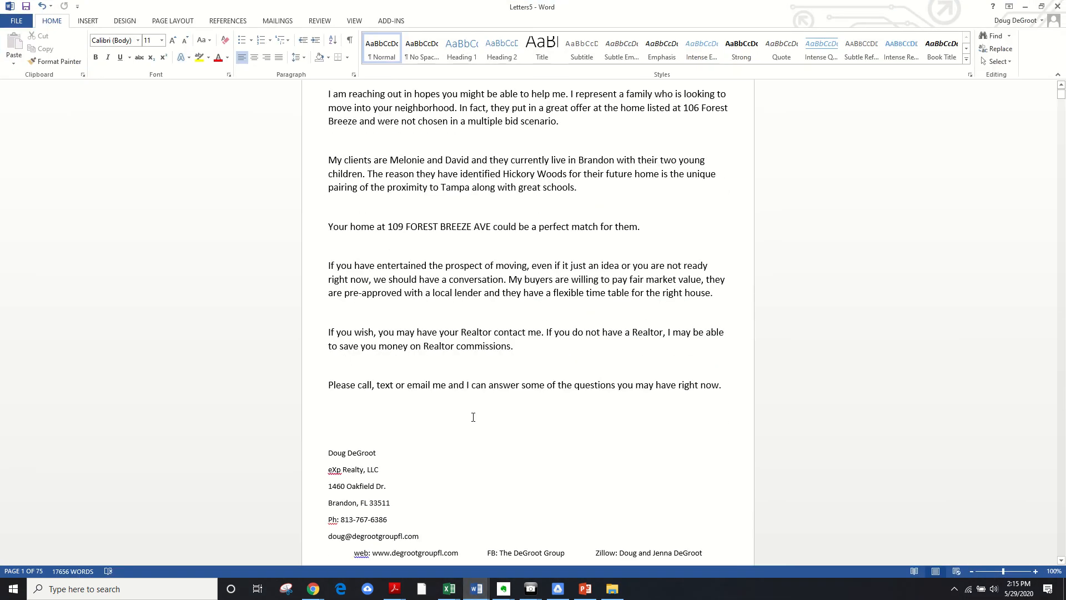
pyautogui.scroll(-3)
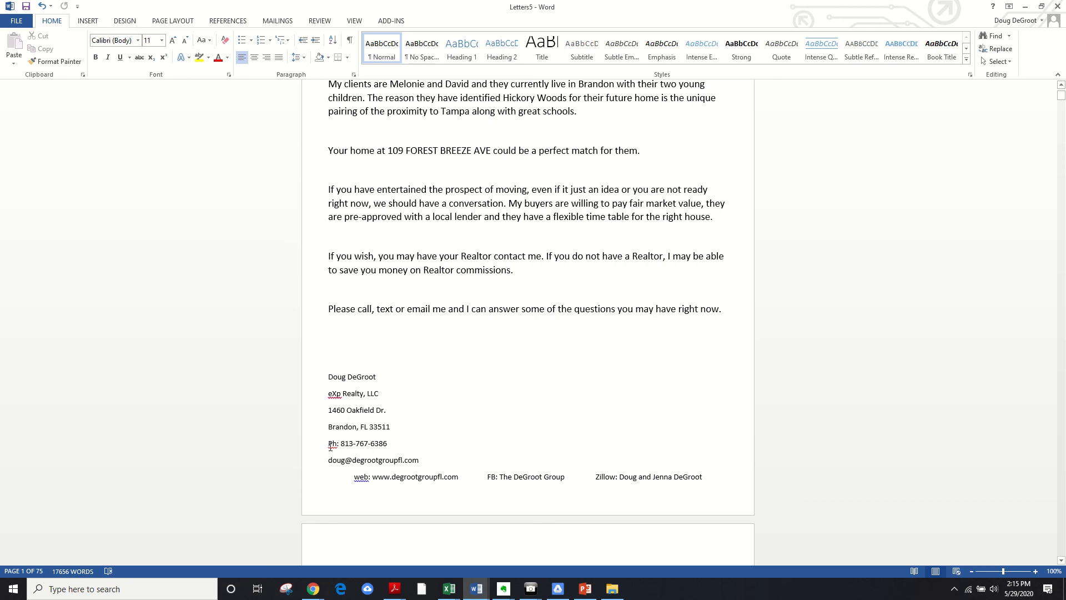
pyautogui.click(390, 427)
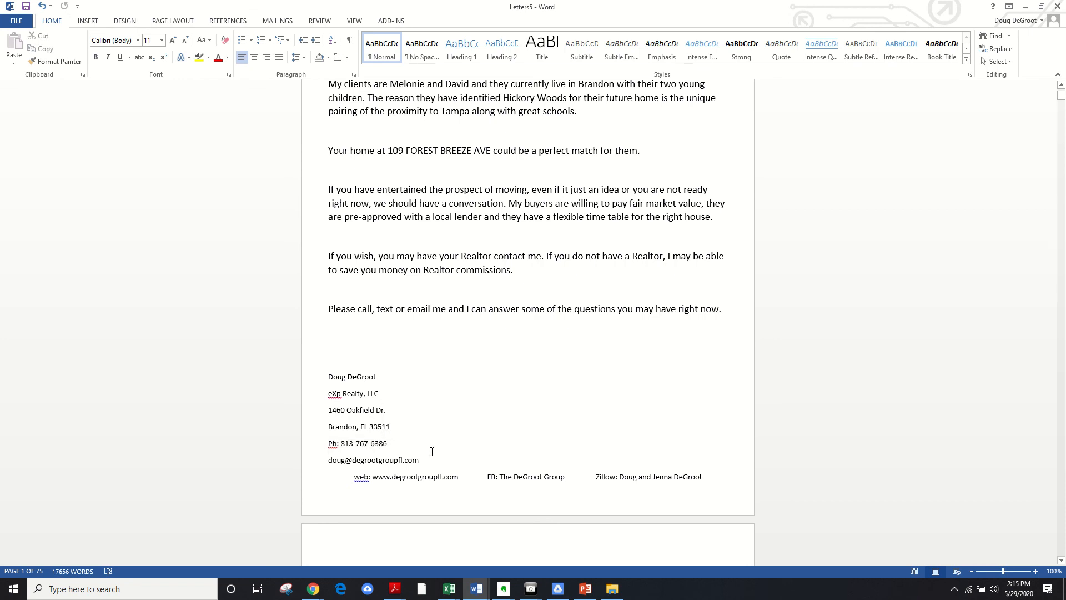
pyautogui.moveTo(427, 460)
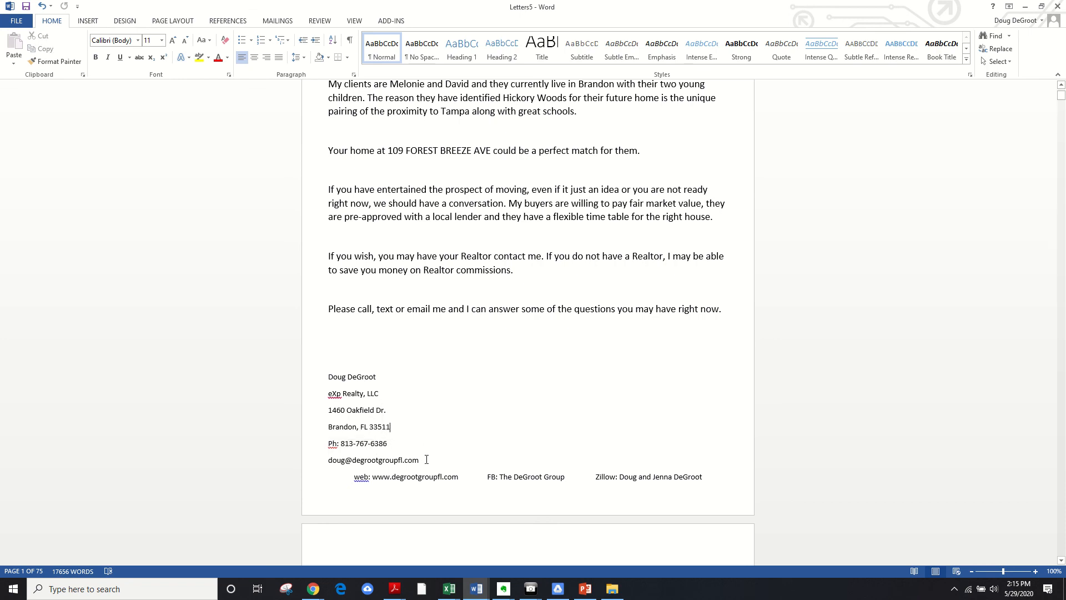